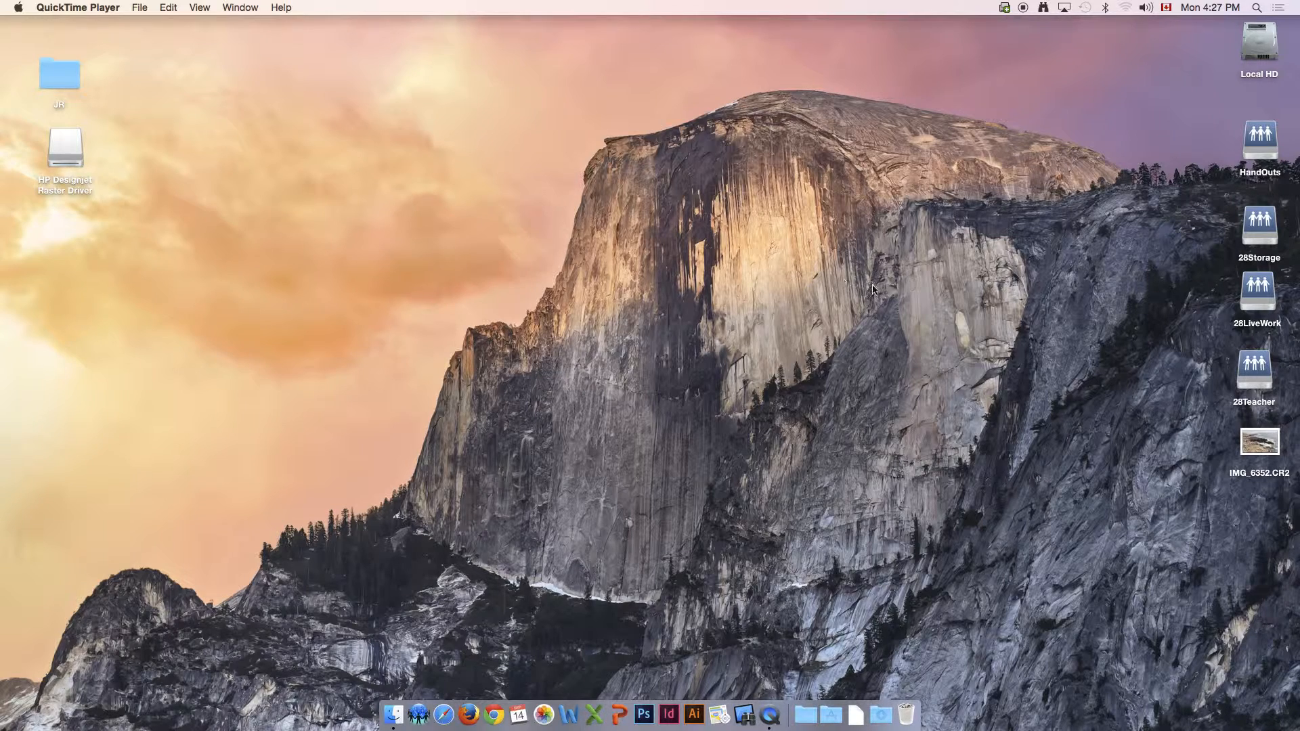
# - Launch Adobe Photoshop Lightroom 5 from Applications and close the Finder window
pyautogui.click(1257, 42)
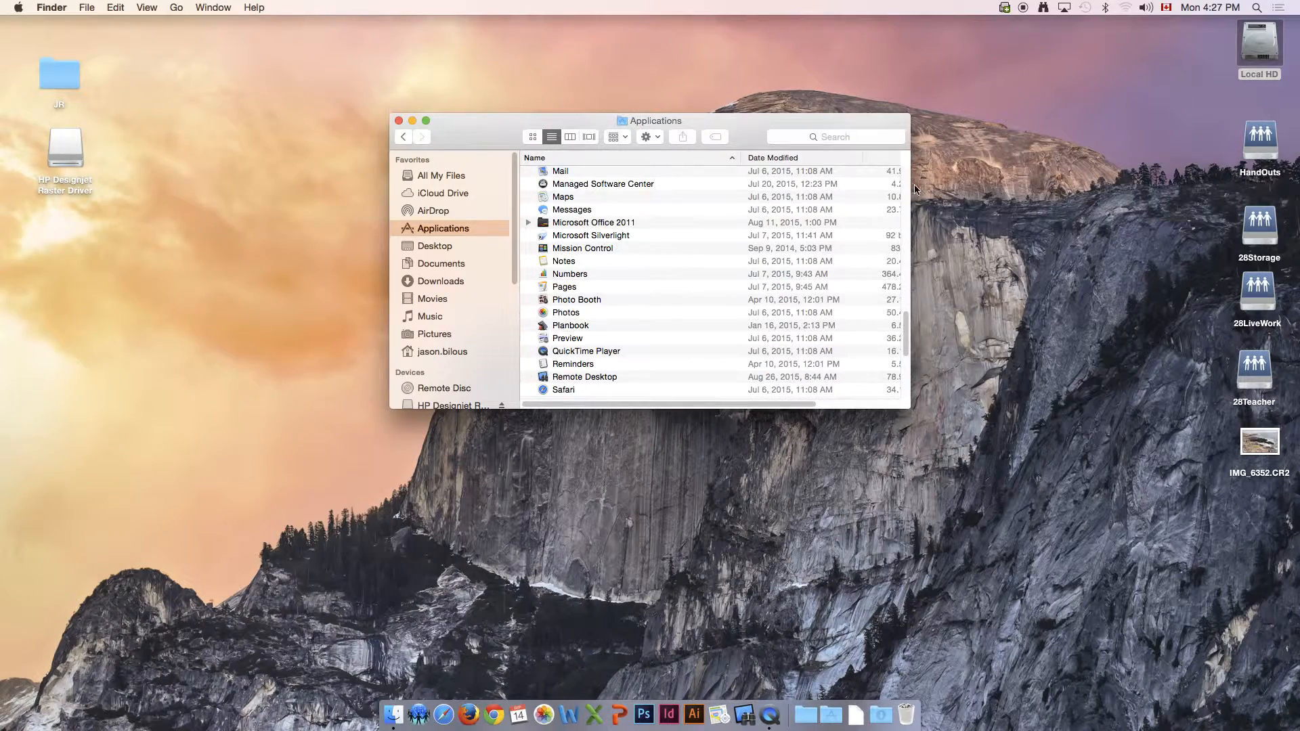
pyautogui.scroll(3)
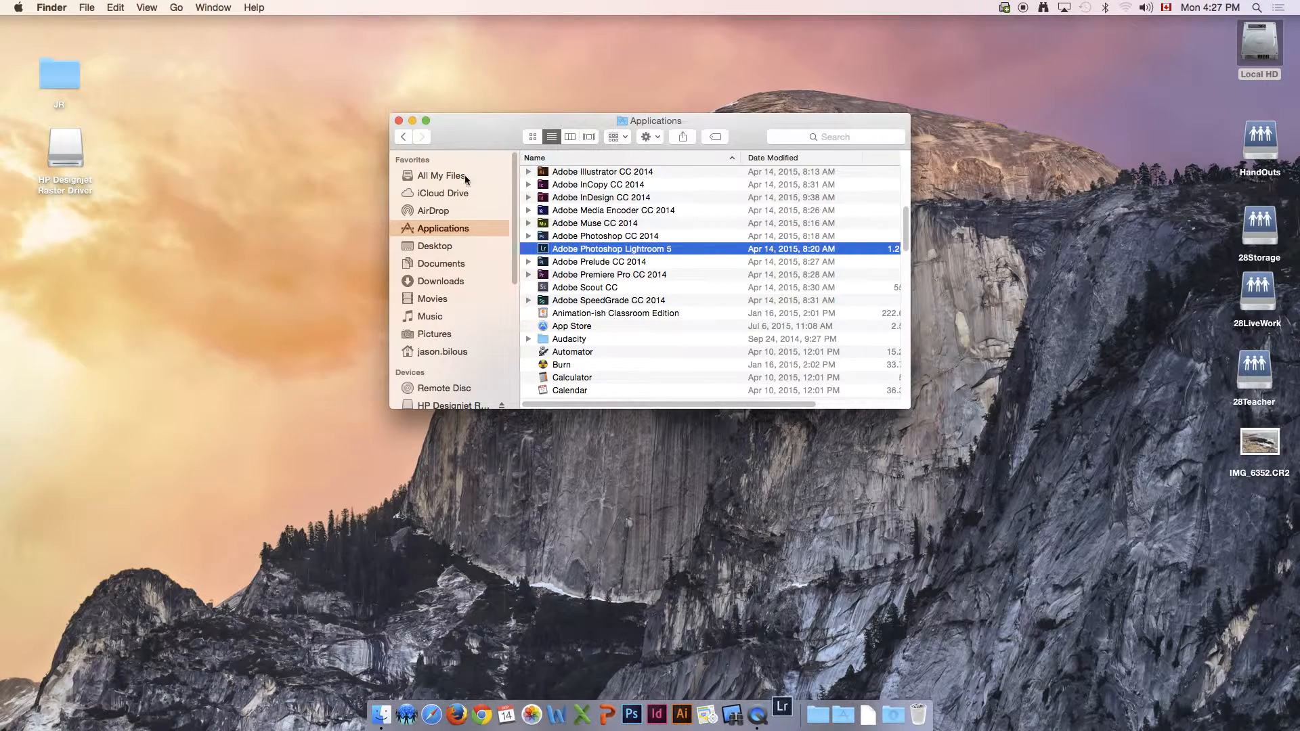
pyautogui.click(398, 120)
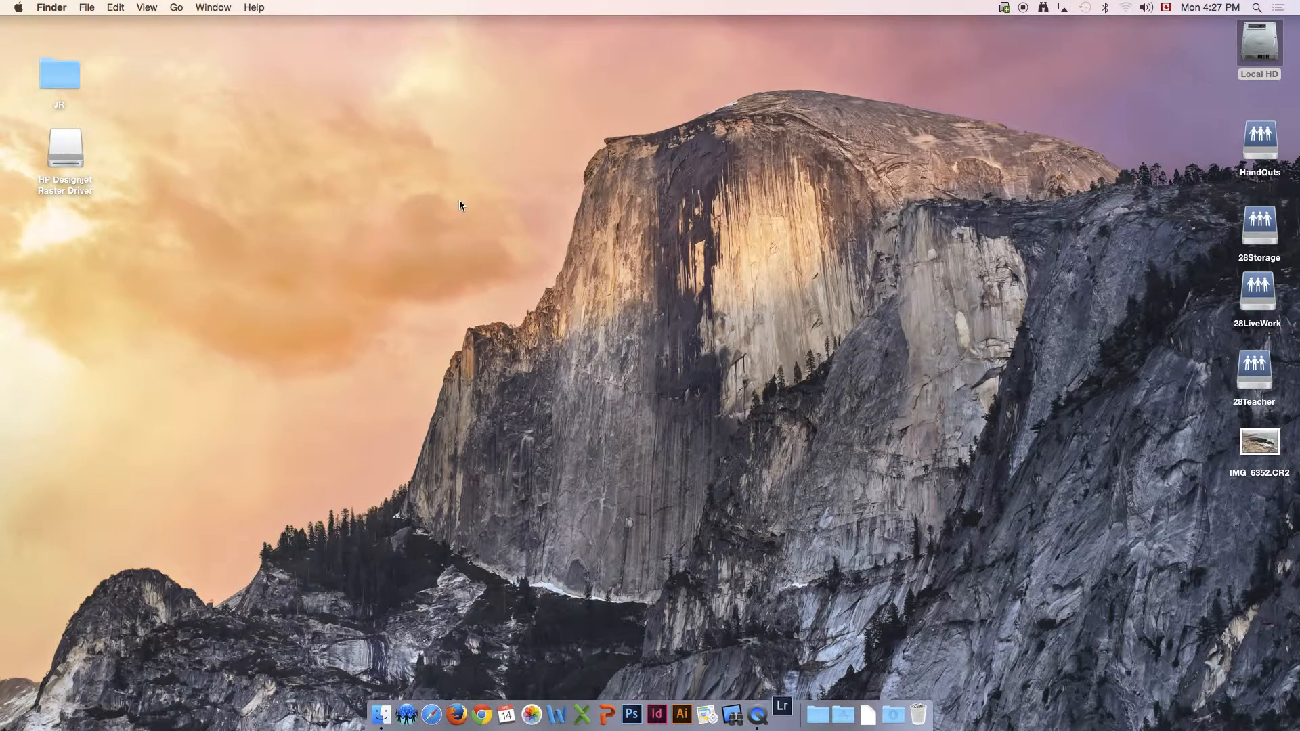
# - Accept the default catalog location so the empty Library opens
pyautogui.click(780, 714)
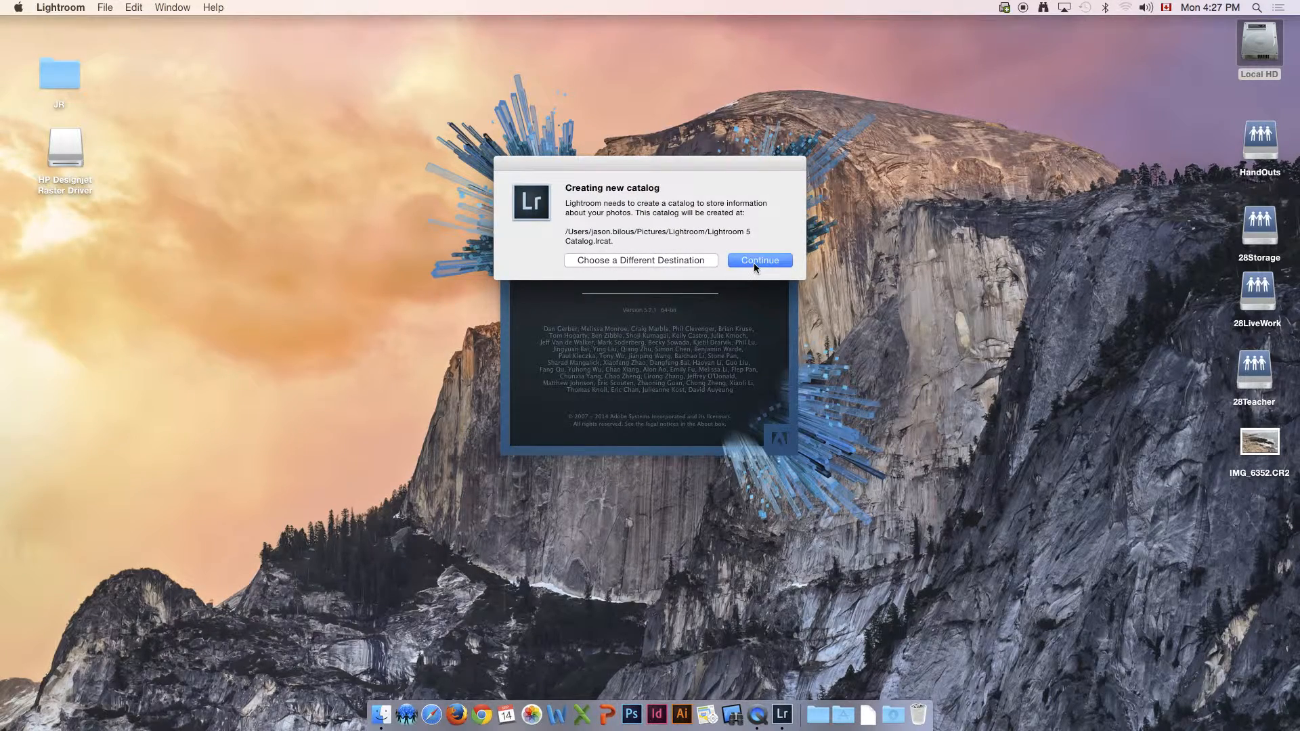
pyautogui.click(758, 260)
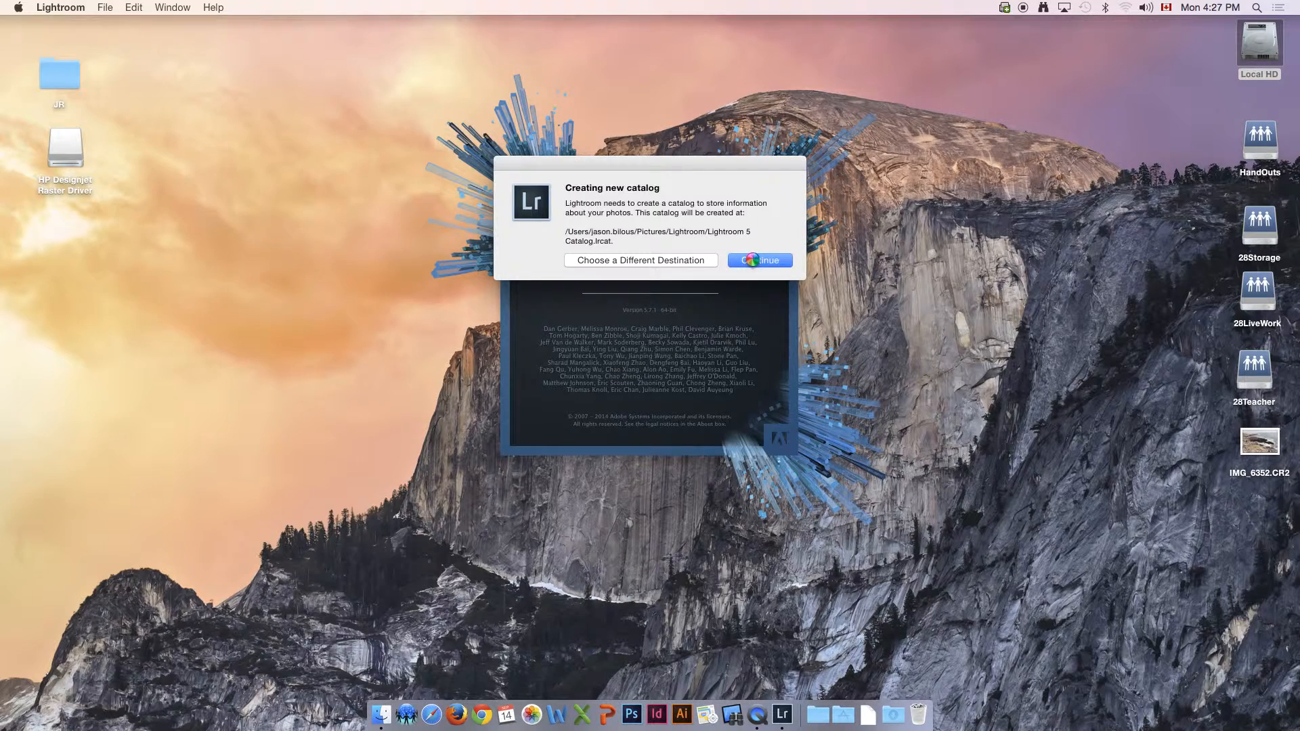
pyautogui.click(758, 260)
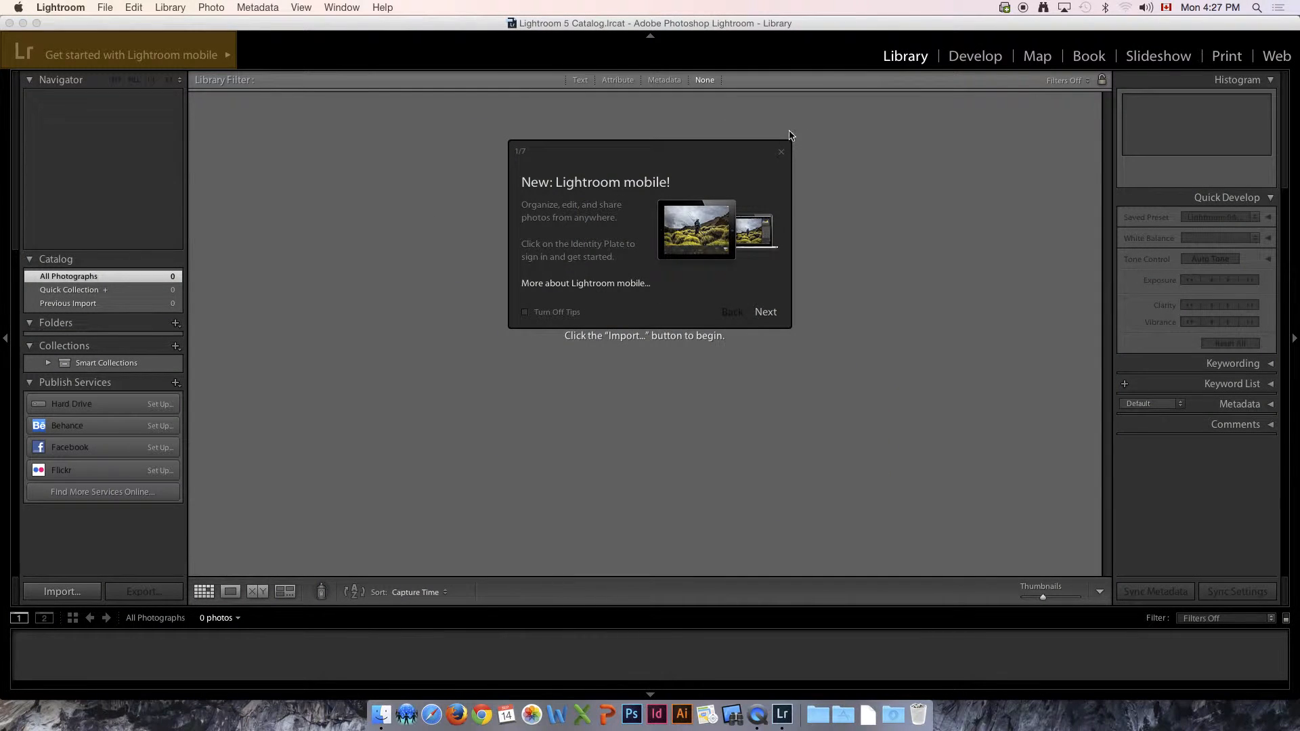
# - Dismiss the Lightroom mobile tip over the empty Library
pyautogui.click(780, 152)
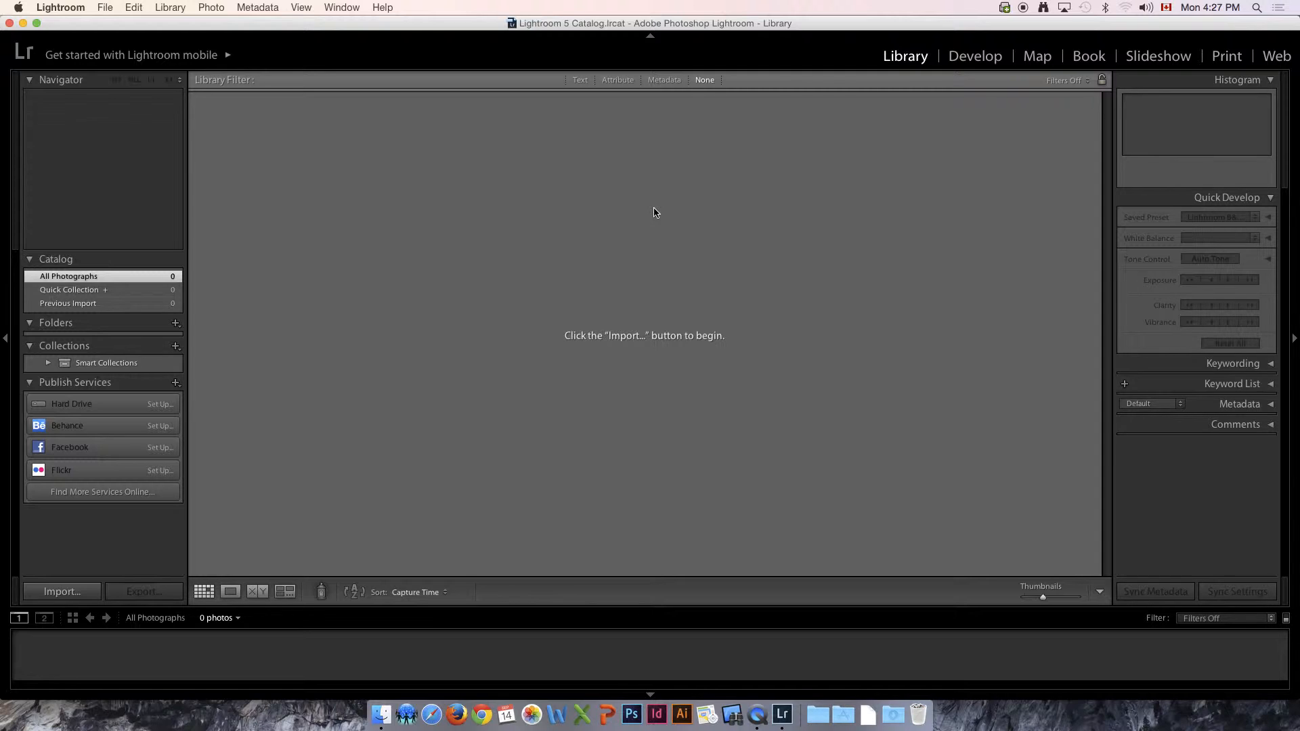
pyautogui.moveTo(646, 228)
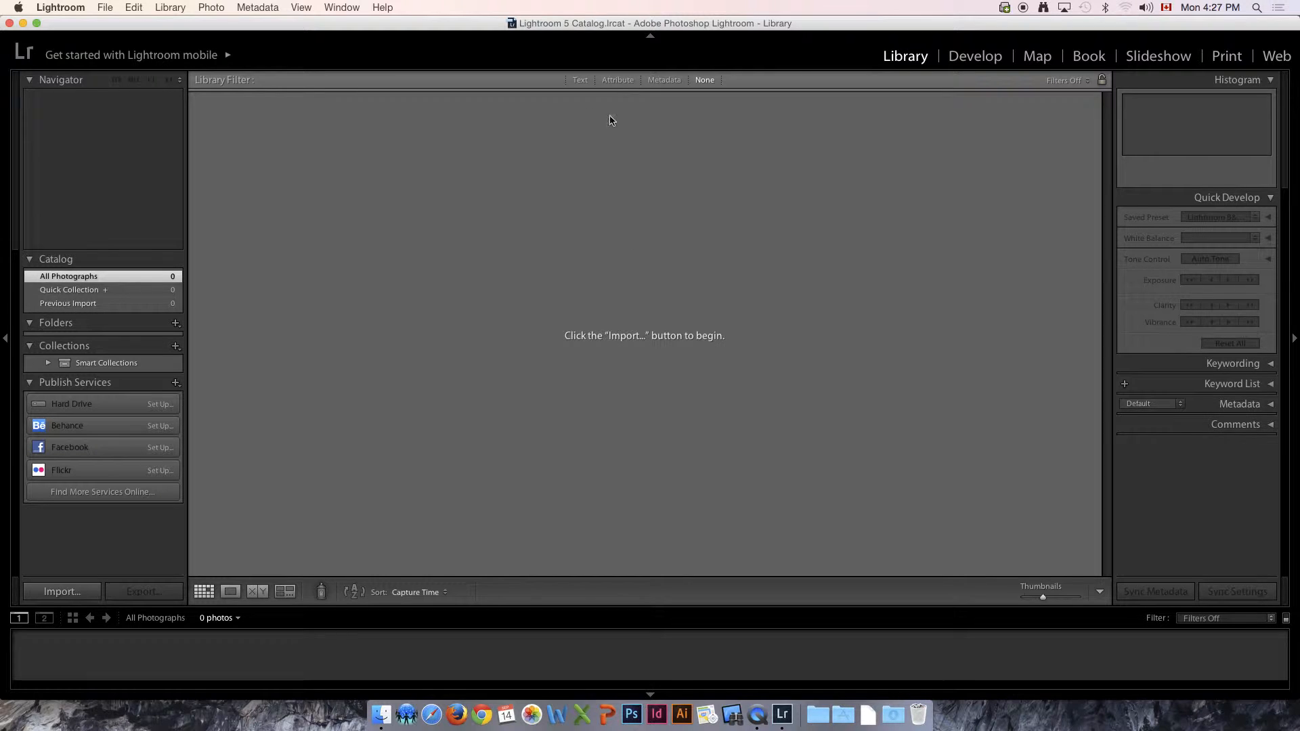
pyautogui.moveTo(204, 130)
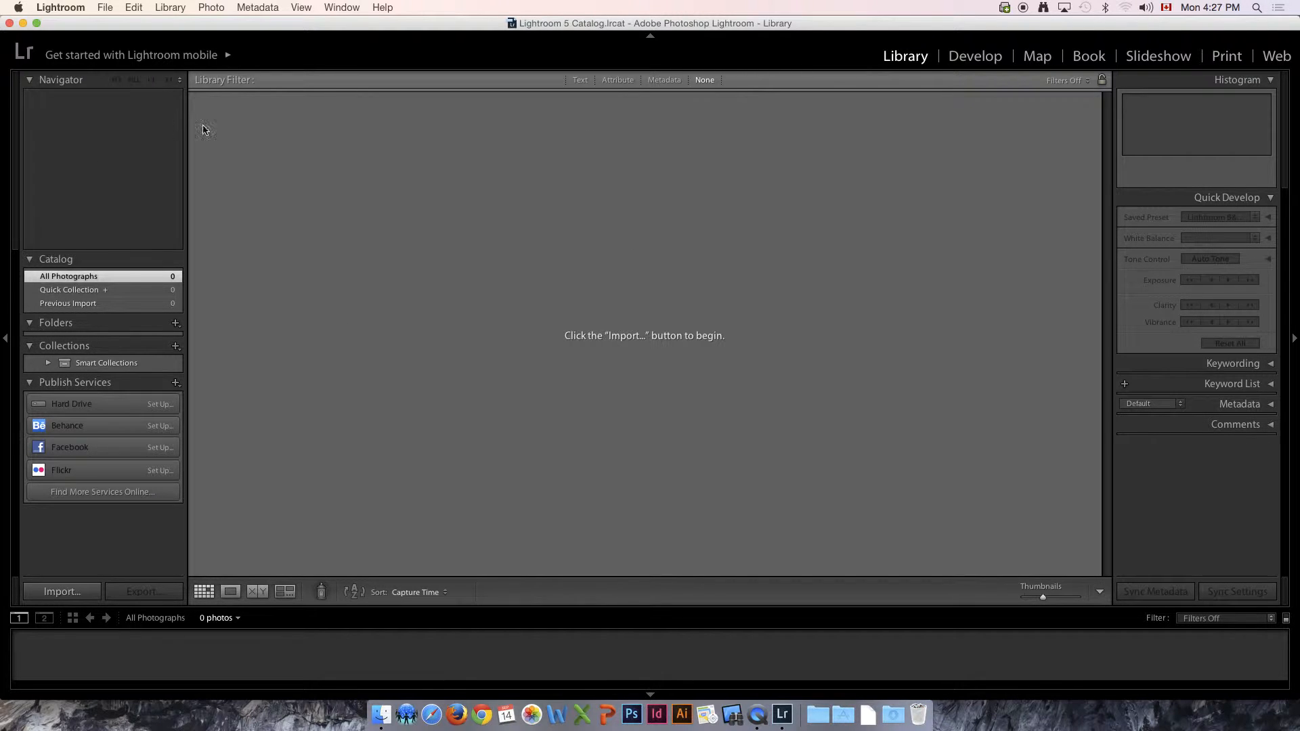
pyautogui.moveTo(312, 403)
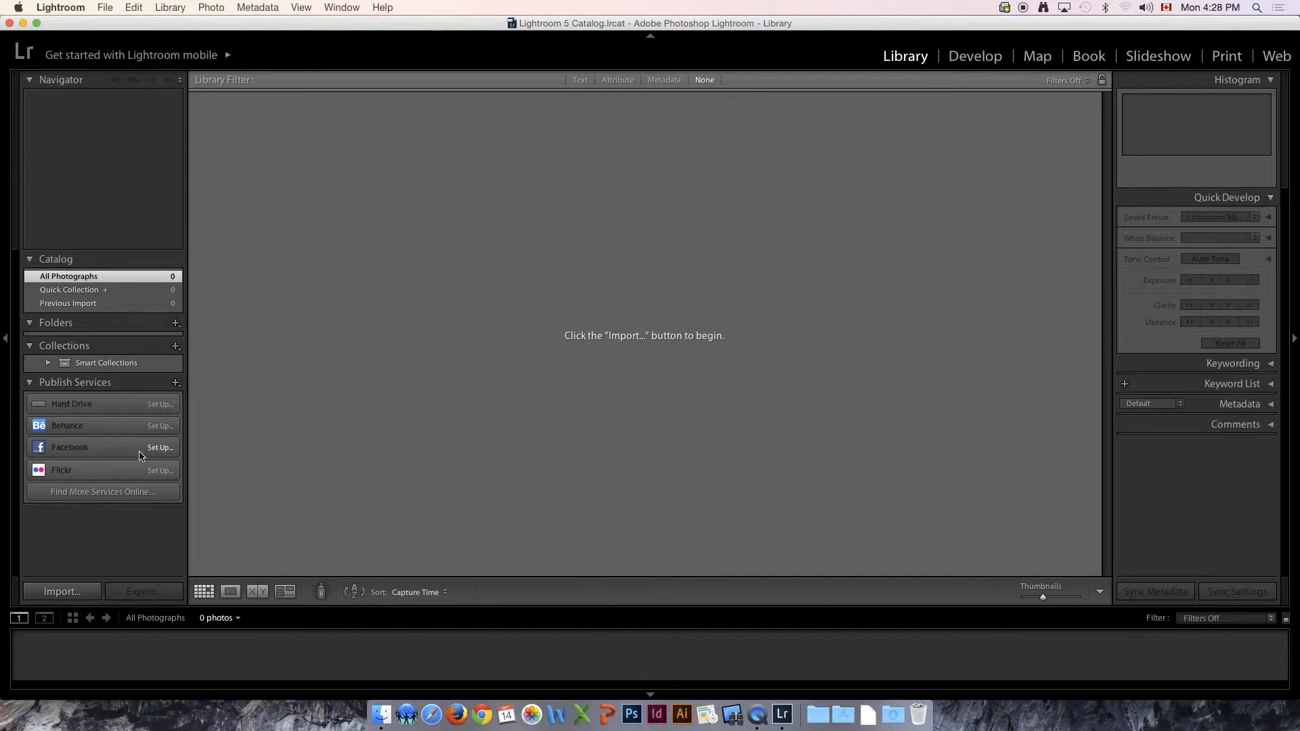
pyautogui.moveTo(89, 467)
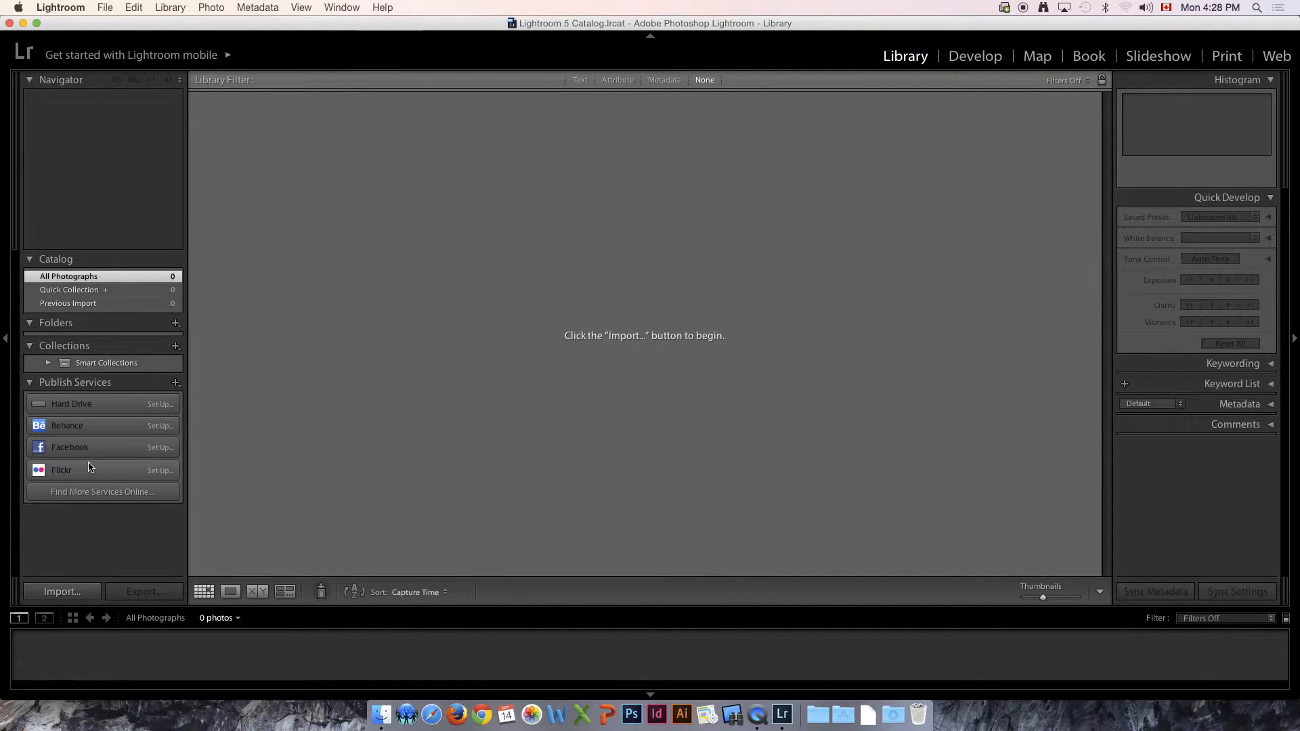
pyautogui.moveTo(72, 529)
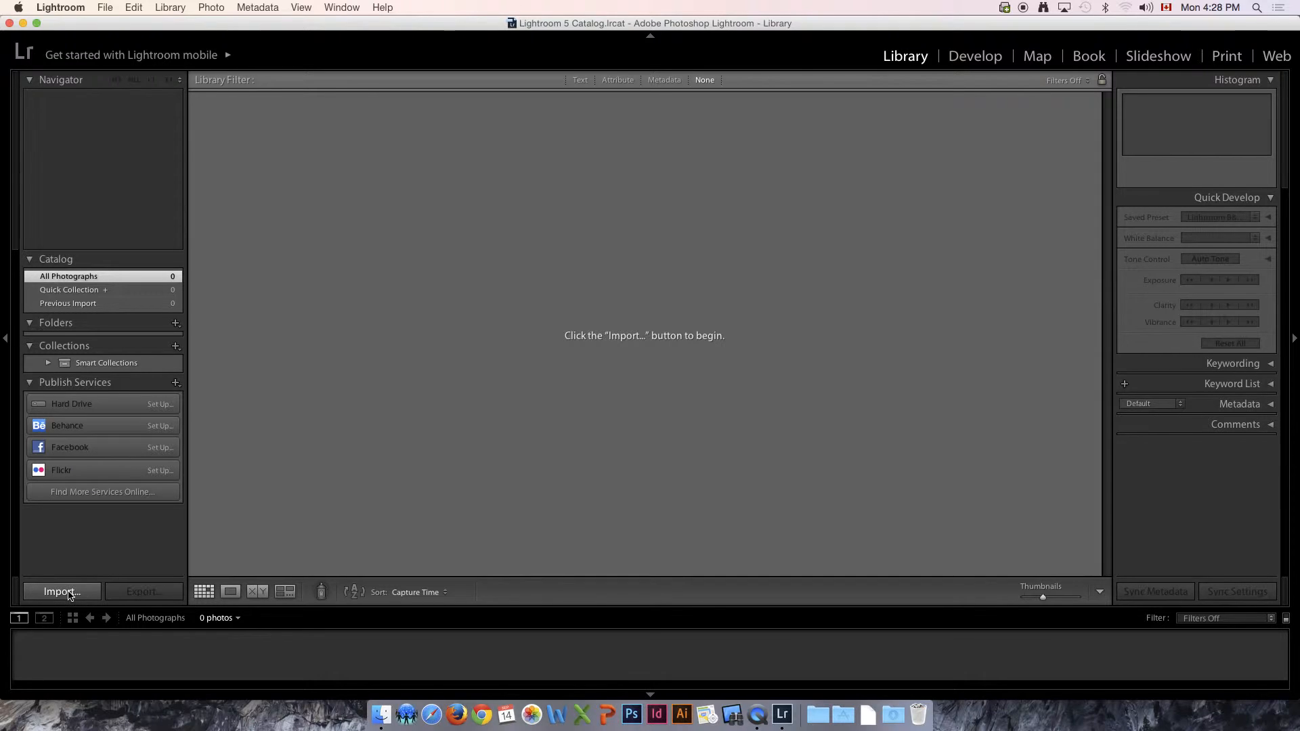
pyautogui.moveTo(467, 396)
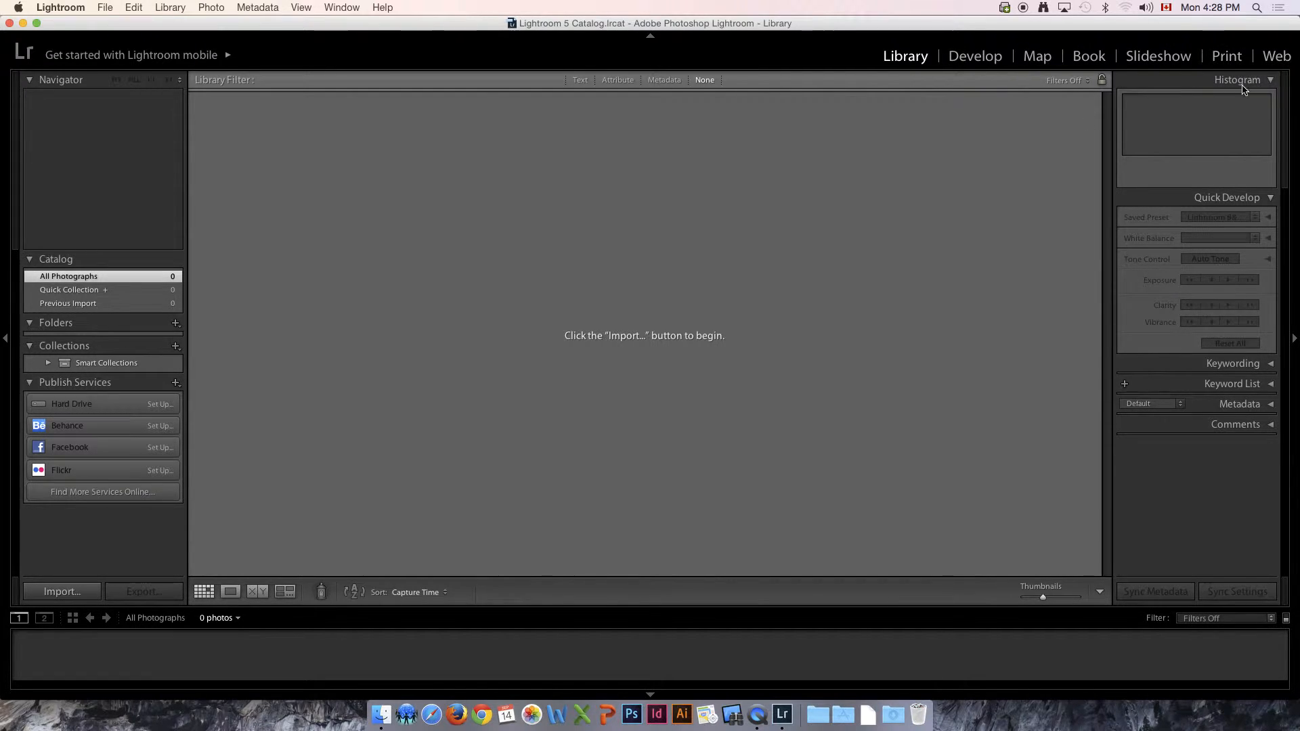
pyautogui.moveTo(48, 562)
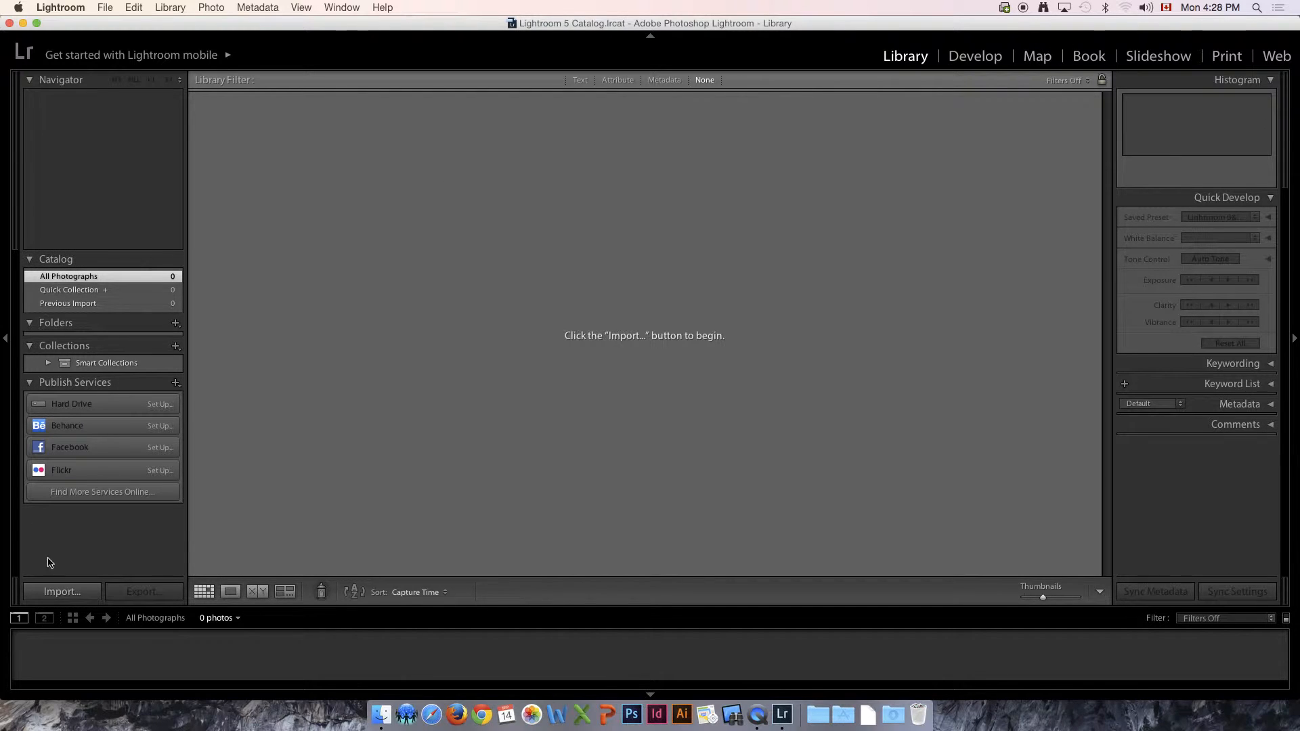
pyautogui.moveTo(83, 574)
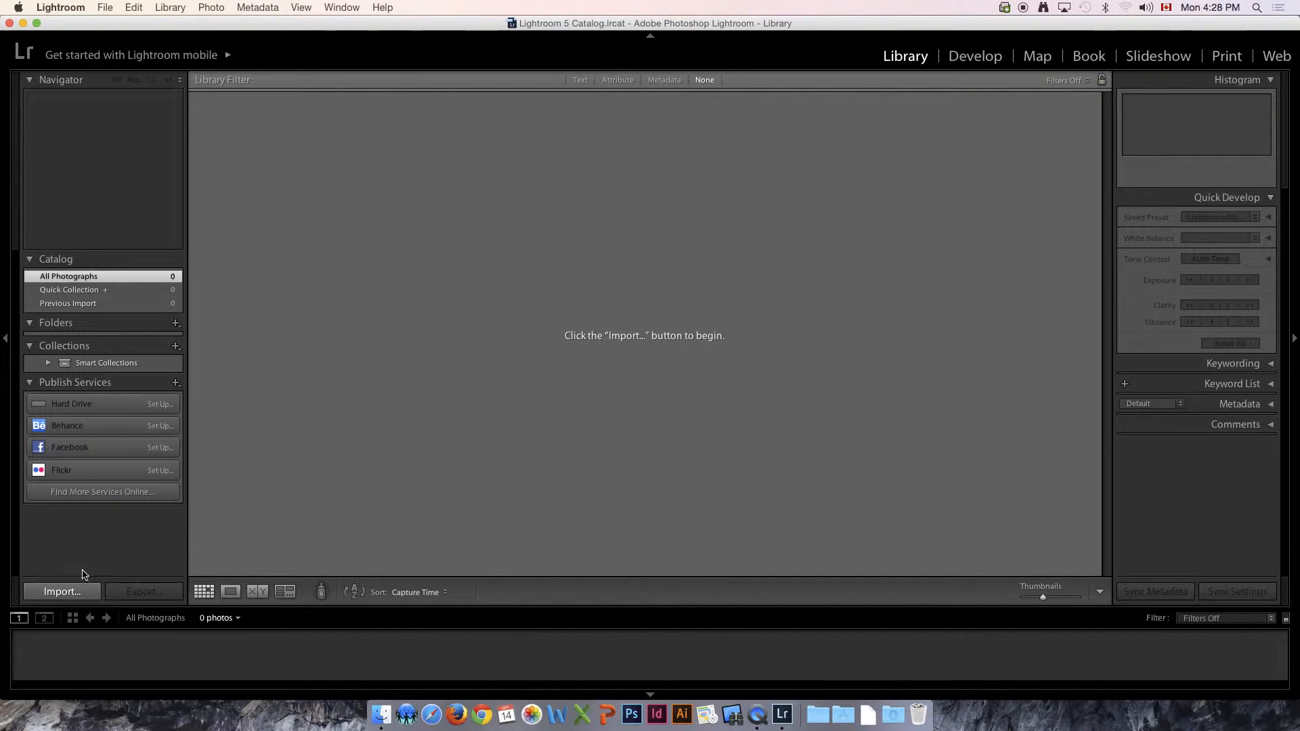
# - Start an import from the Desktop folder's seven photos with all of them unchecked
pyautogui.click(61, 592)
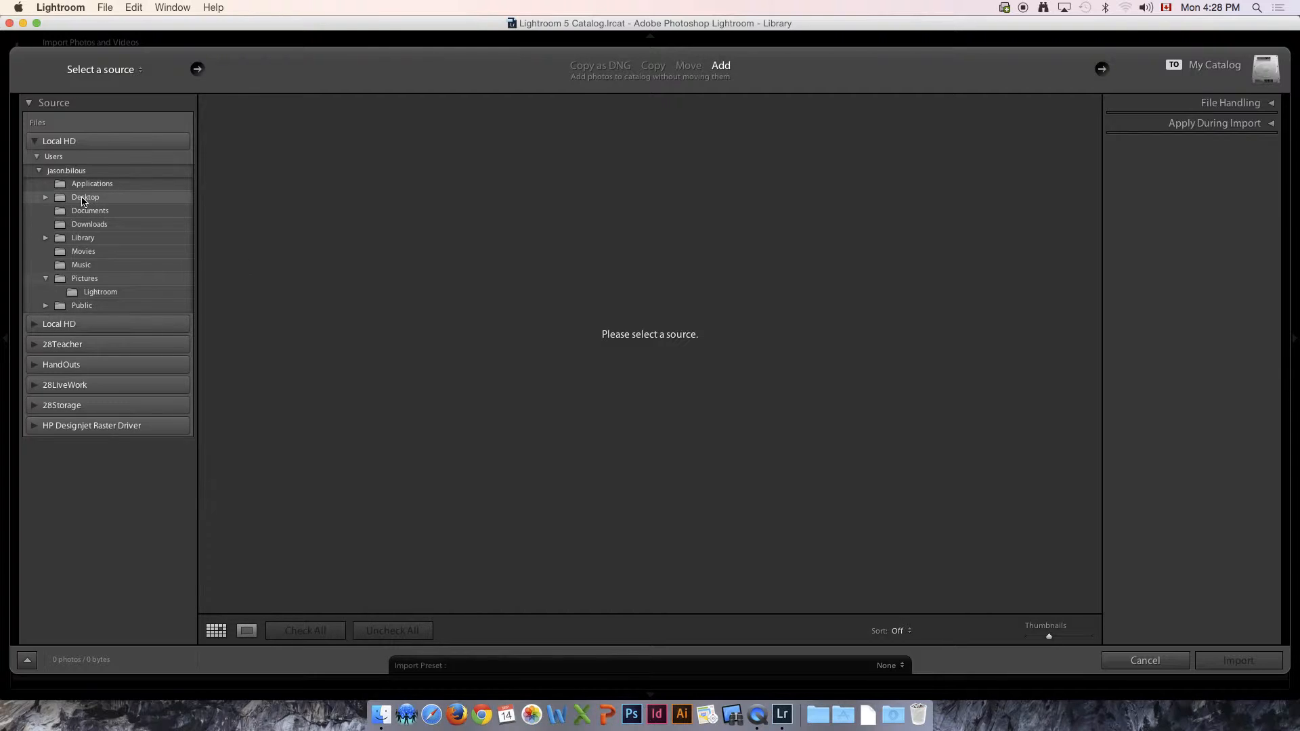
pyautogui.moveTo(85, 198)
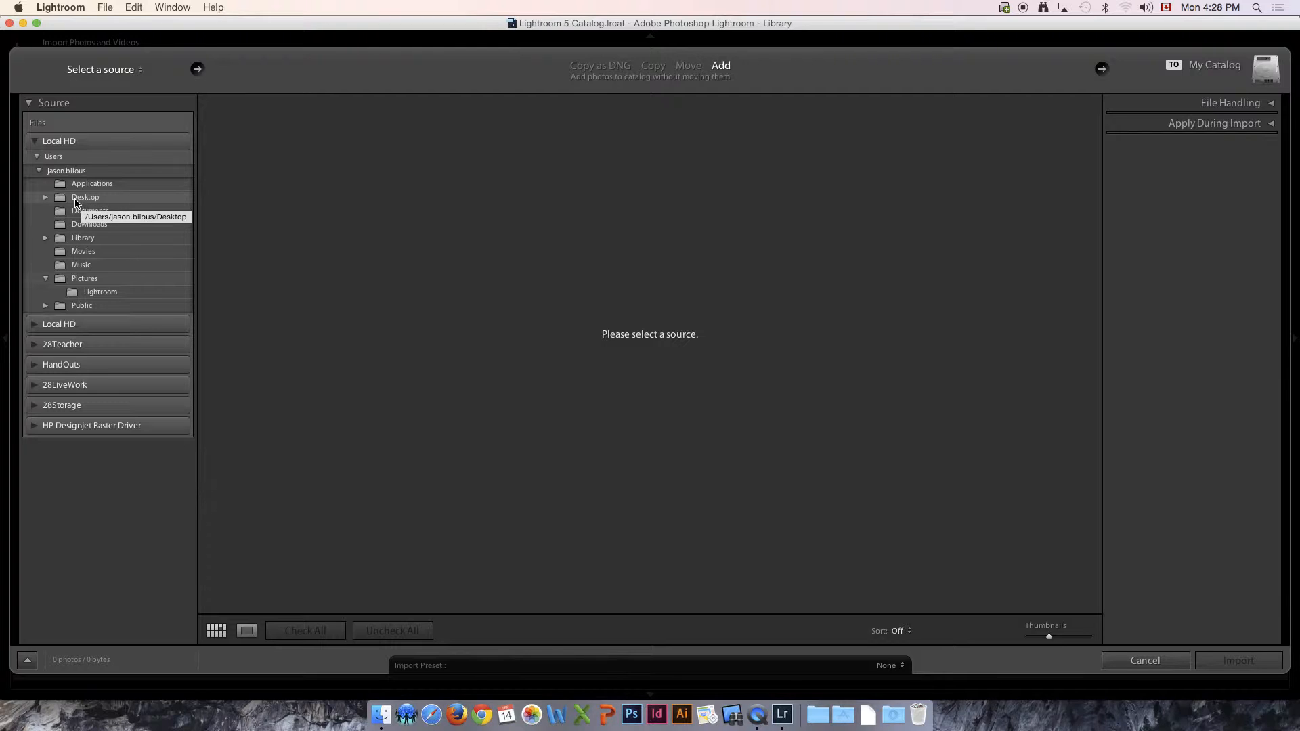
pyautogui.click(86, 198)
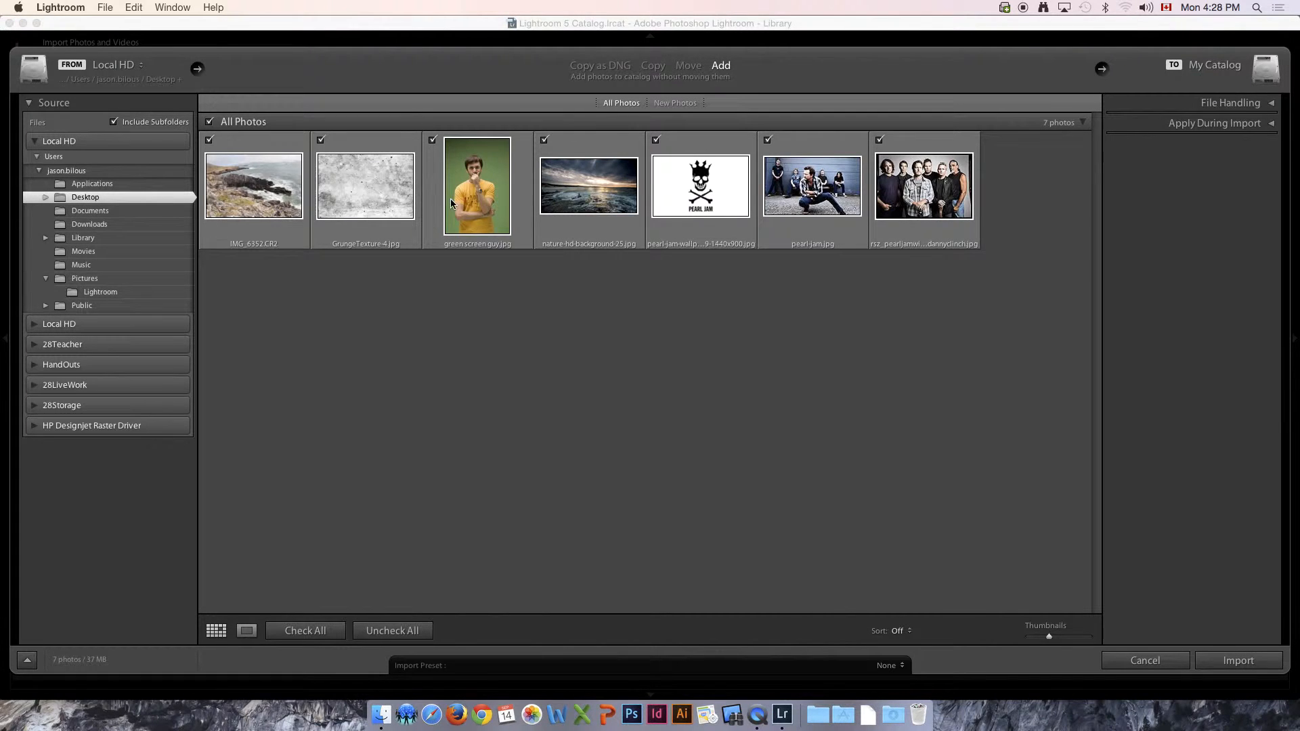
pyautogui.click(253, 186)
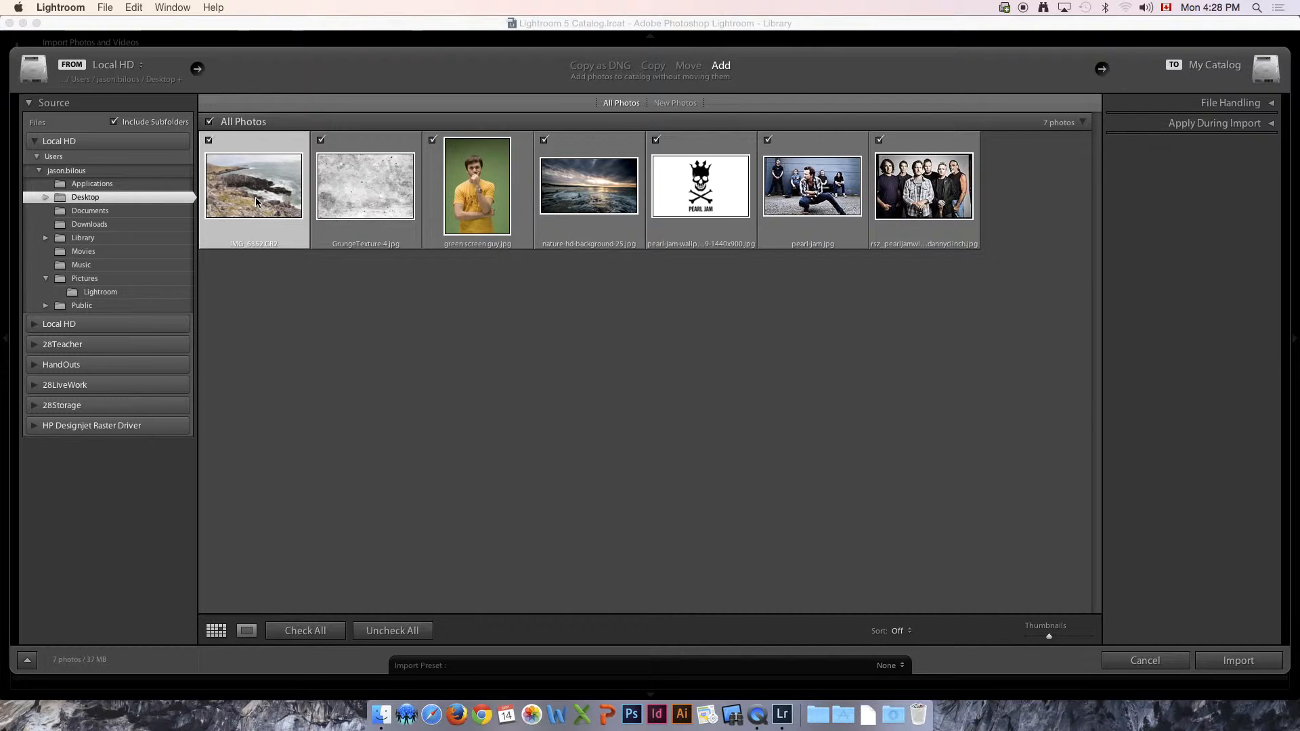
pyautogui.moveTo(253, 186)
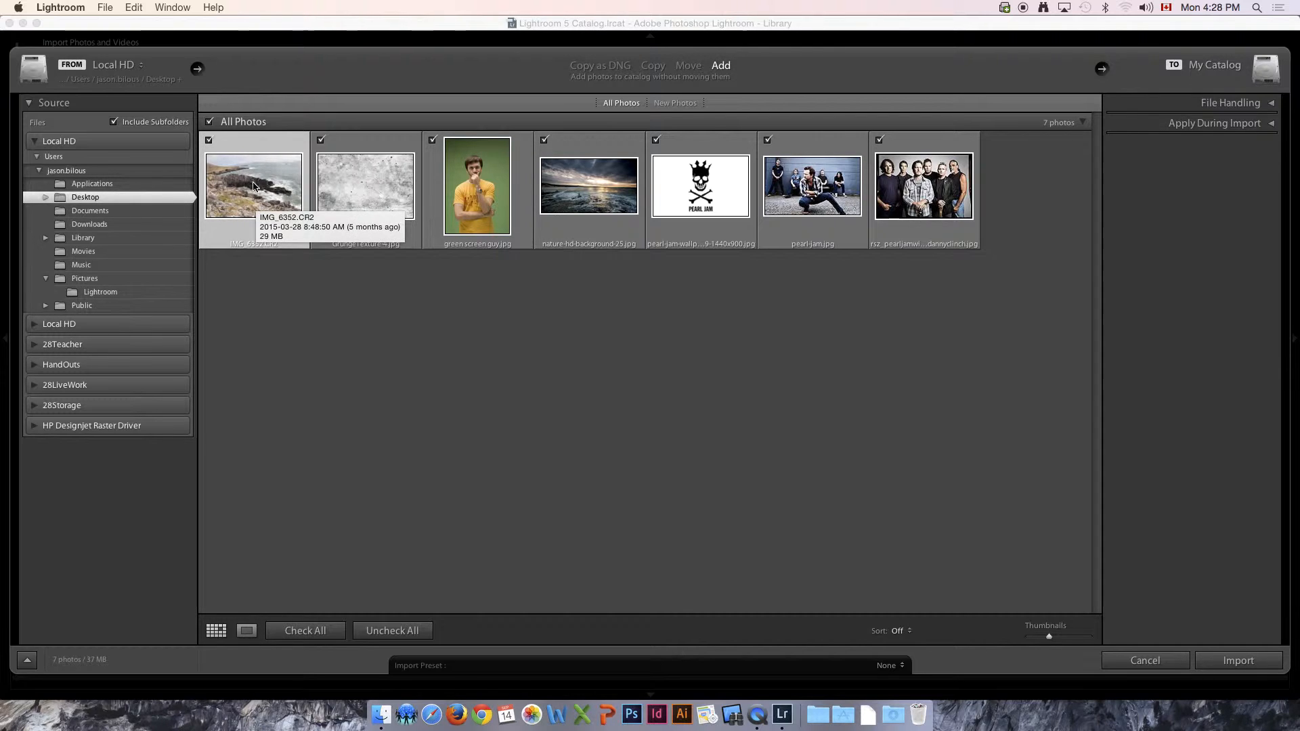
pyautogui.moveTo(817, 165)
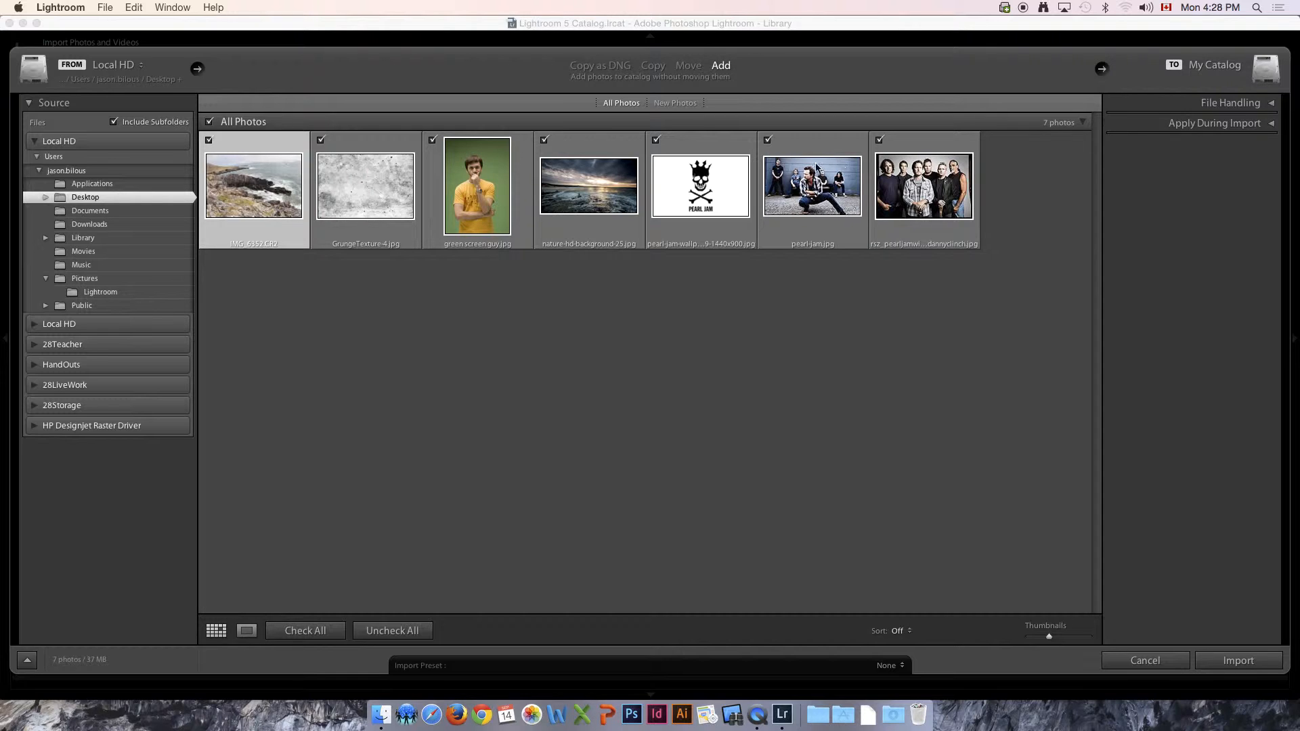
pyautogui.moveTo(593, 172)
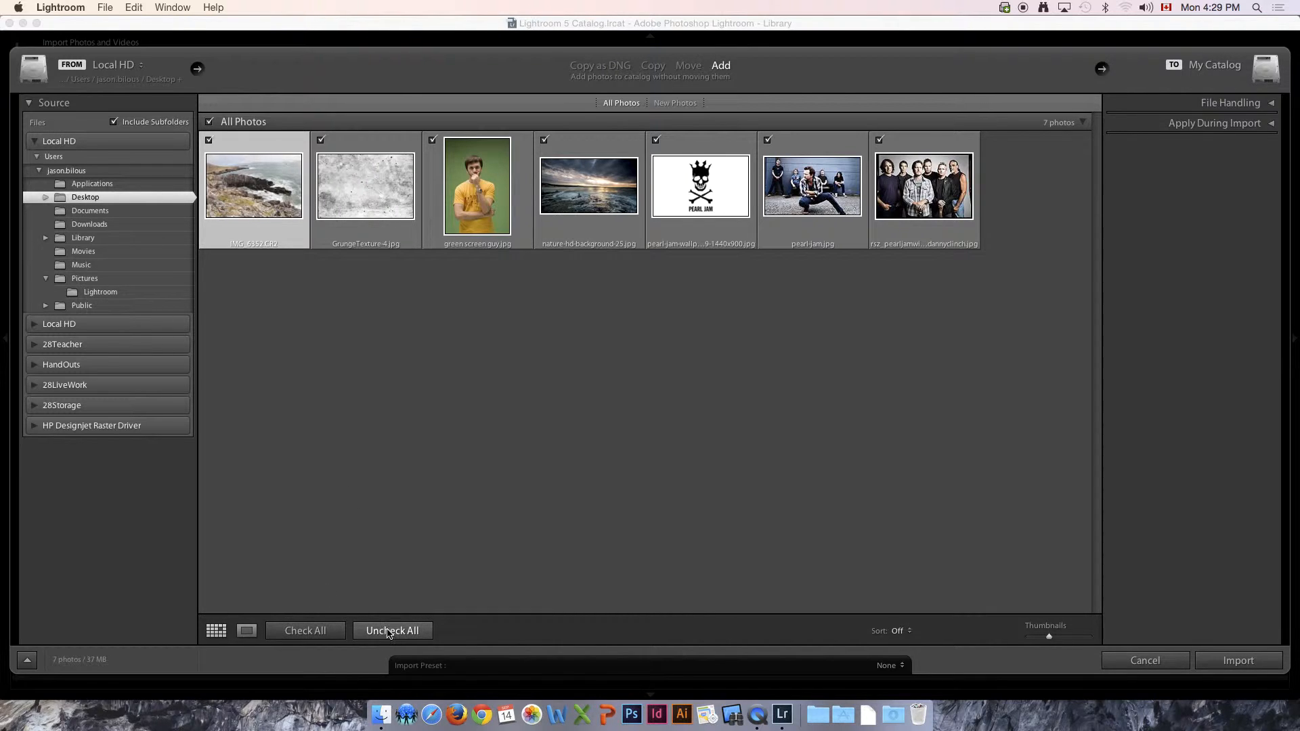
pyautogui.click(391, 629)
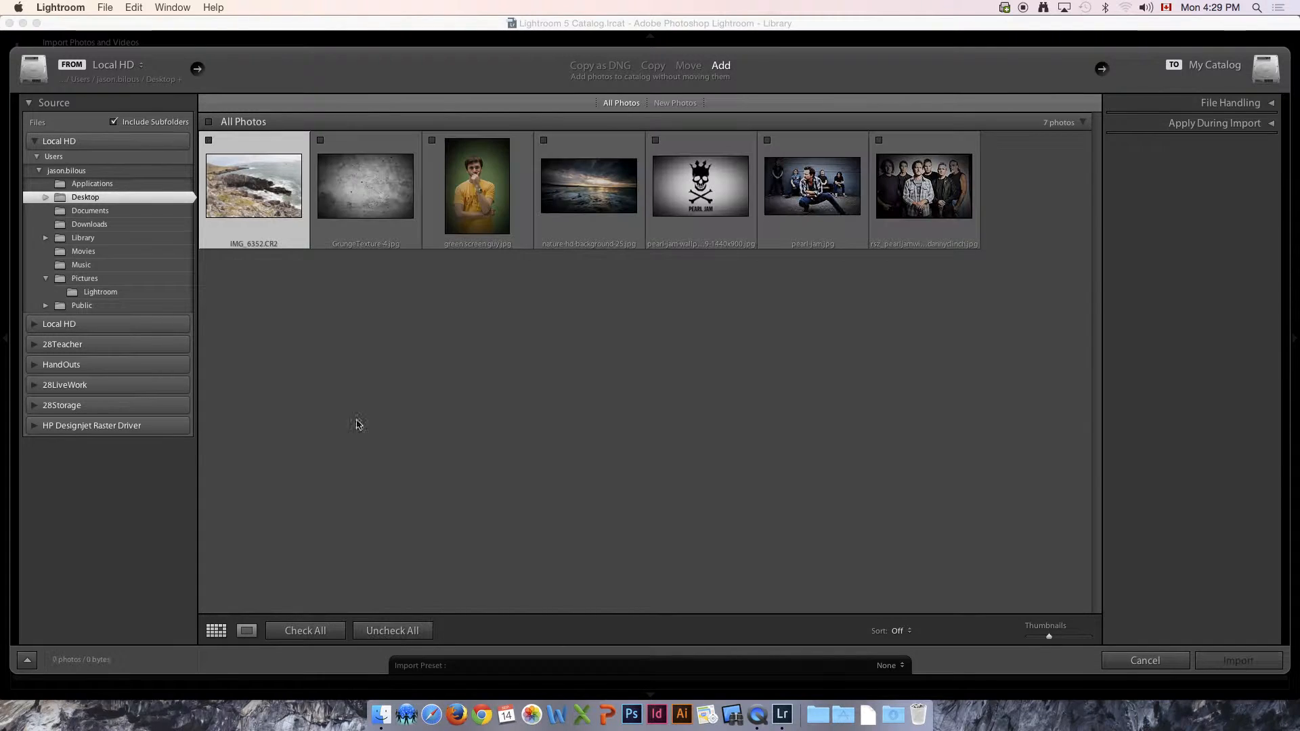
# - Check only IMG_6352.CR2 and import it into the catalog
pyautogui.click(208, 140)
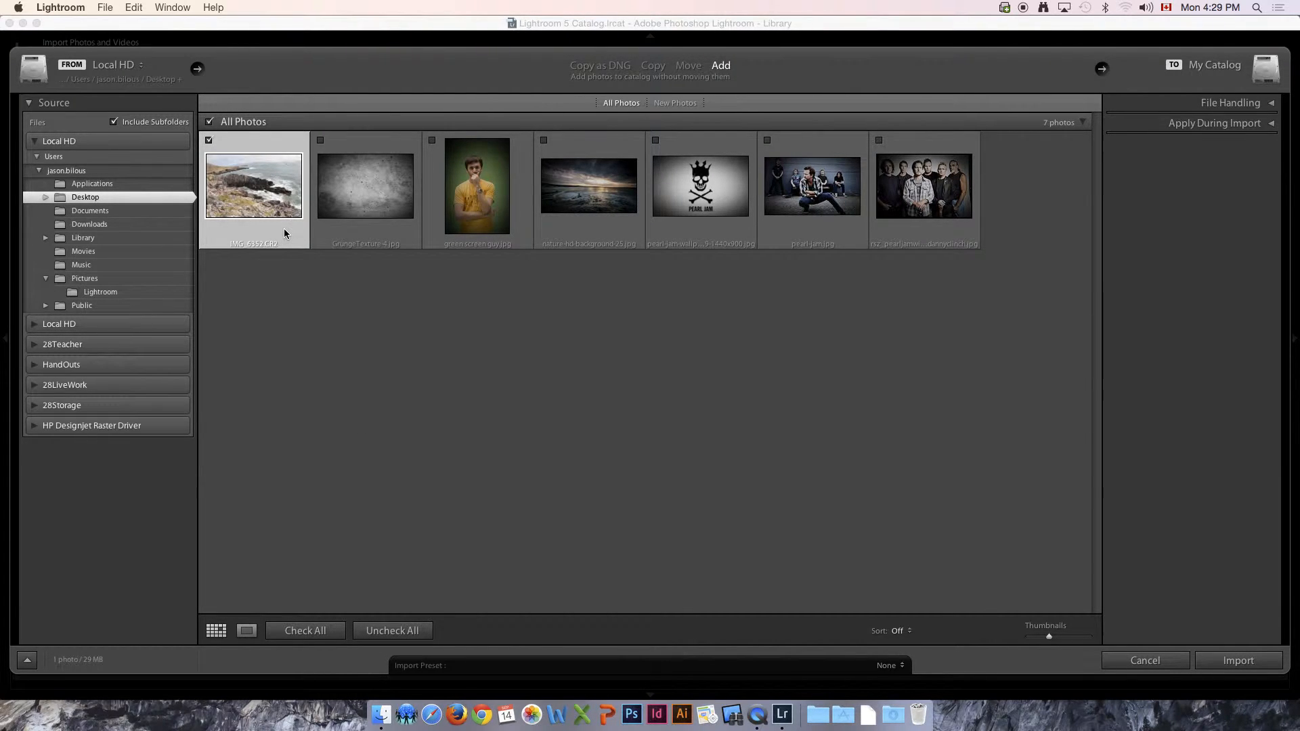
pyautogui.moveTo(285, 233)
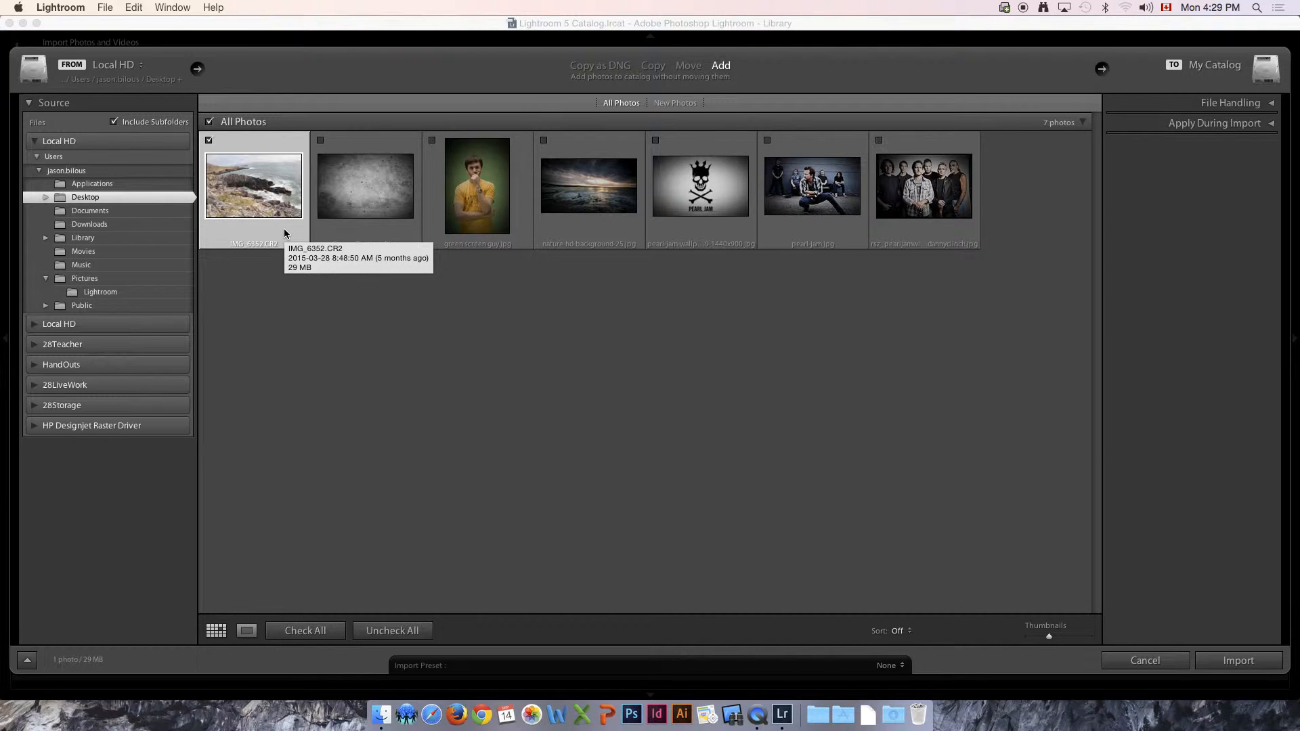
pyautogui.moveTo(895, 232)
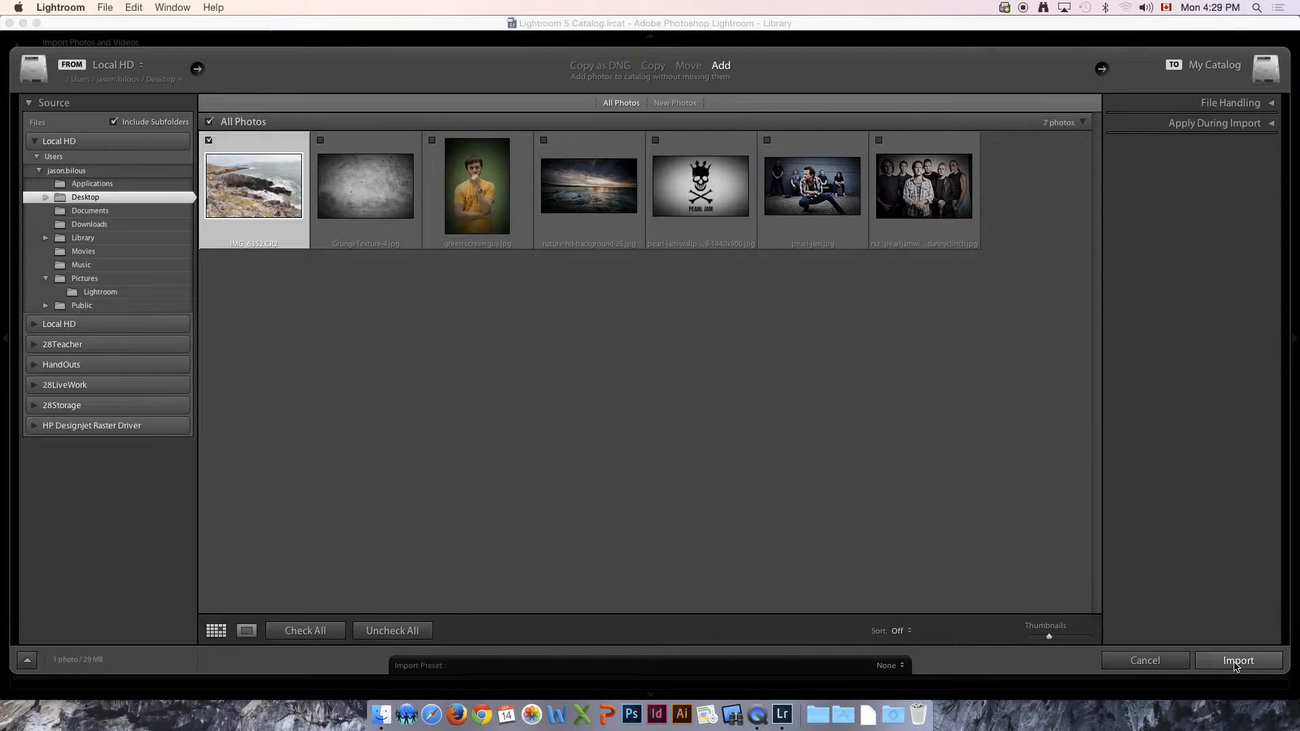
pyautogui.click(1237, 659)
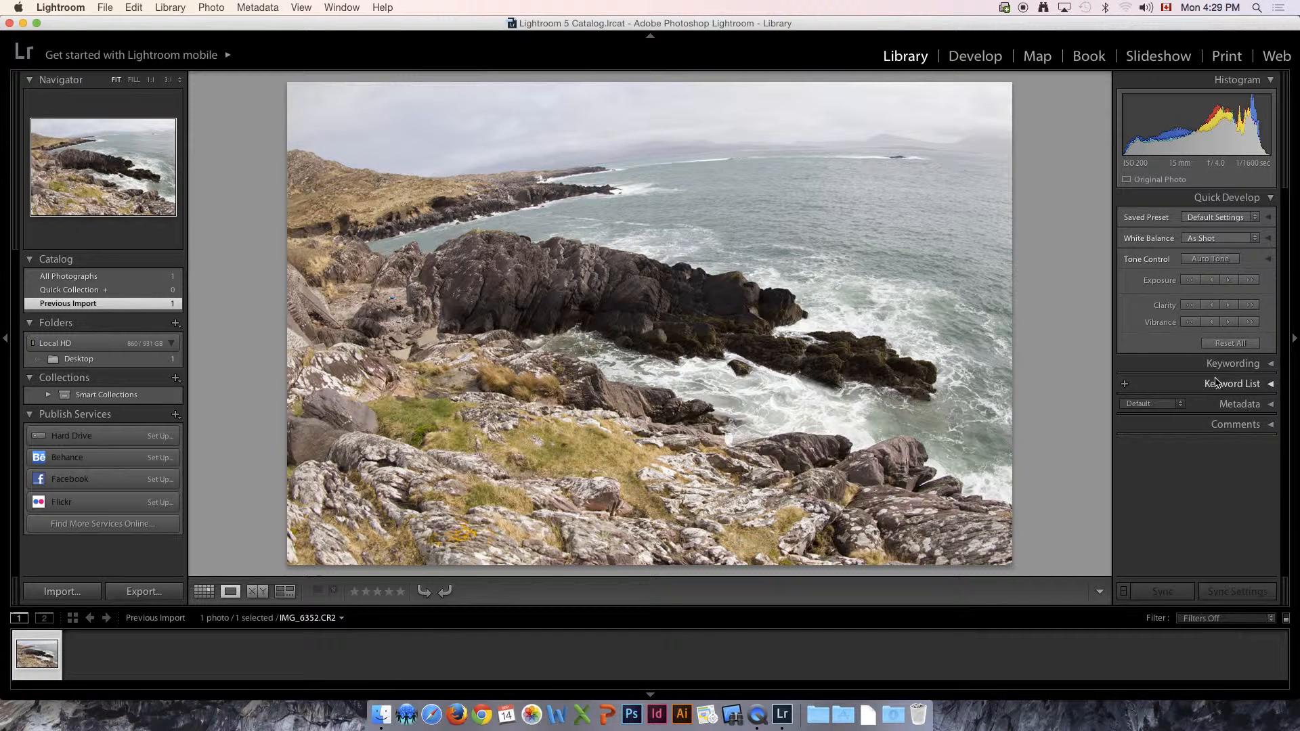
# - Enter keyword tags 'Ring of Kerry, Ireland, Coastline, Rocks' for the coastline photo
pyautogui.click(1268, 363)
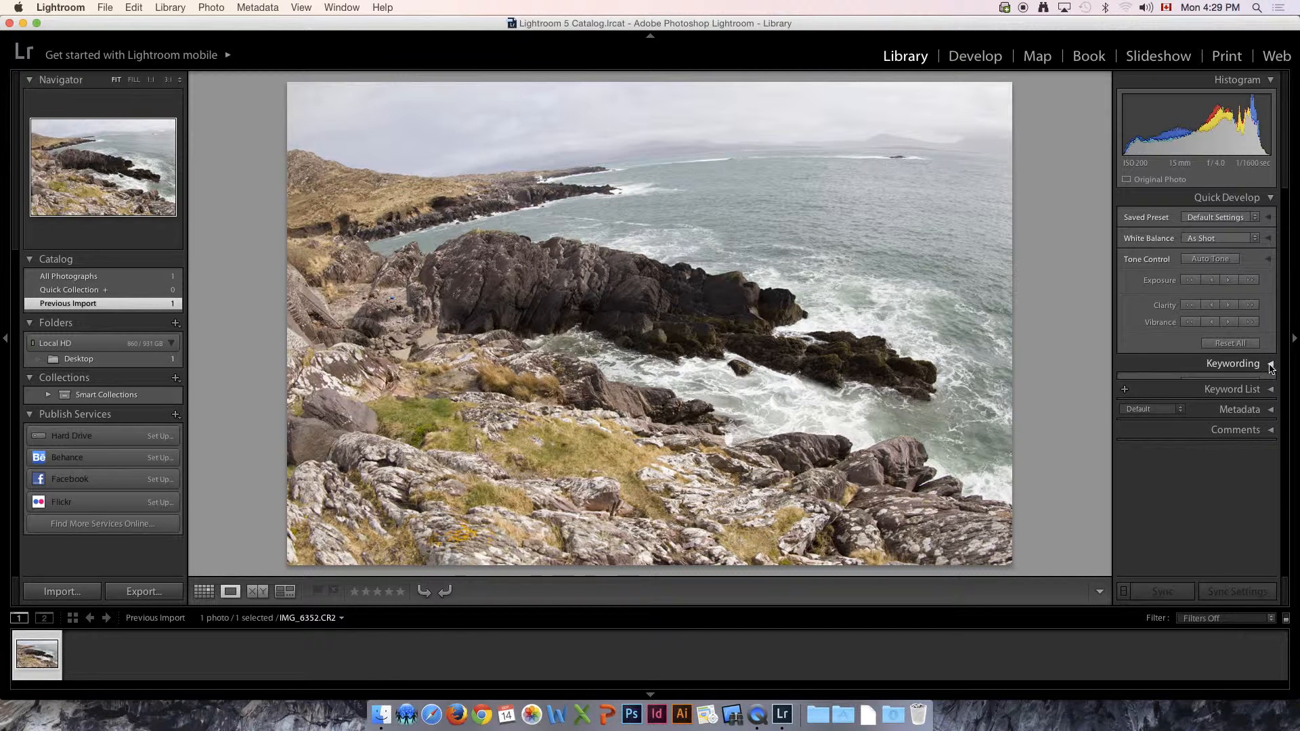
pyautogui.click(1232, 363)
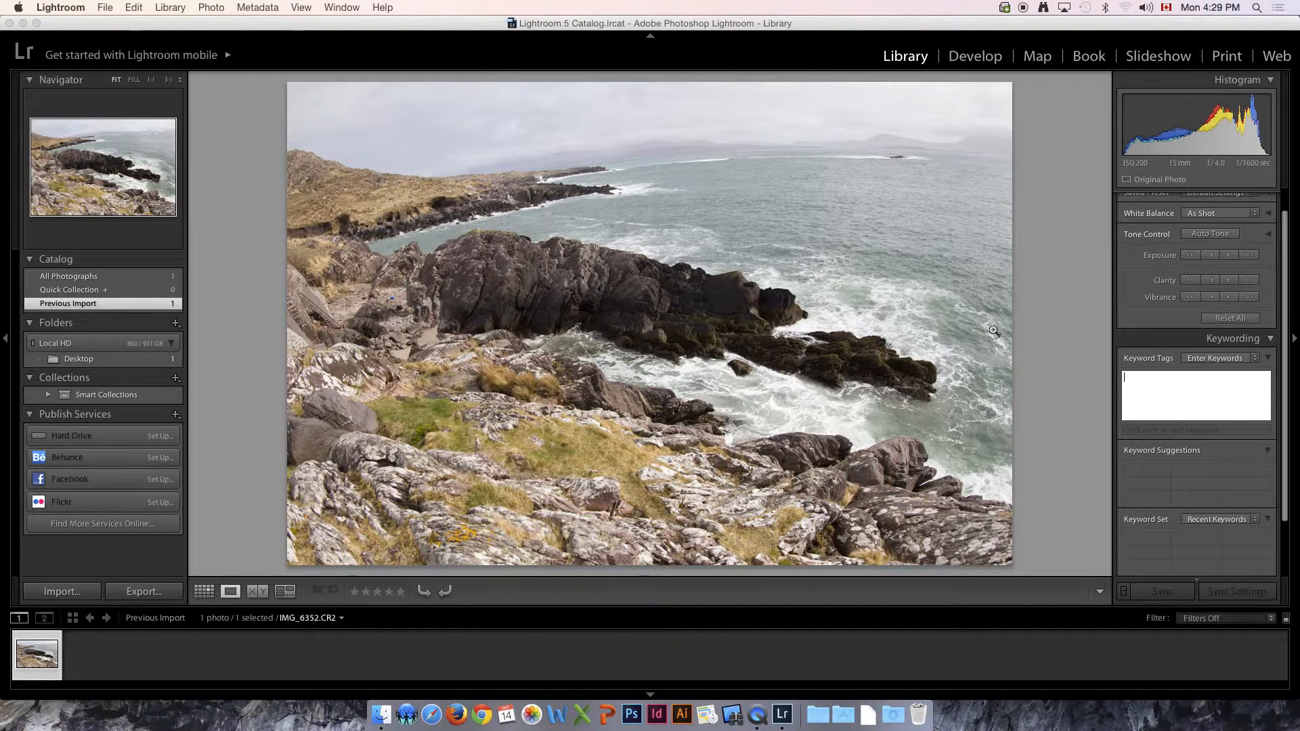
pyautogui.write('R')
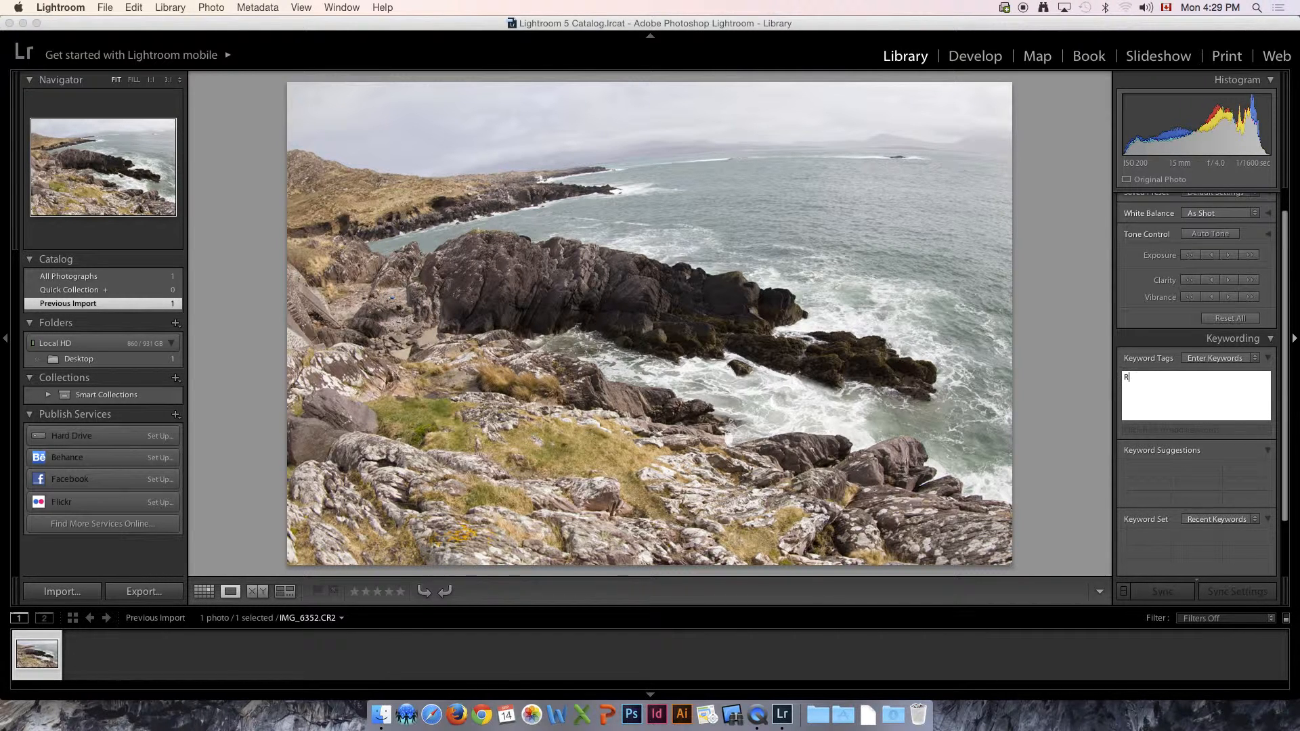
pyautogui.write('Ring of Kerry')
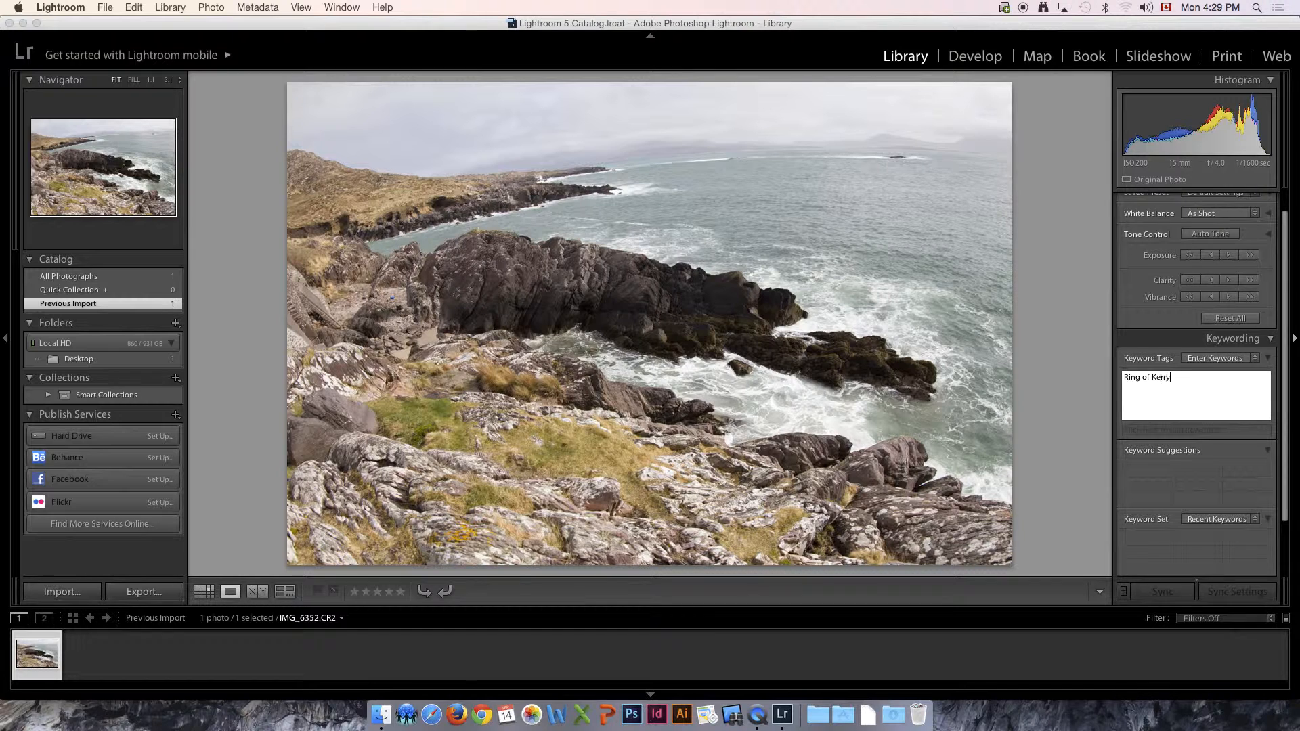
pyautogui.write(', I')
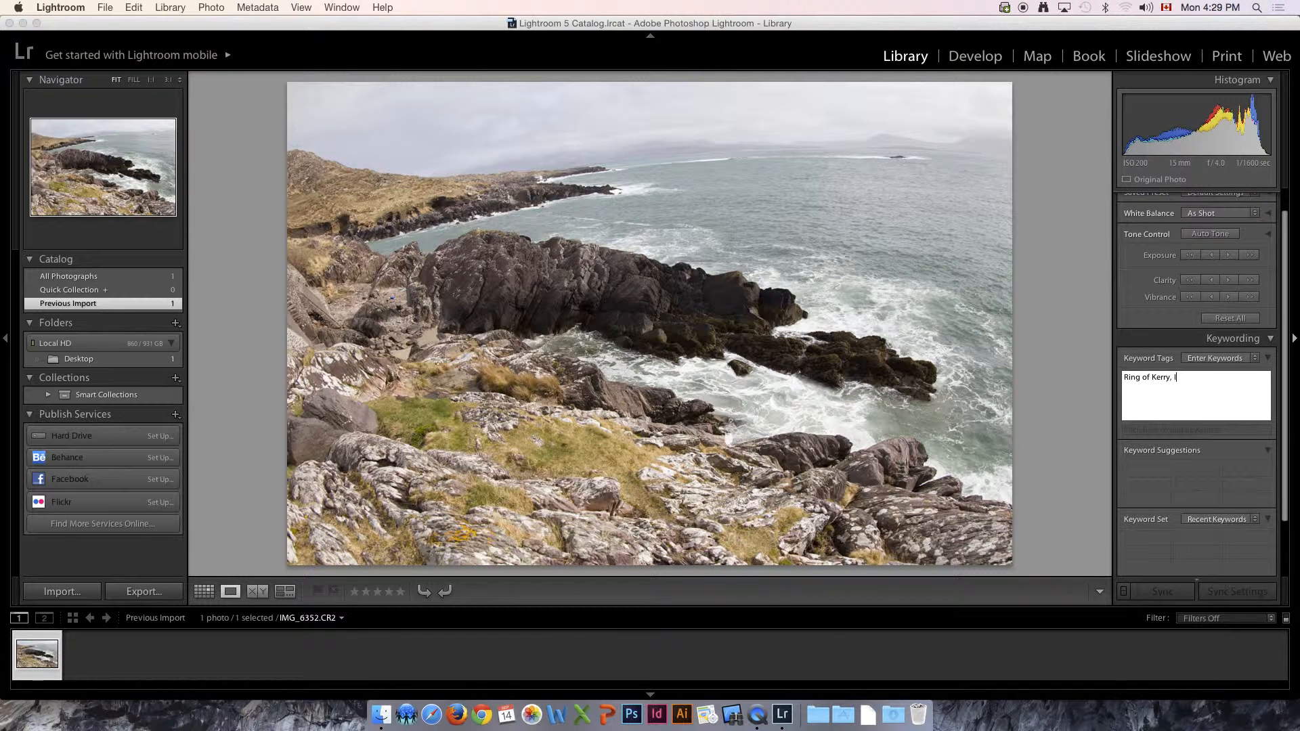
pyautogui.write('rel')
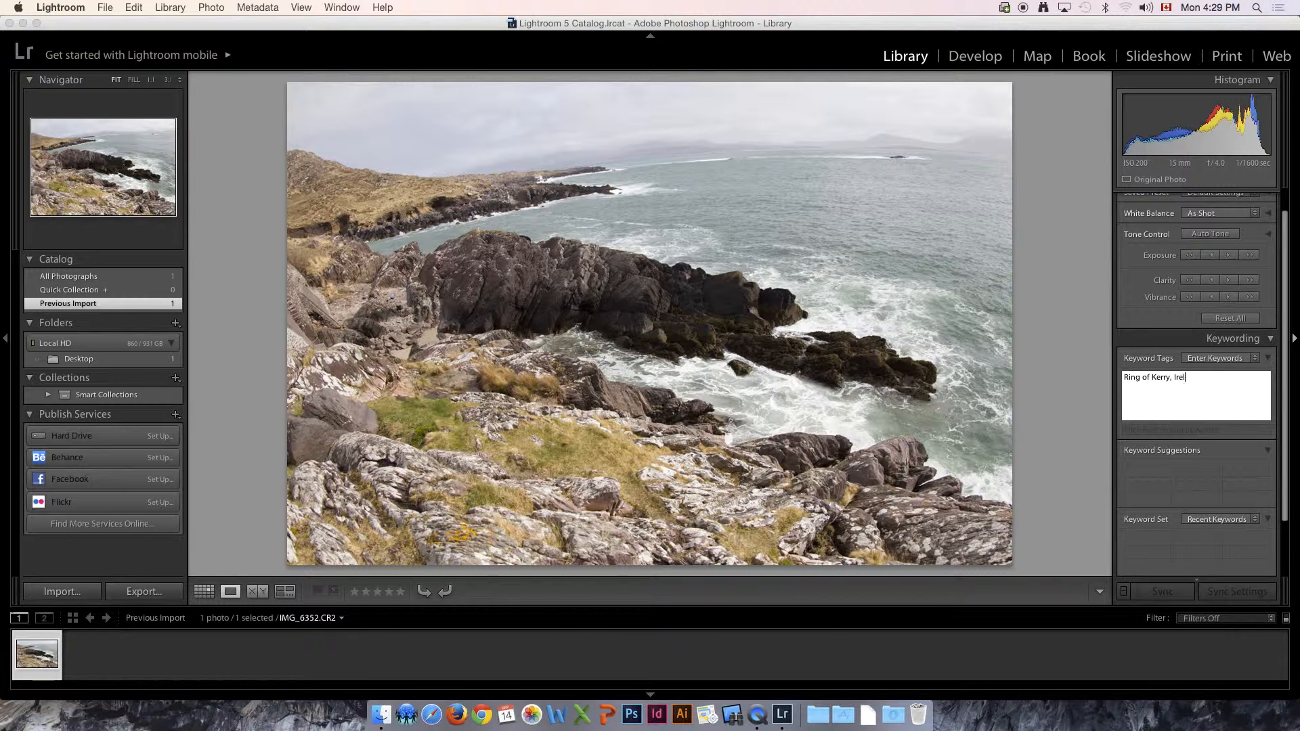
pyautogui.write('and,')
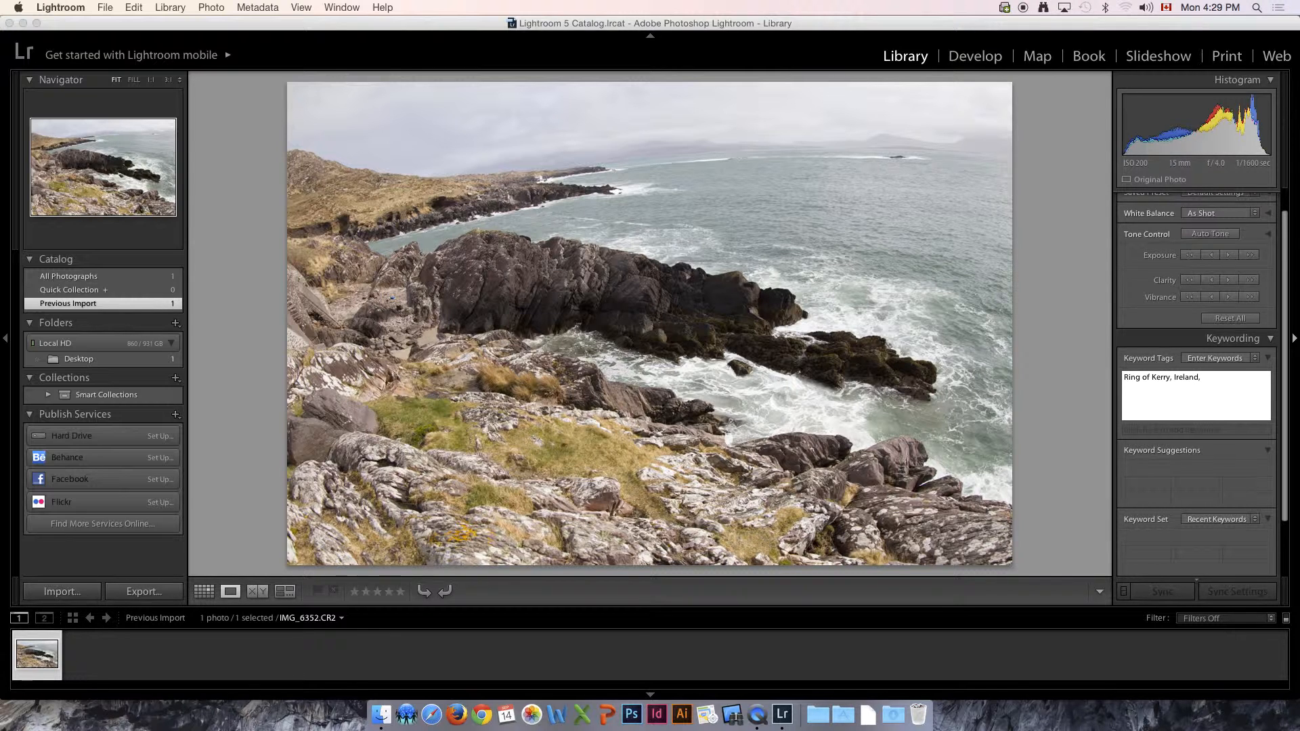
pyautogui.write('Coastline,')
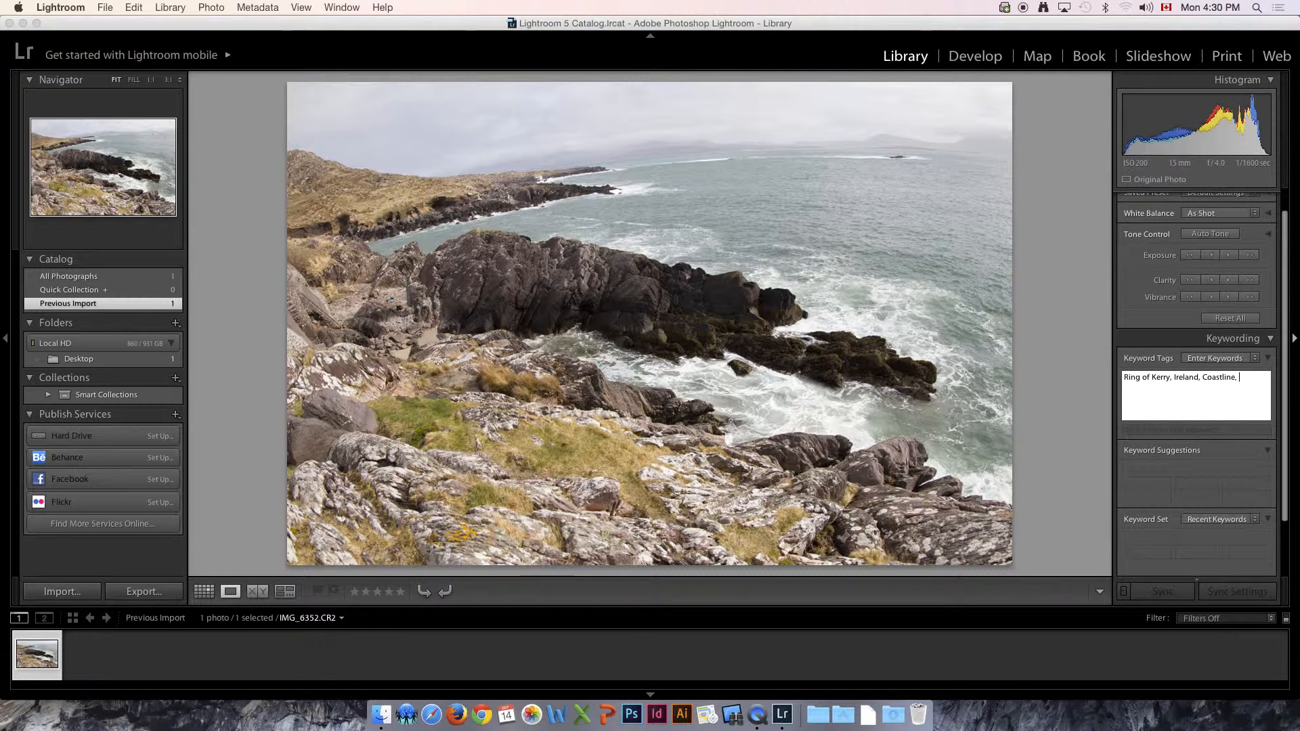
pyautogui.write('Rocks')
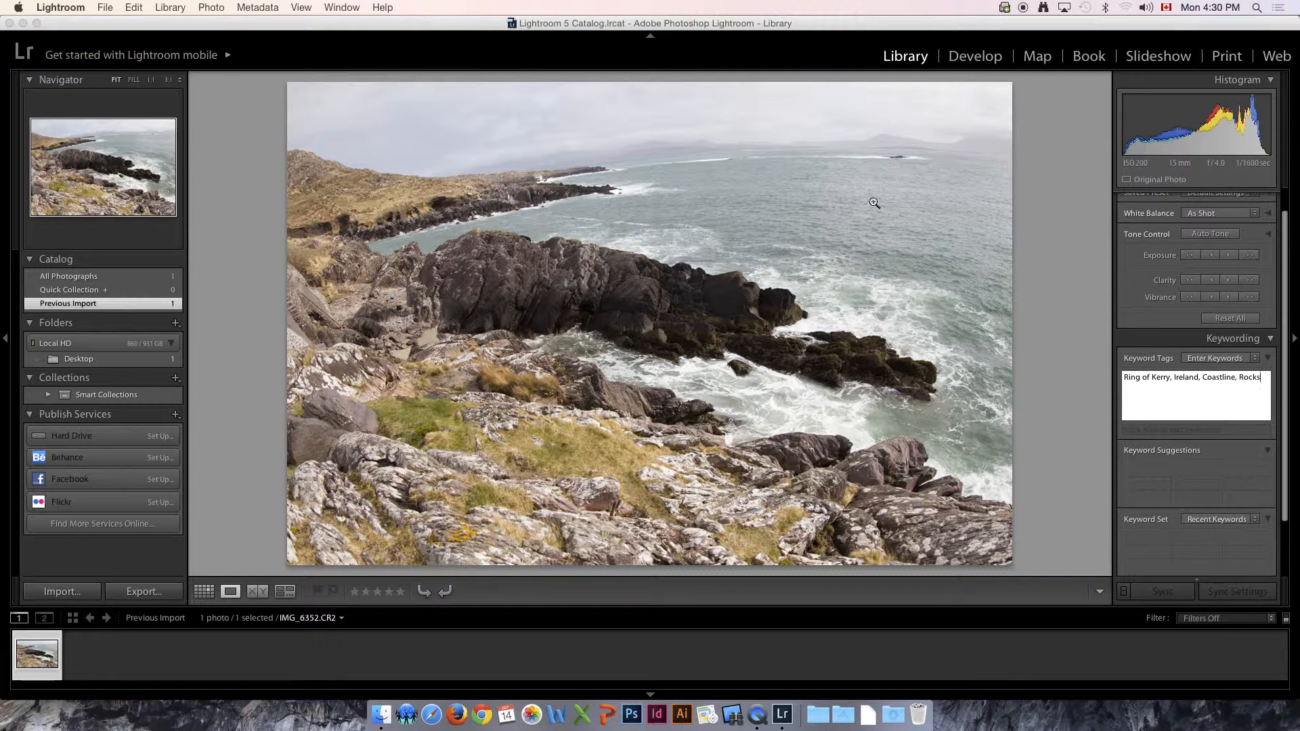
pyautogui.moveTo(859, 215)
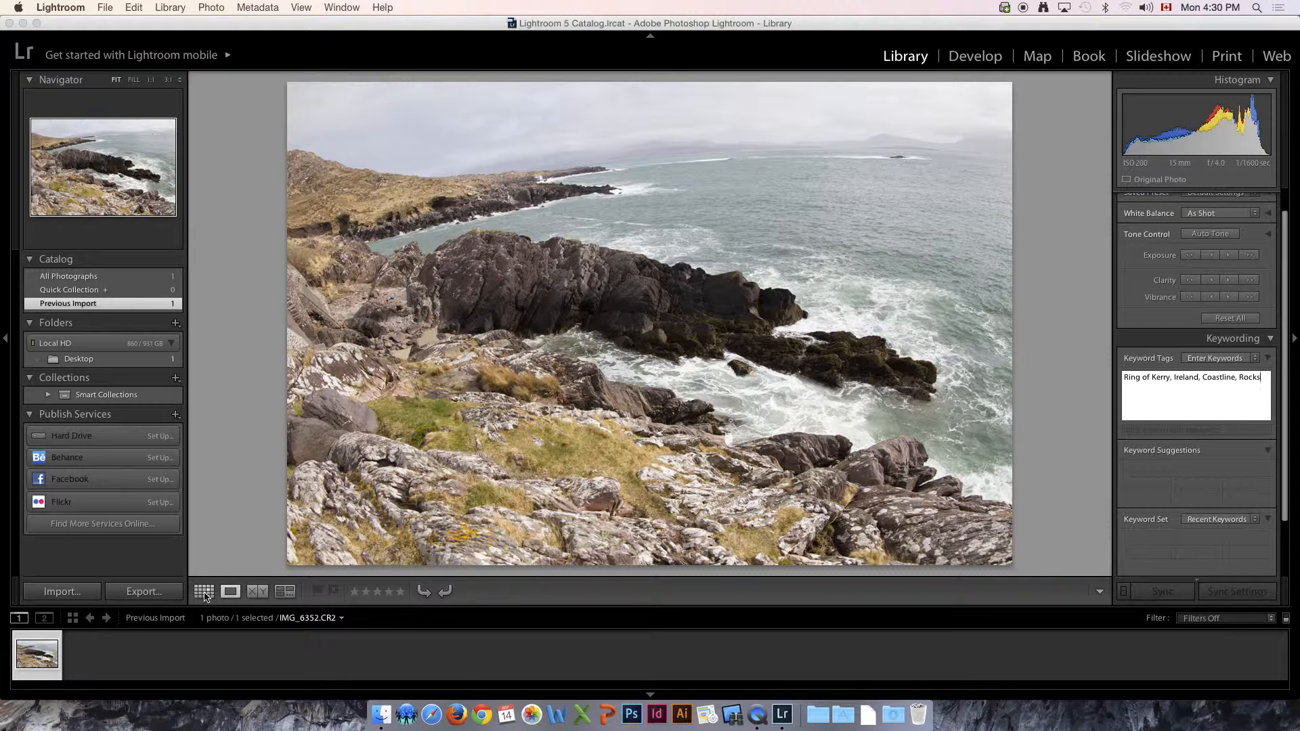
# - Commit the four keywords by toggling between Grid and Loupe views
pyautogui.click(204, 592)
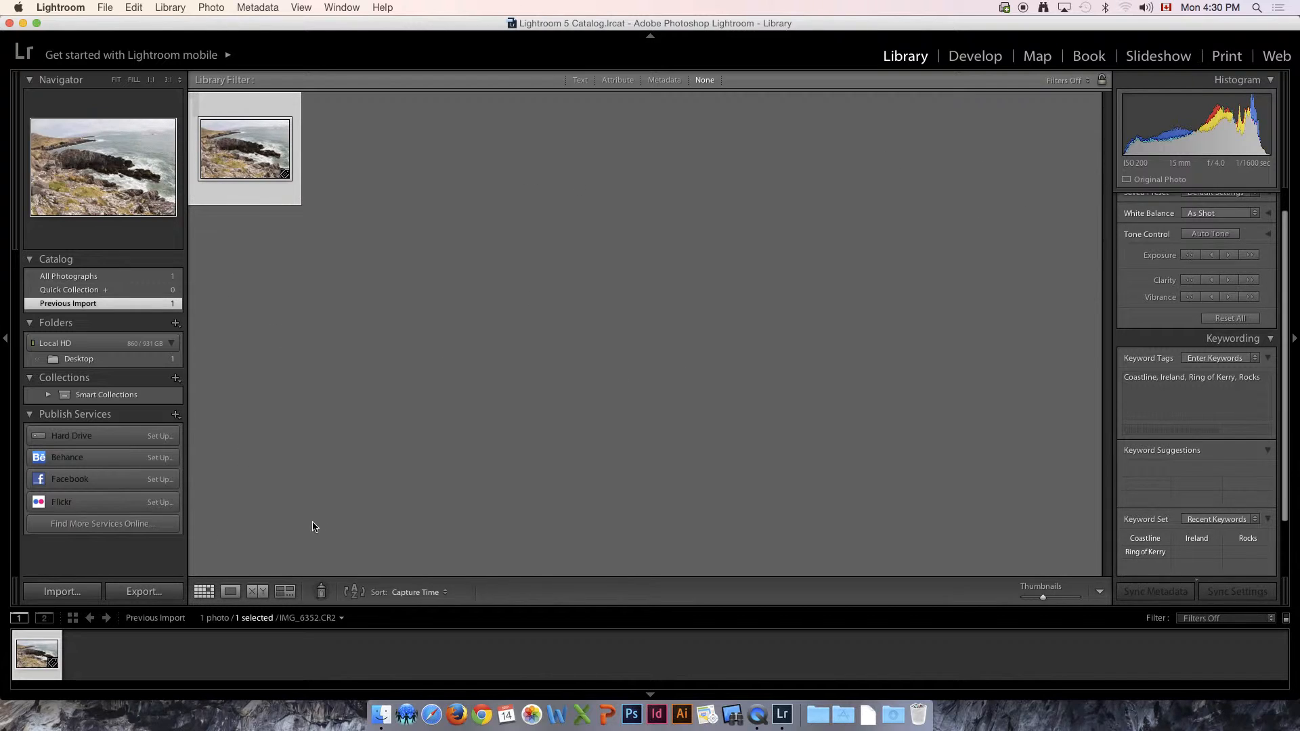
pyautogui.click(230, 591)
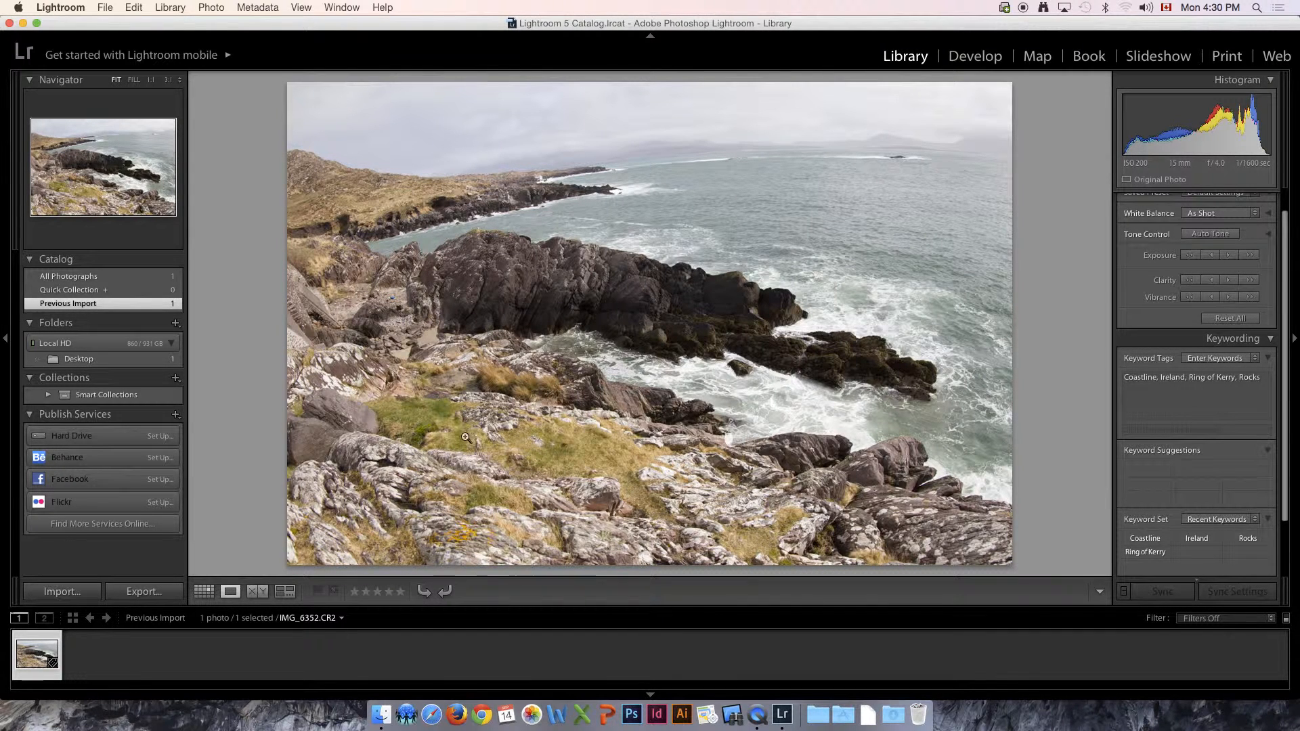
pyautogui.click(203, 592)
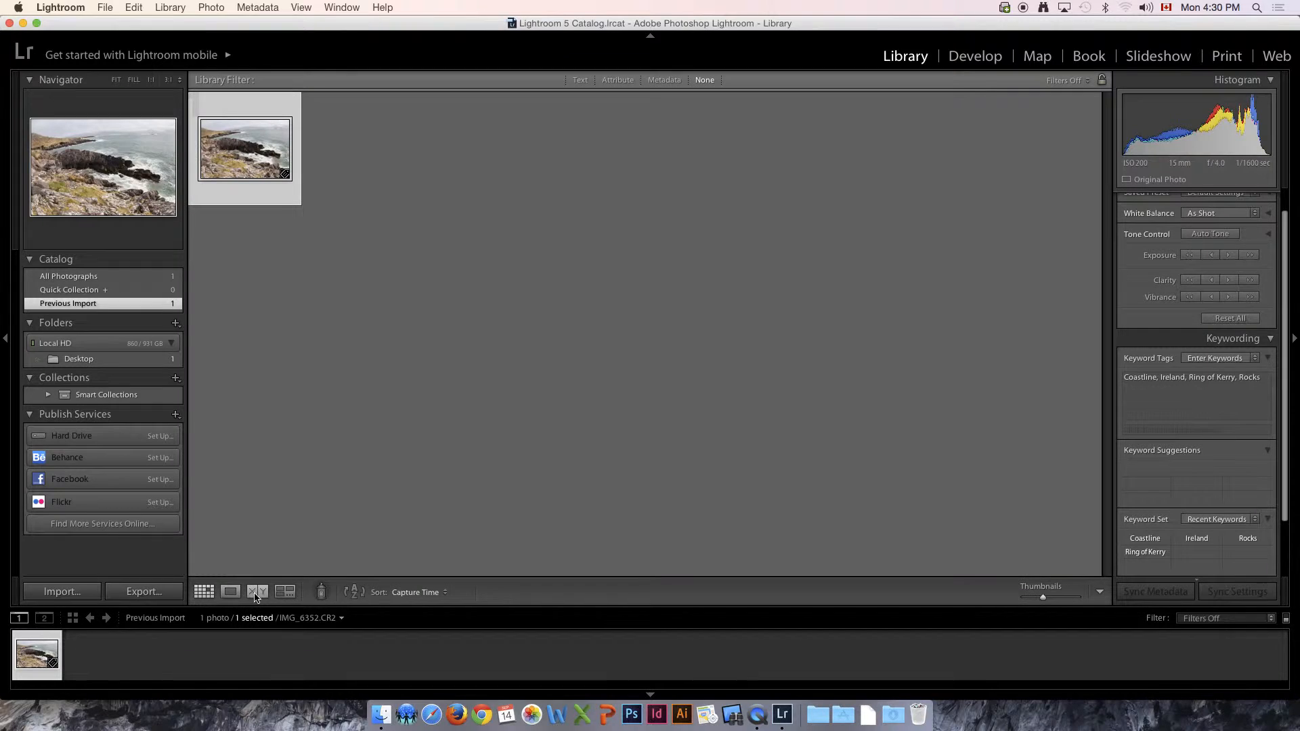
pyautogui.click(230, 591)
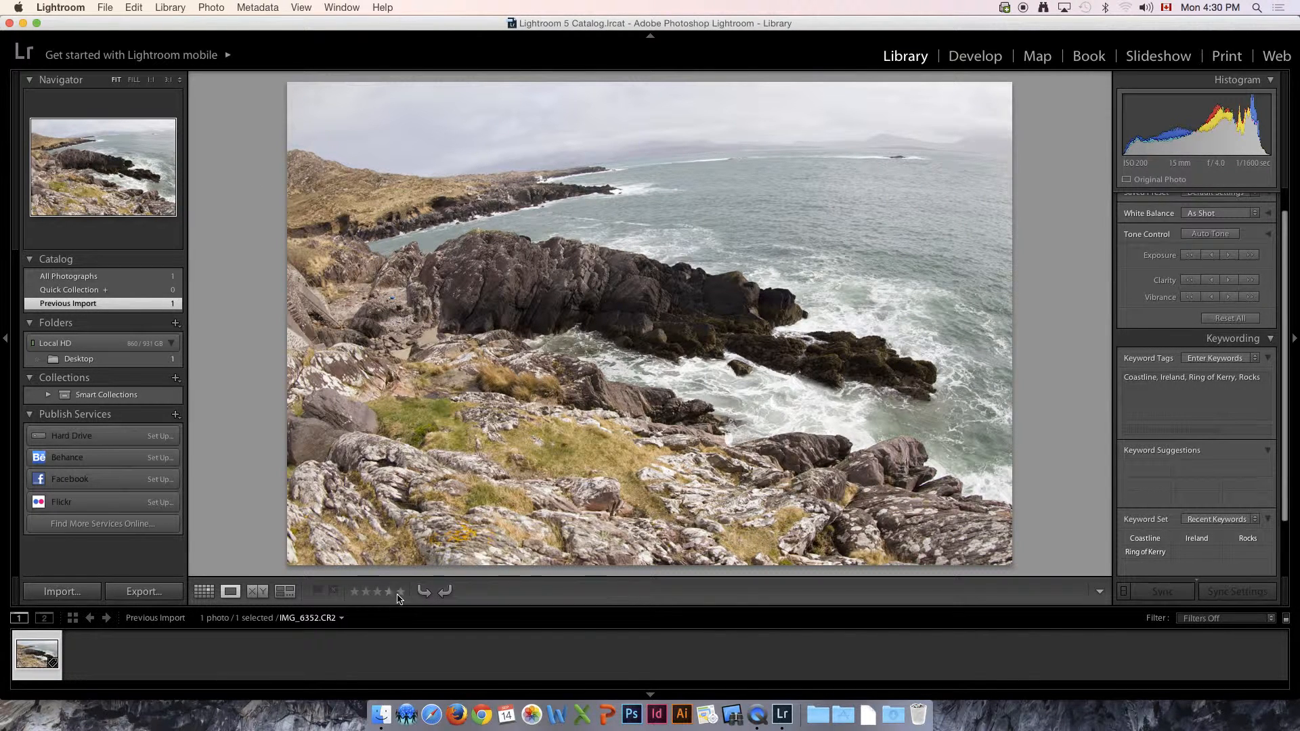
# - Rate the photo five stars, flag it as a pick and switch to Develop
pyautogui.click(401, 592)
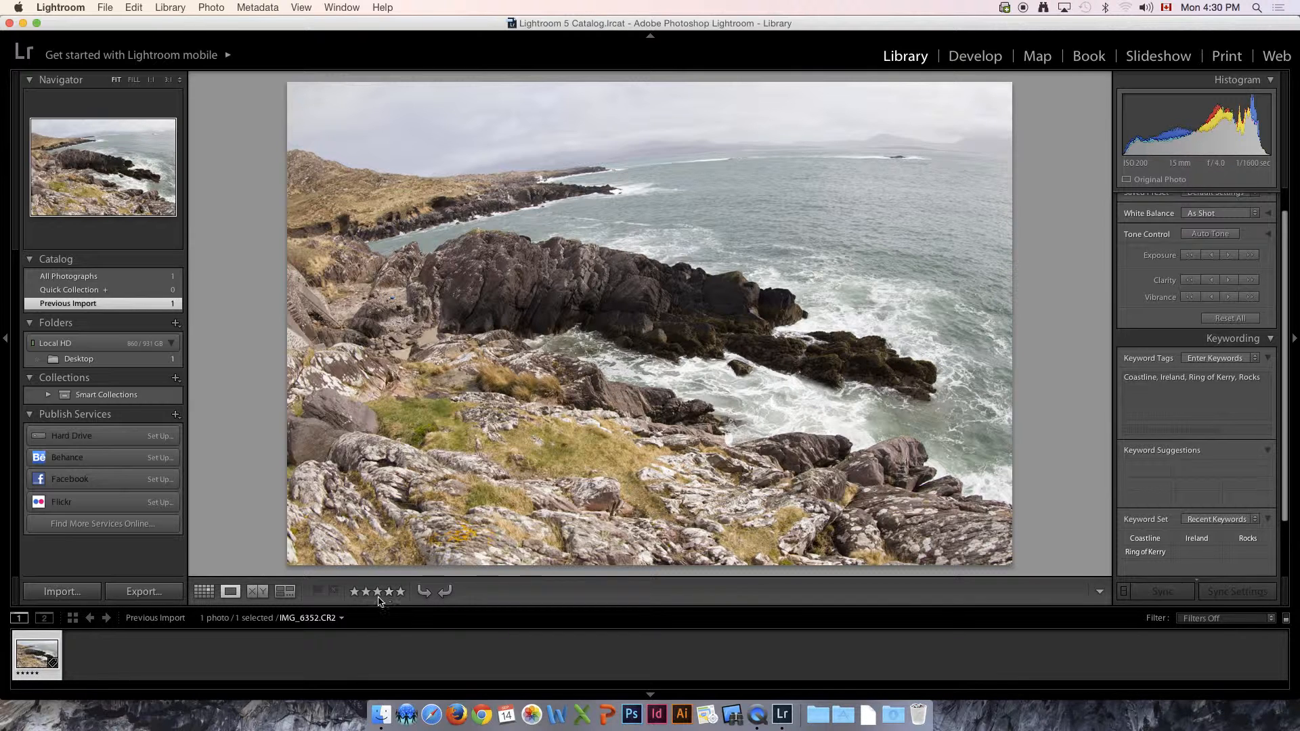
pyautogui.click(378, 592)
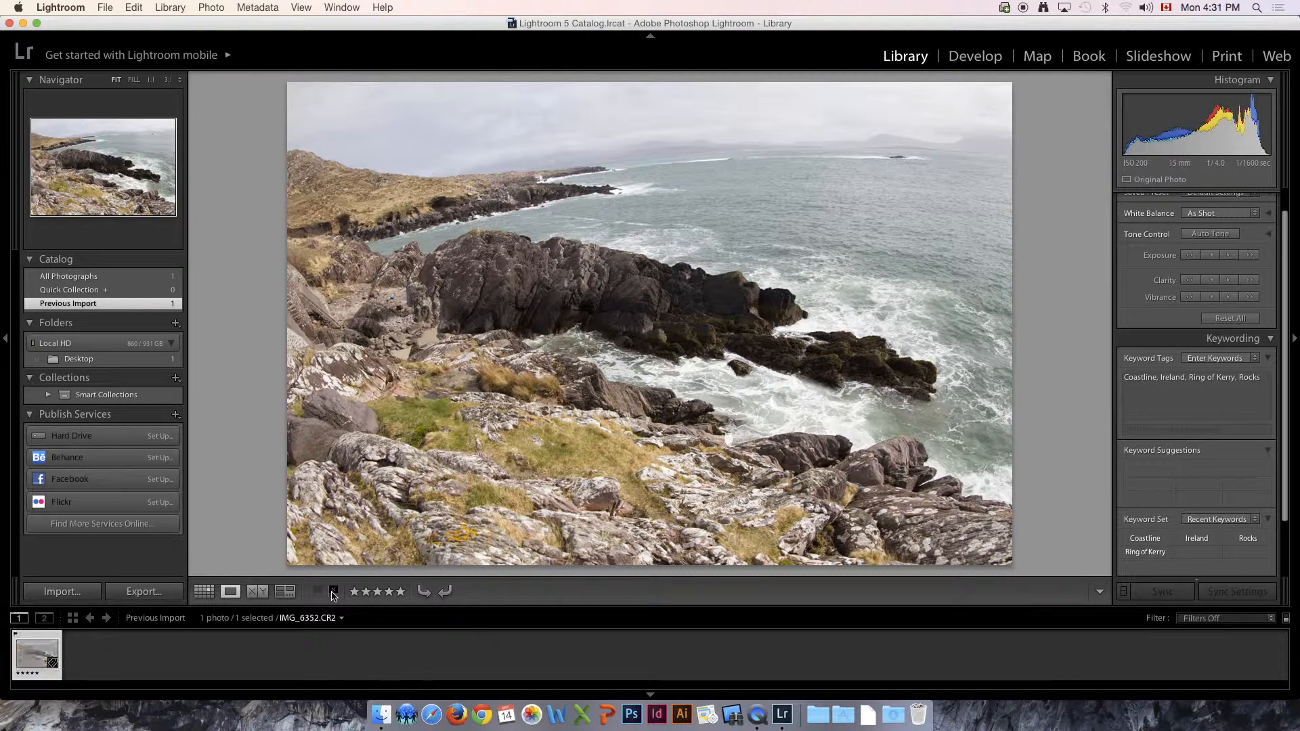
pyautogui.click(319, 591)
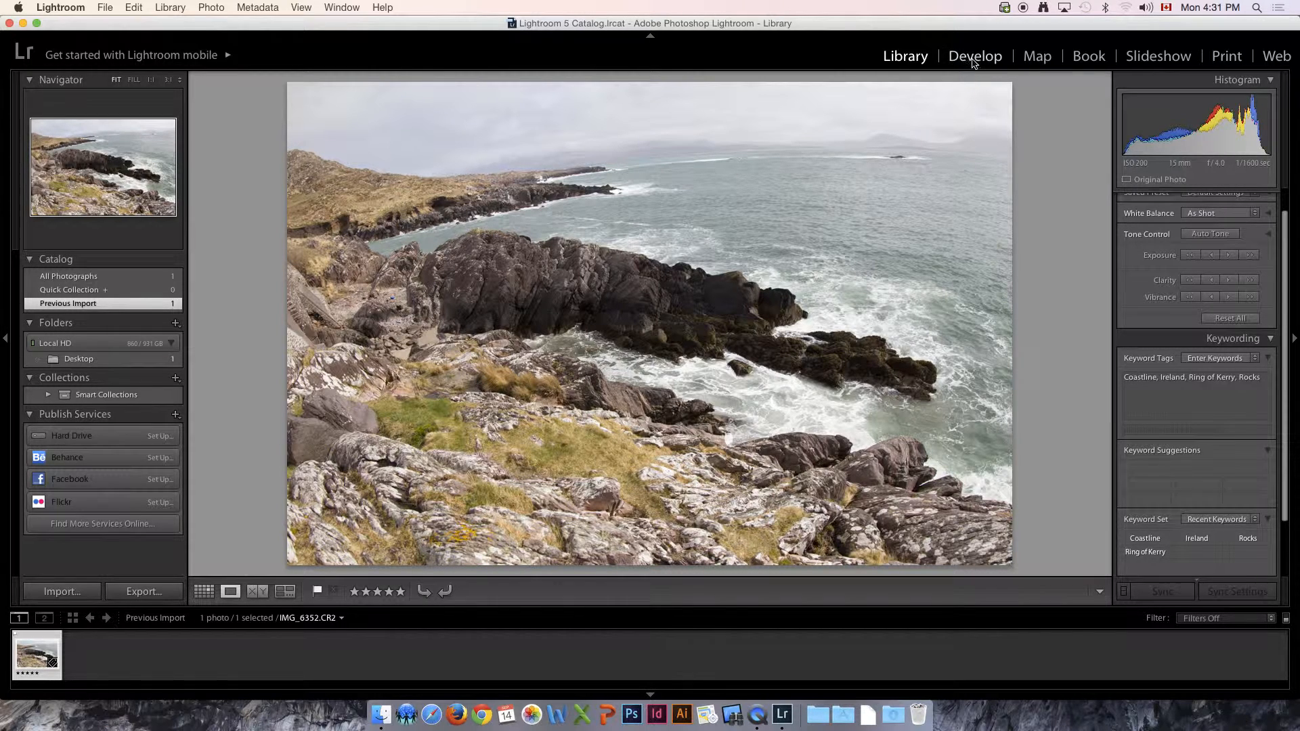
pyautogui.moveTo(1187, 459)
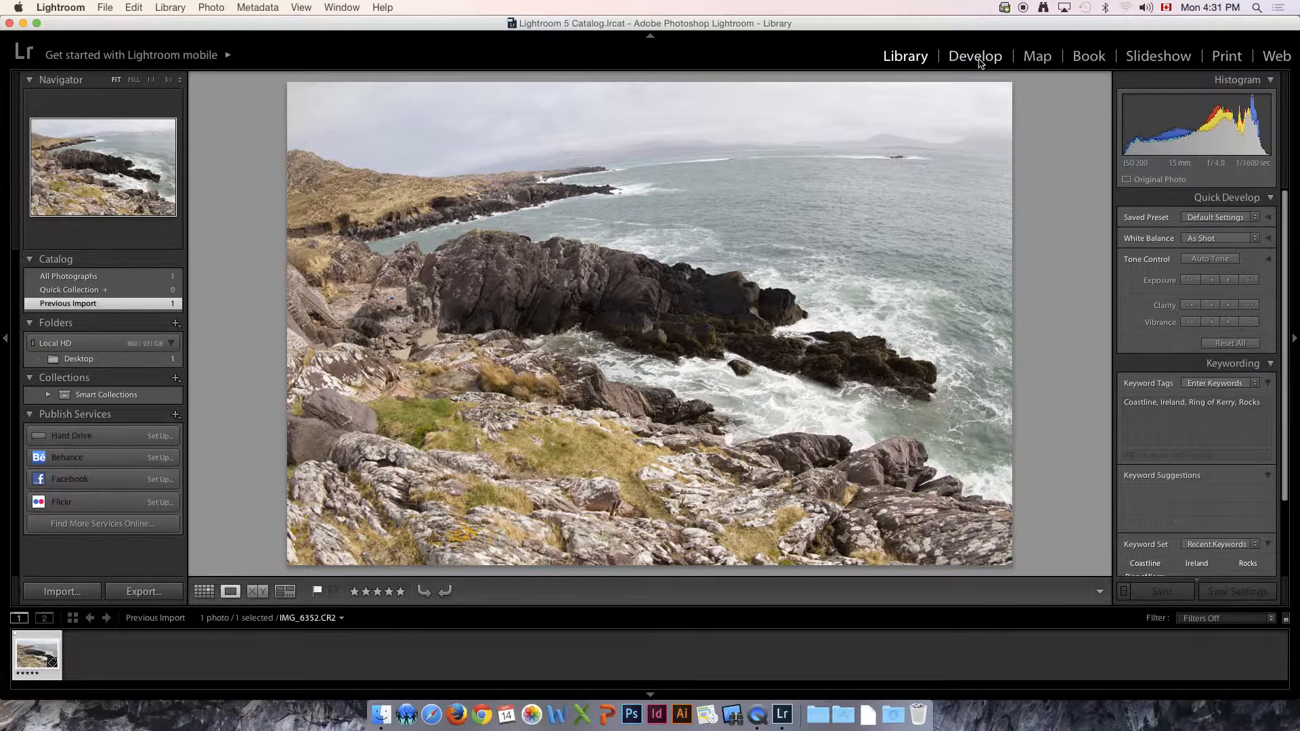
pyautogui.click(975, 55)
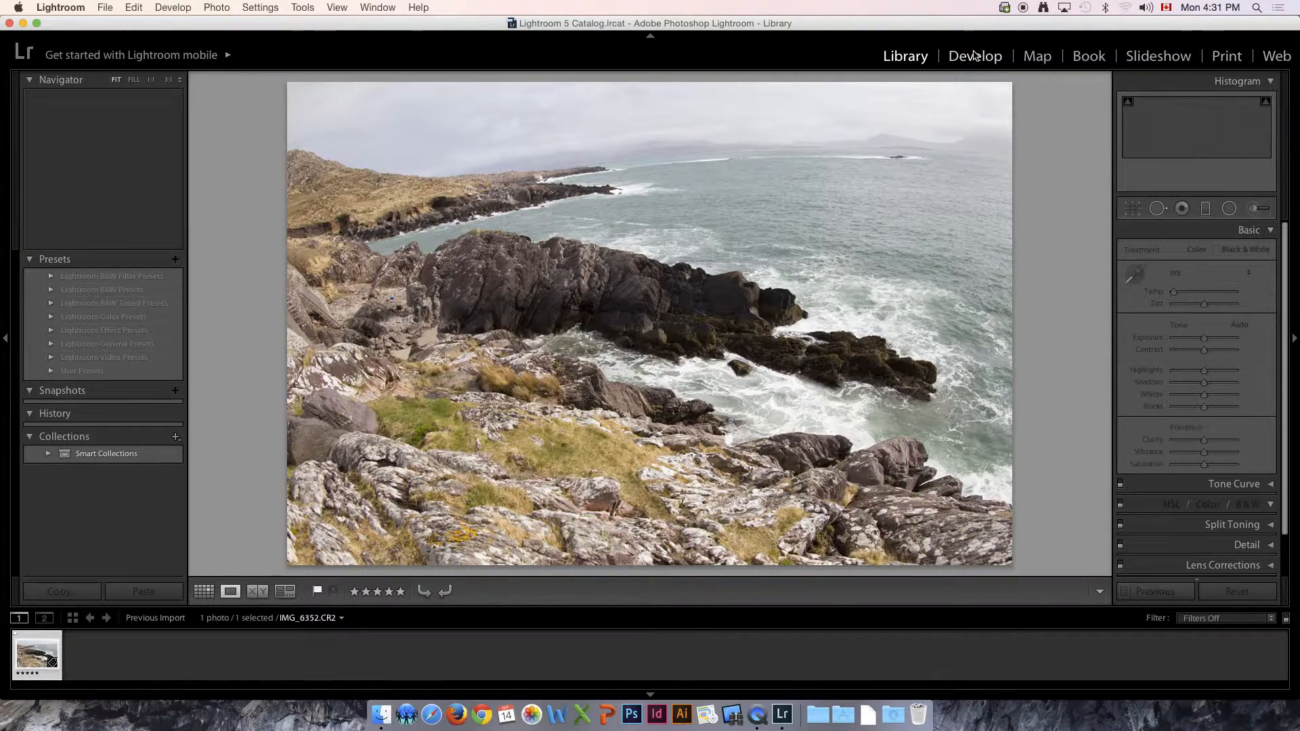
# - Let Develop load and dismiss its introductory tips overlay
pyautogui.click(975, 56)
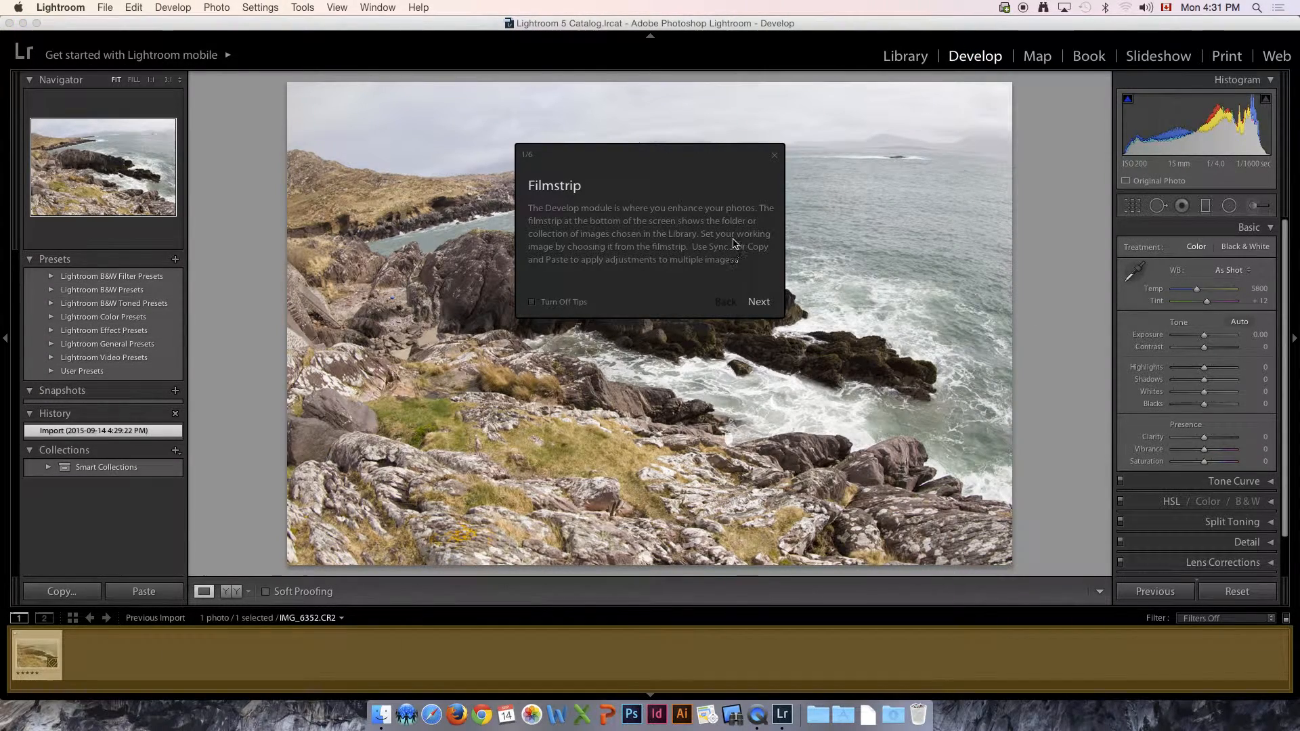
pyautogui.click(773, 154)
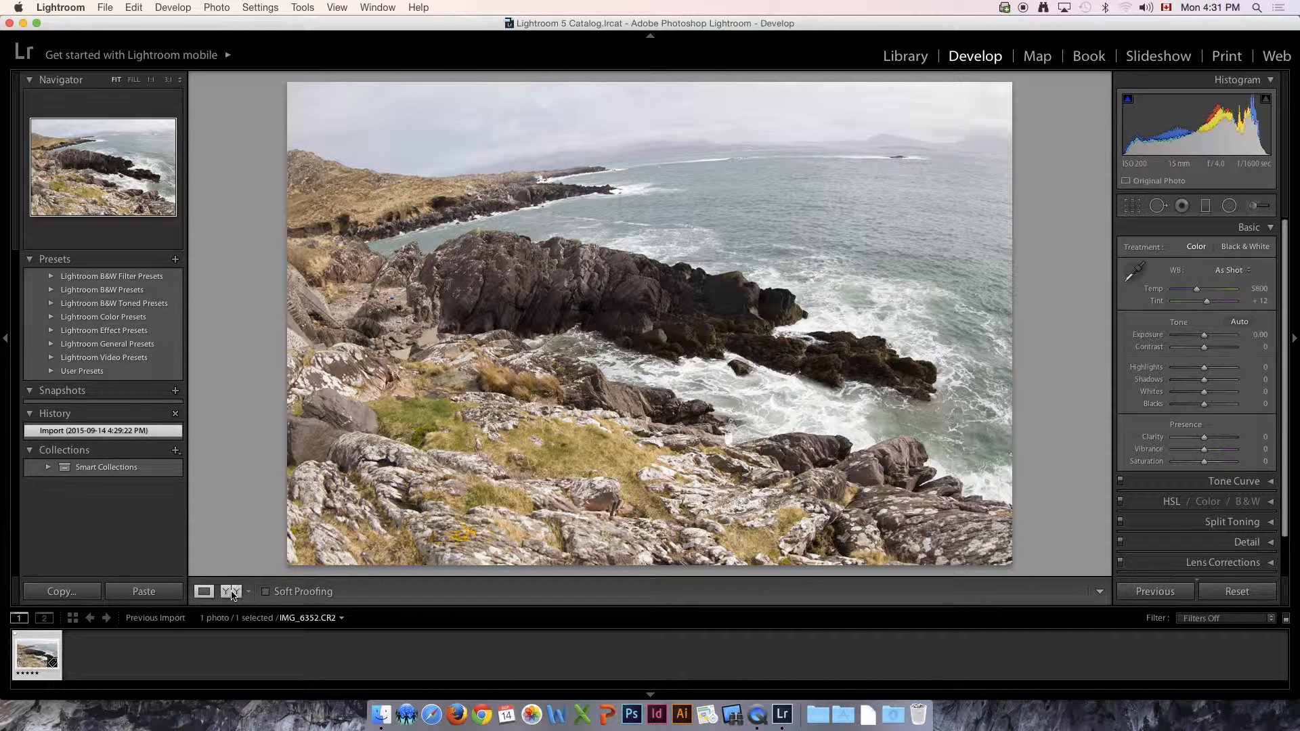
# - Show Before/After, warm the temperature and lower exposure to -0.25
pyautogui.click(232, 592)
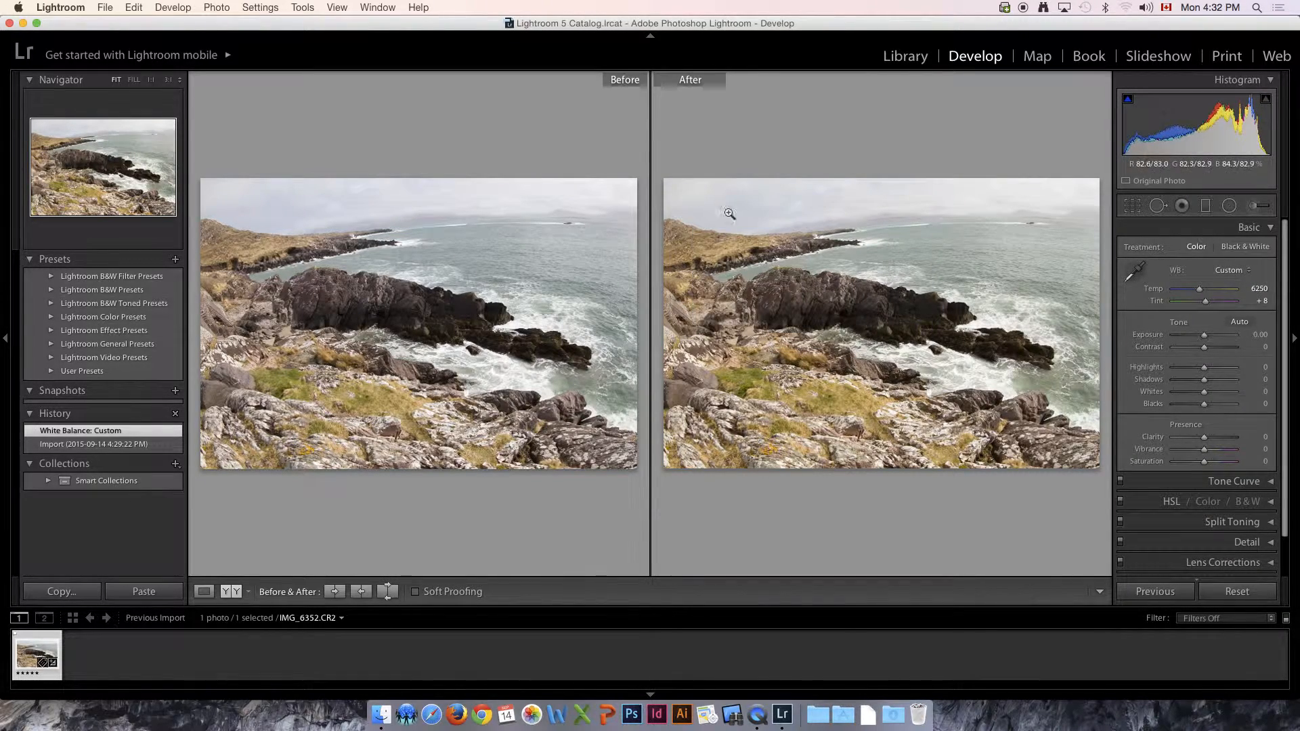
pyautogui.moveTo(1222, 290); pyautogui.dragTo(1206, 290)
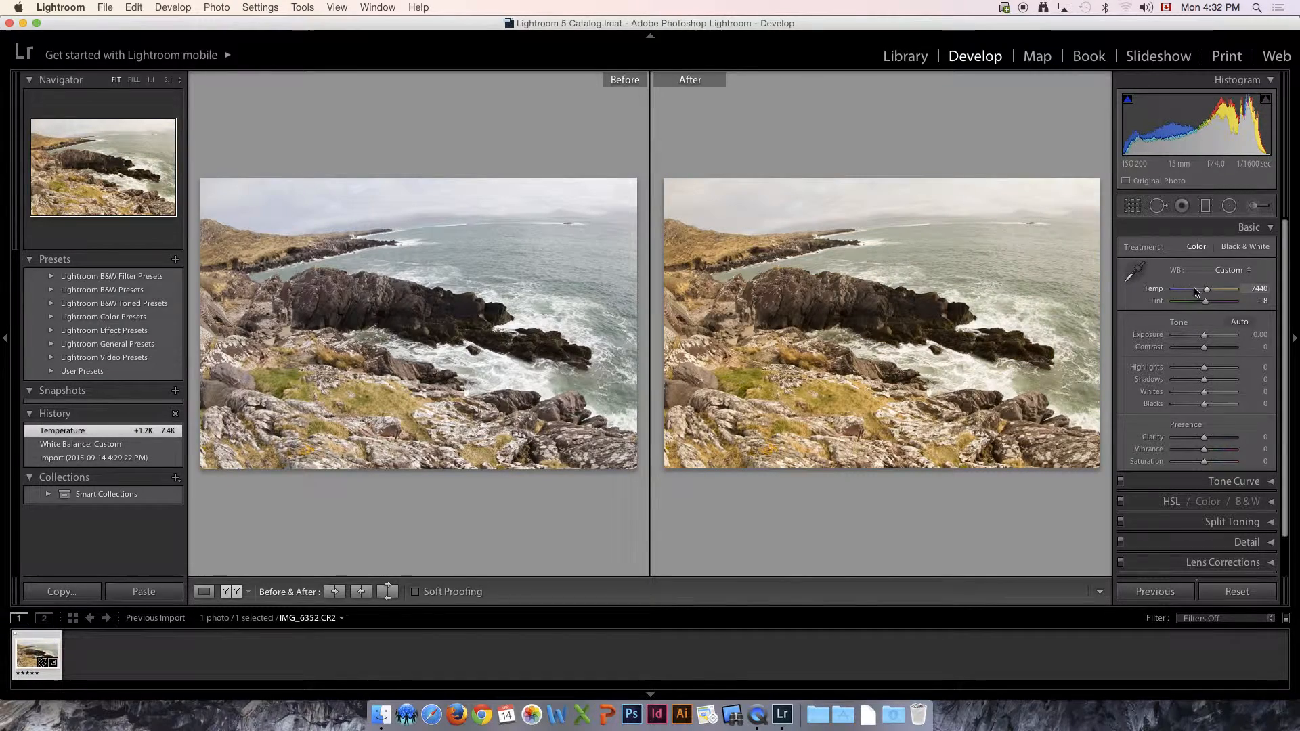
pyautogui.moveTo(1205, 334); pyautogui.dragTo(1206, 334)
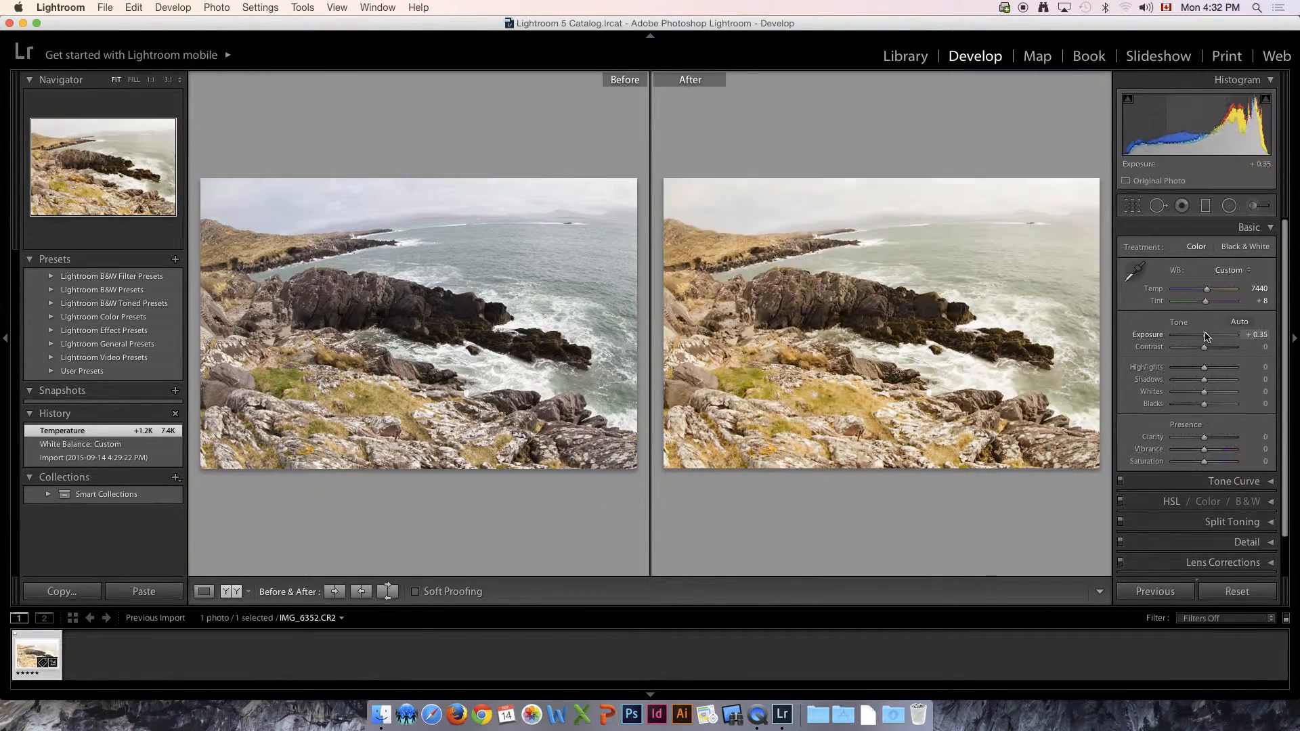
pyautogui.moveTo(1218, 334); pyautogui.dragTo(1203, 335)
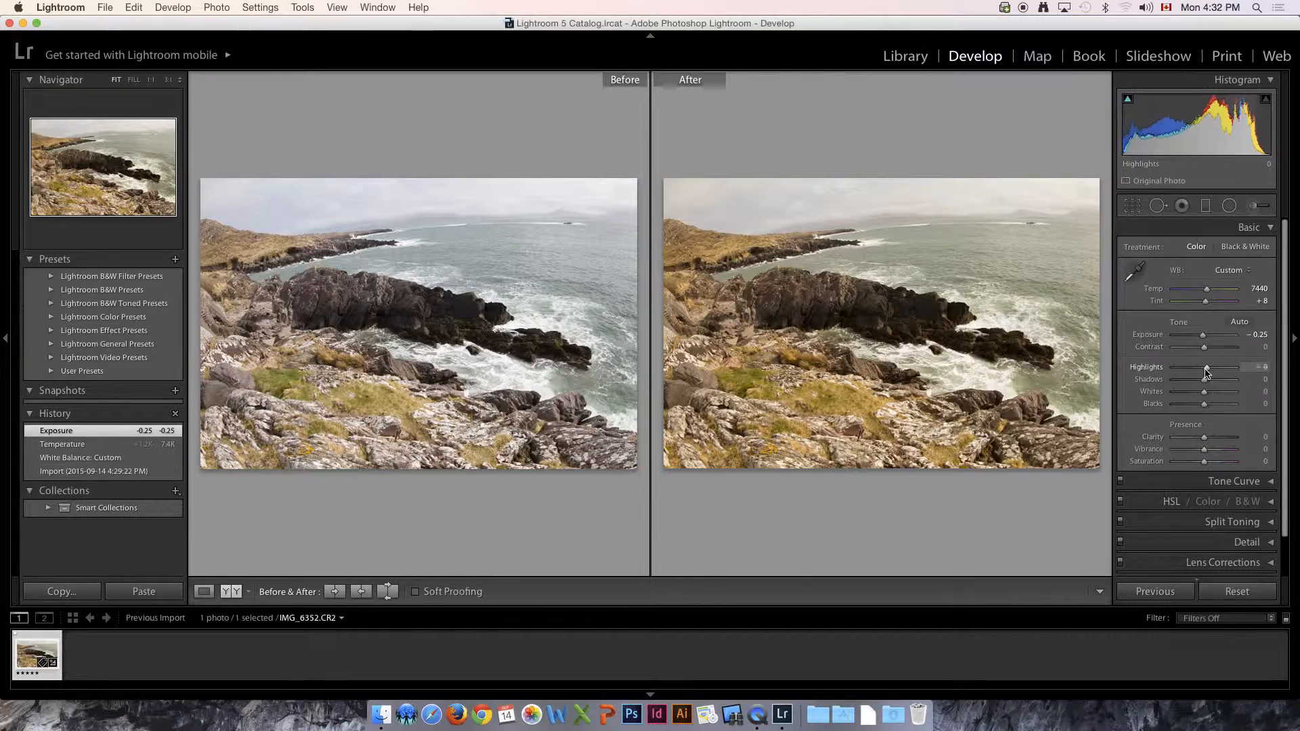
# - Raise highlights to +100 and set clarity to +49
pyautogui.moveTo(1205, 367); pyautogui.dragTo(1251, 367)
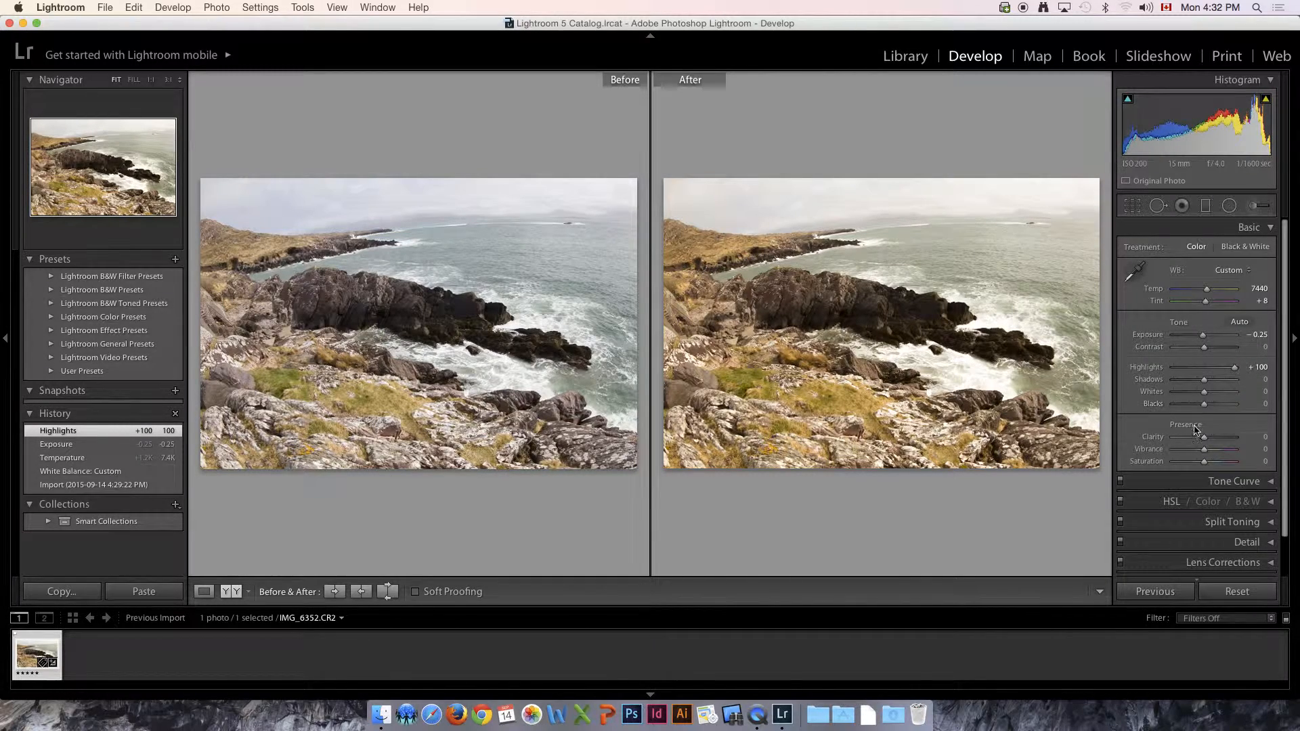
pyautogui.moveTo(1205, 438); pyautogui.dragTo(1230, 437)
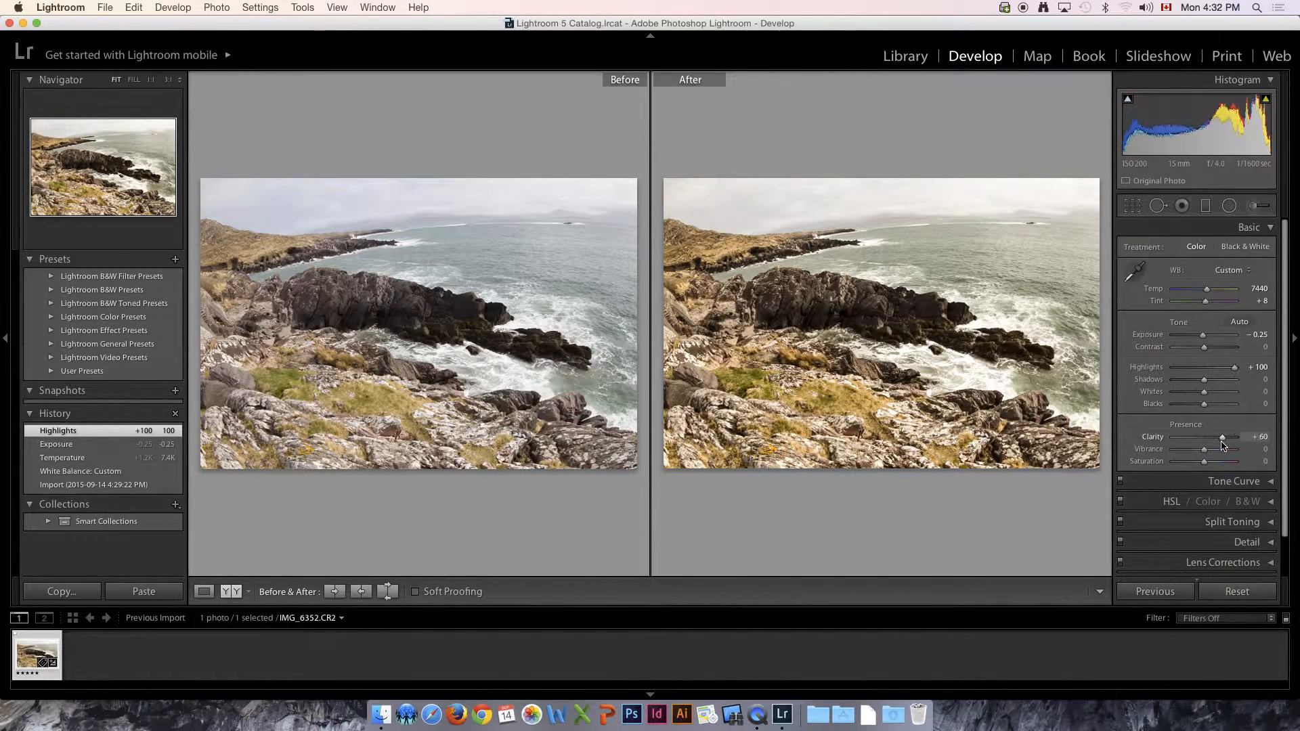
pyautogui.moveTo(1227, 437); pyautogui.dragTo(1218, 438)
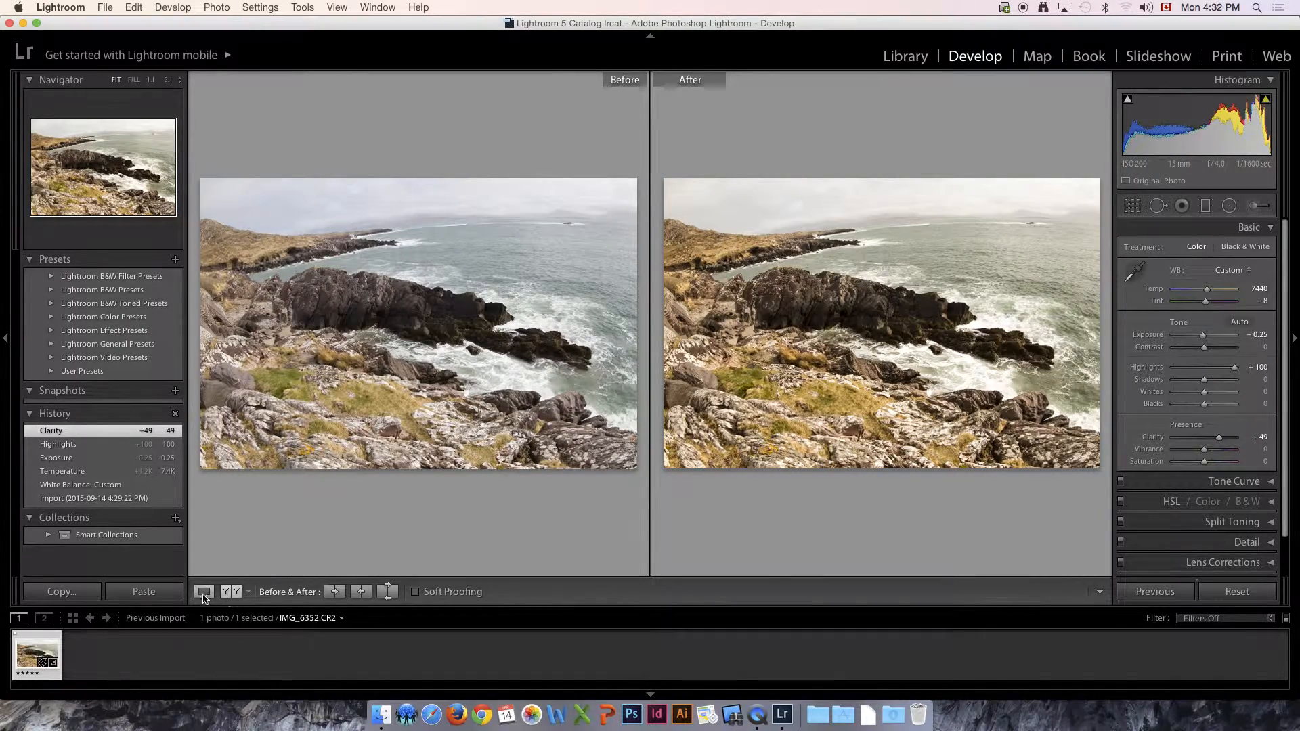
# - Toggle between the edited photo alone and the before/after comparison view
pyautogui.click(203, 592)
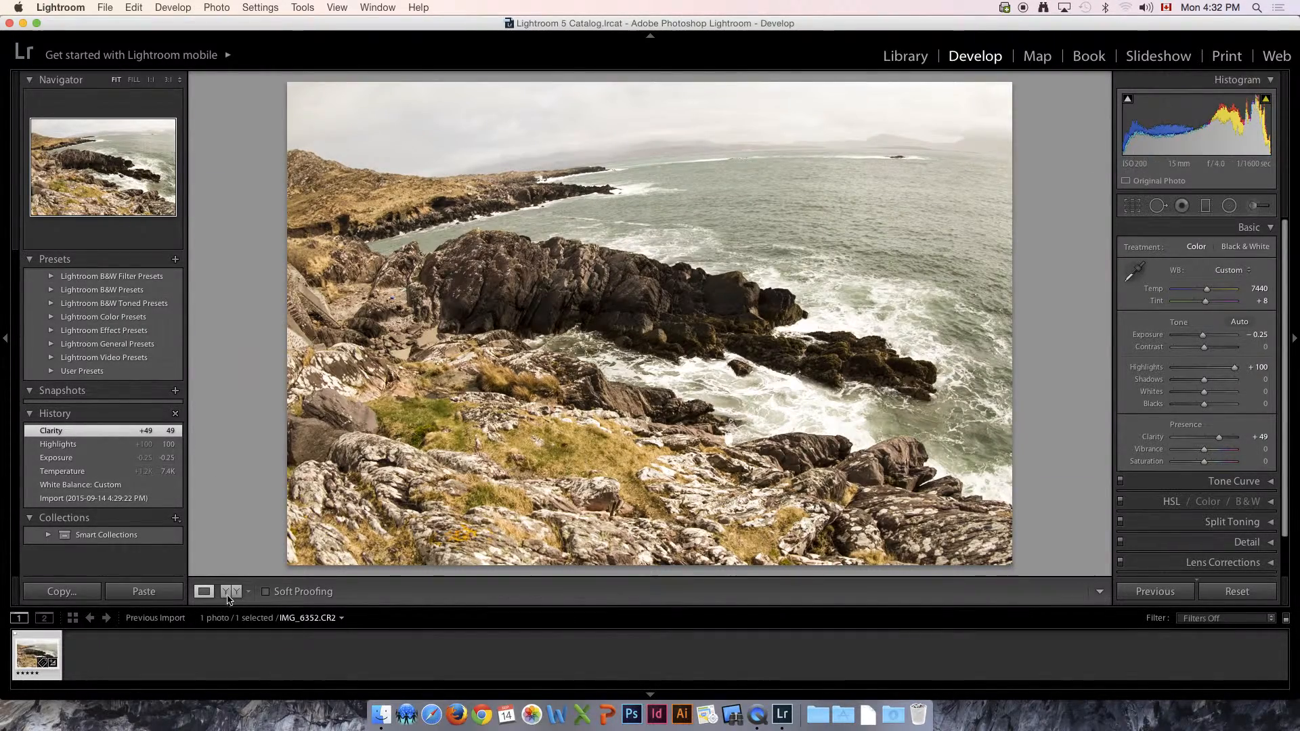
pyautogui.click(203, 591)
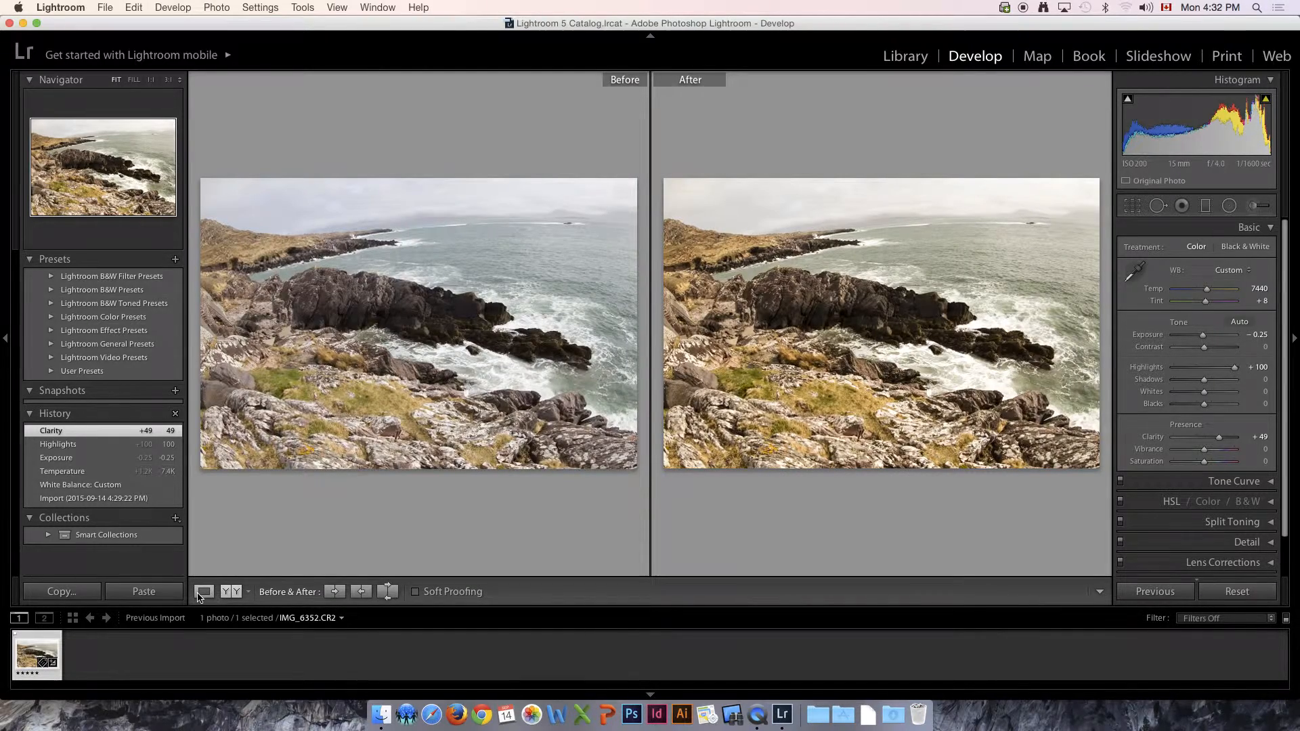
pyautogui.click(205, 592)
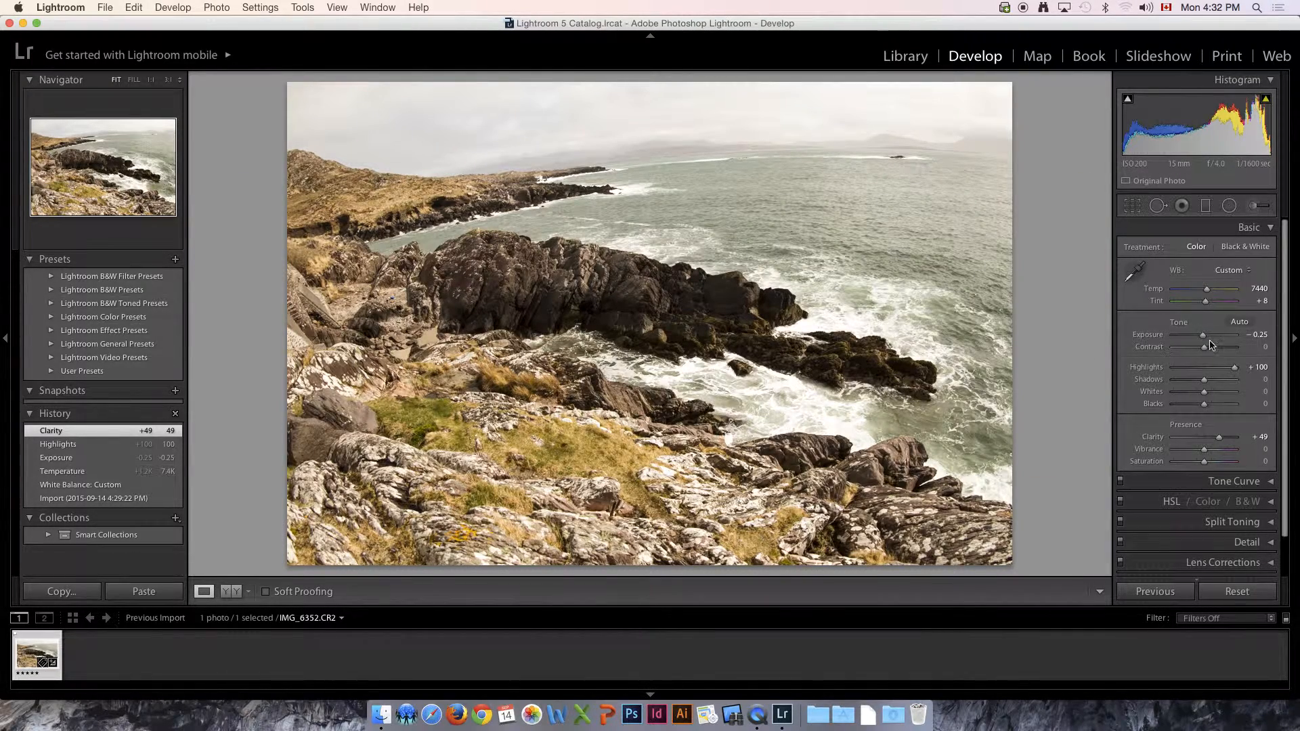
# - Raise Temp to 8081 and ease Exposure from -0.25 to -0.15 in the Basic panel
pyautogui.moveTo(1207, 288); pyautogui.dragTo(1210, 288)
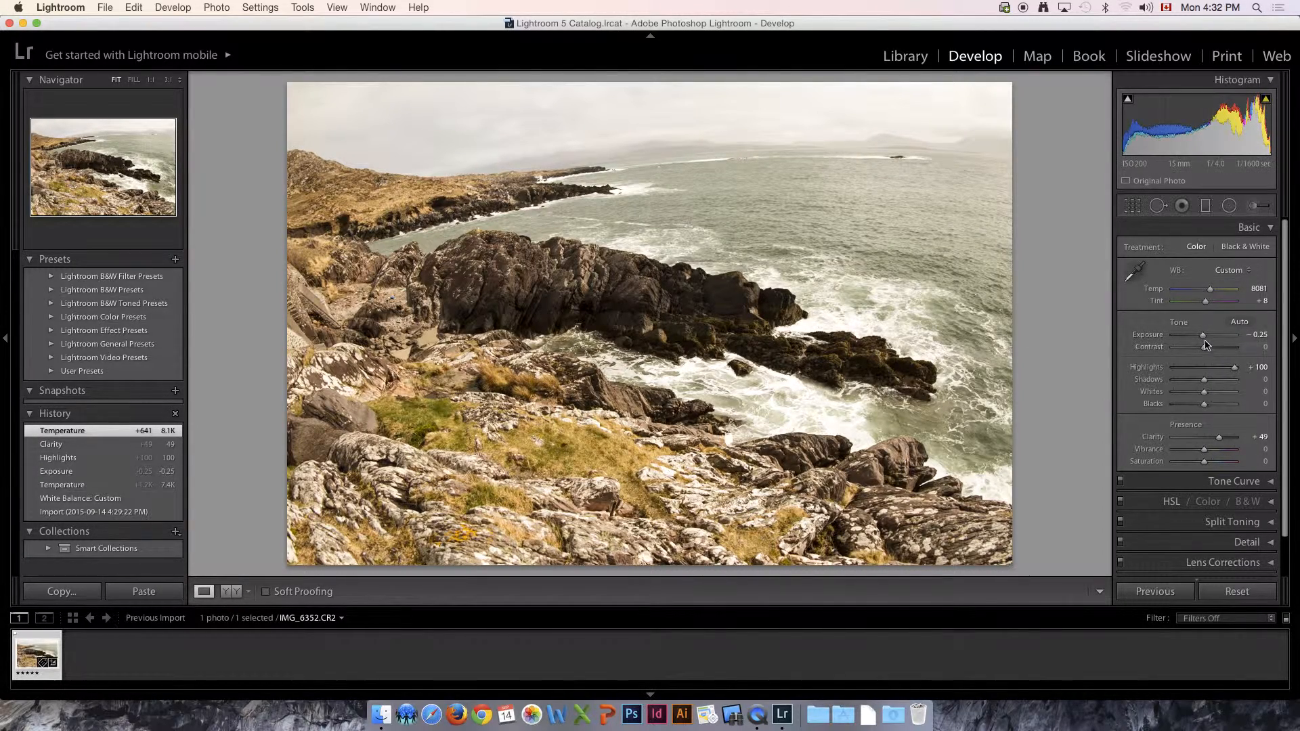
pyautogui.moveTo(1202, 339)
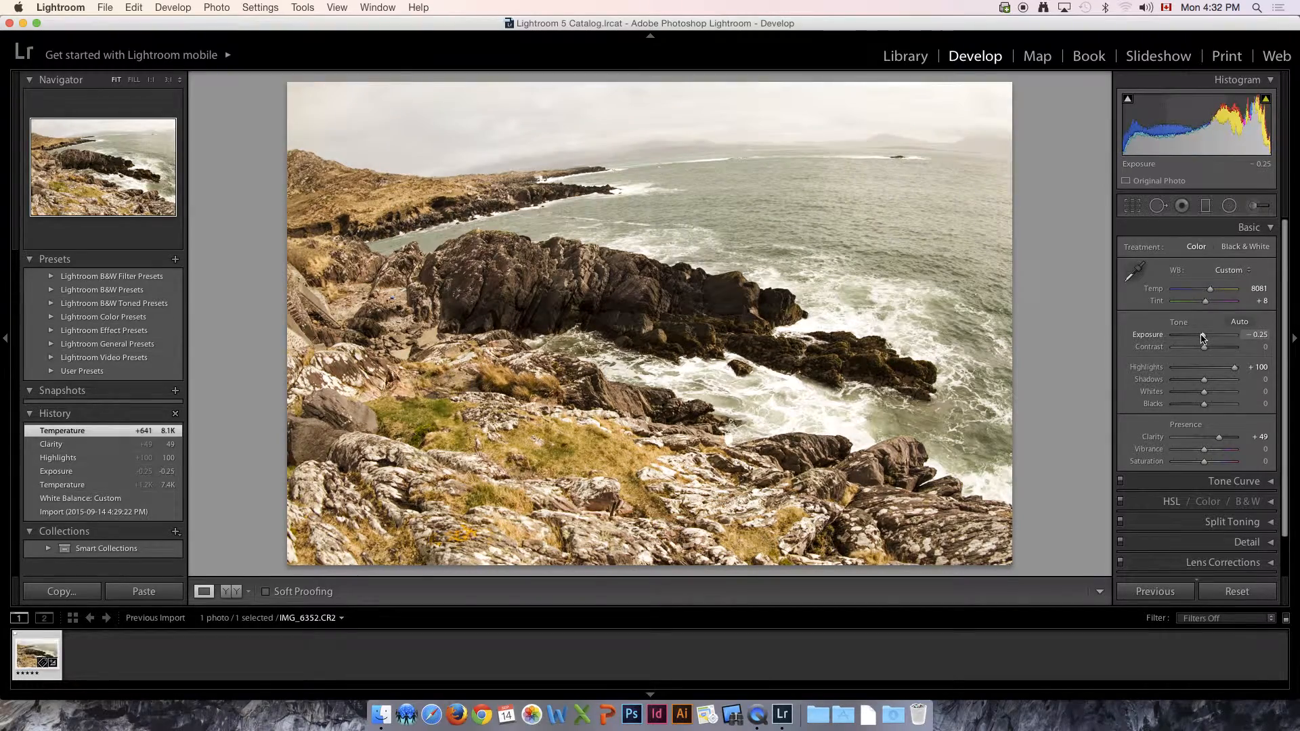
pyautogui.moveTo(1203, 334); pyautogui.dragTo(1211, 335)
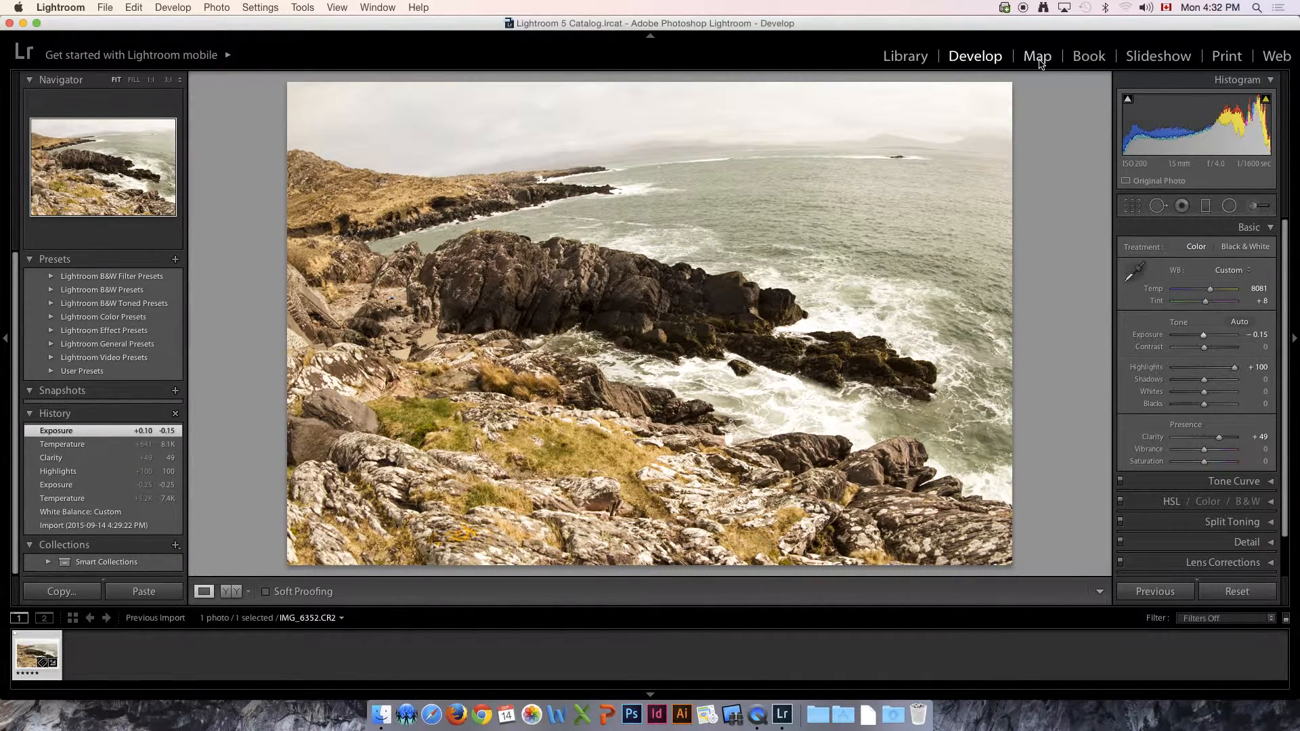
# - Switch to the Map module showing the world map beside the photo's location metadata
pyautogui.click(1038, 55)
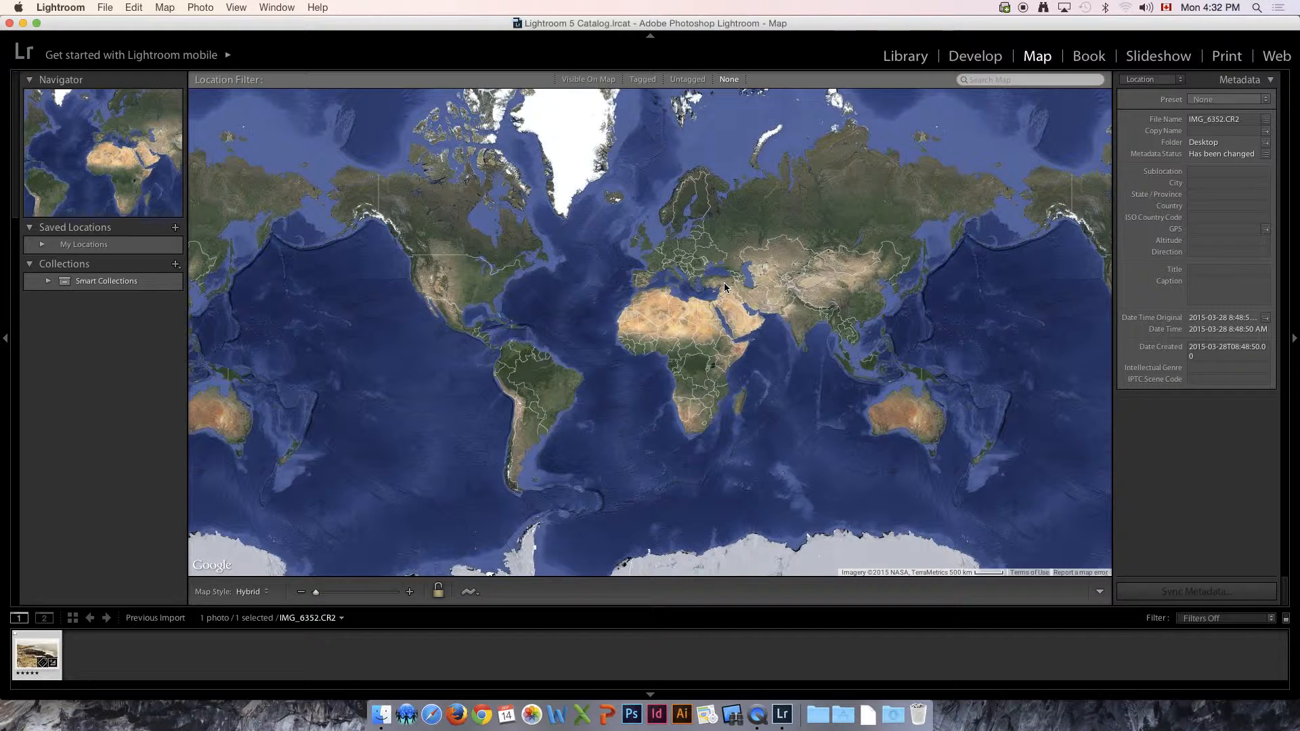
pyautogui.moveTo(638, 246)
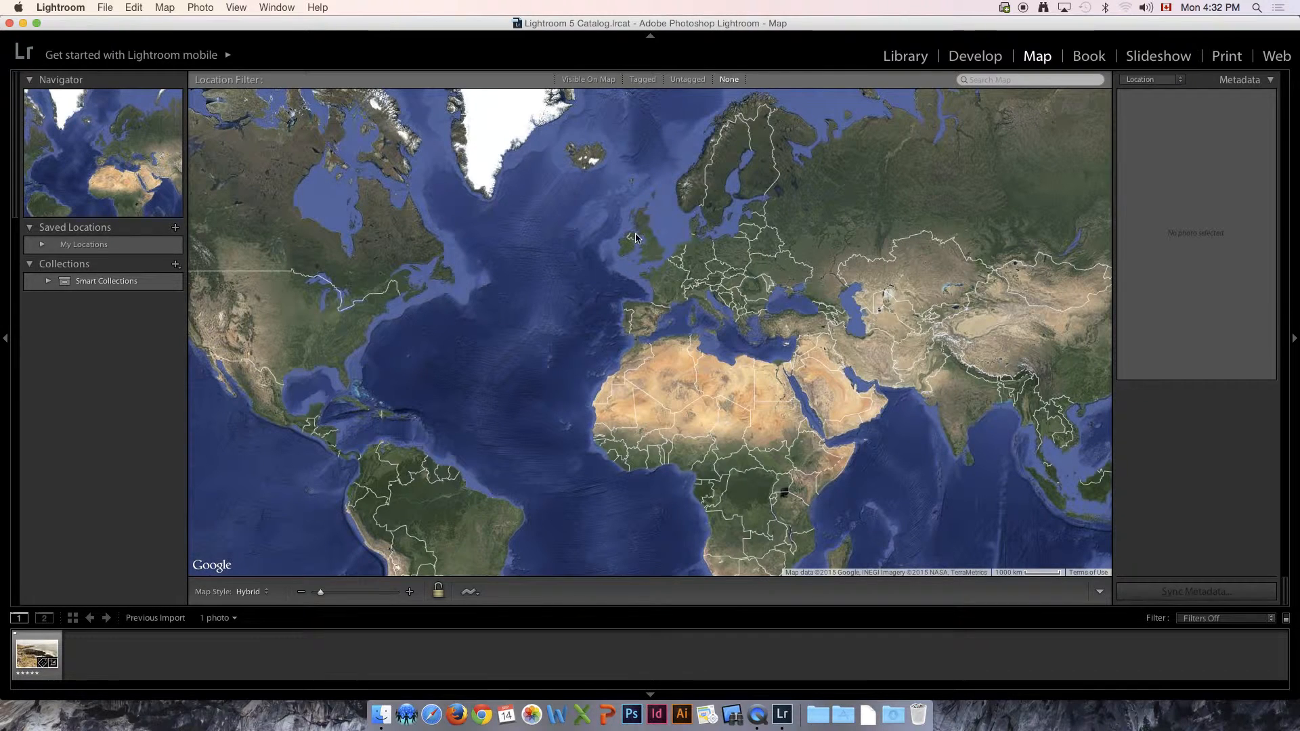
pyautogui.moveTo(668, 298)
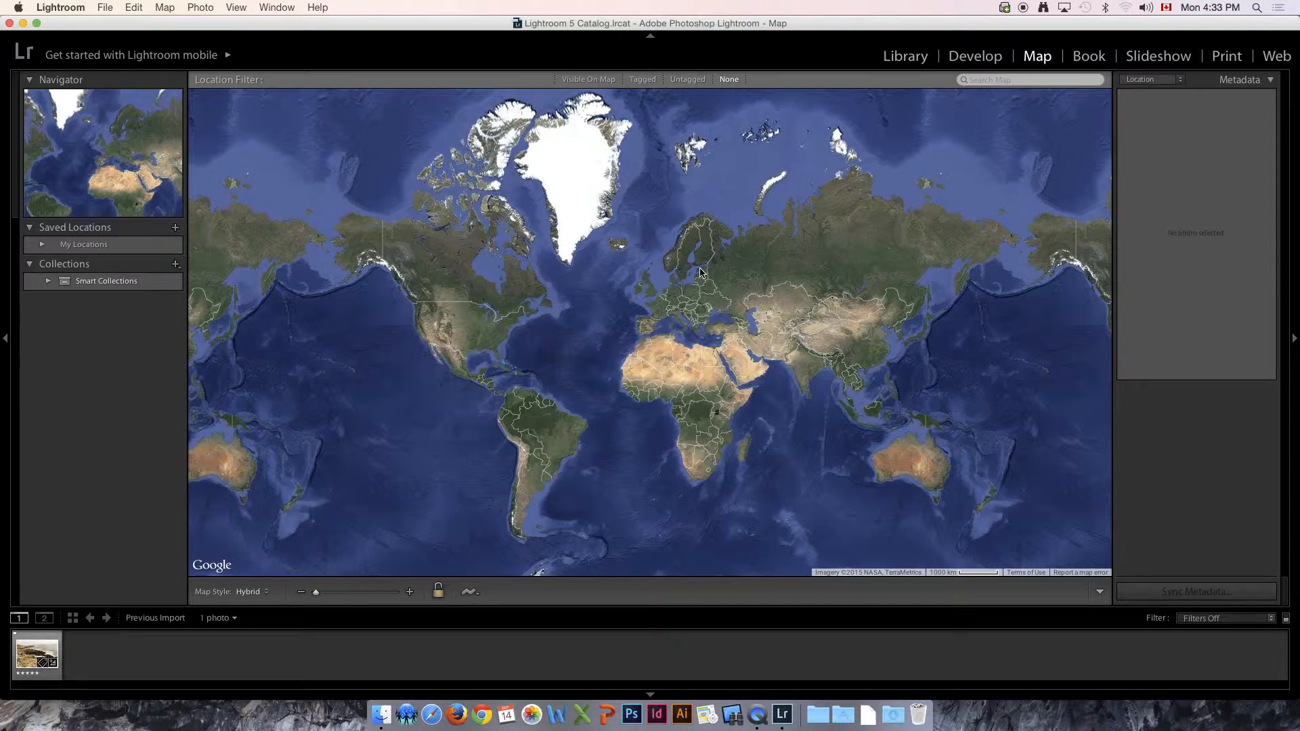
pyautogui.moveTo(686, 297)
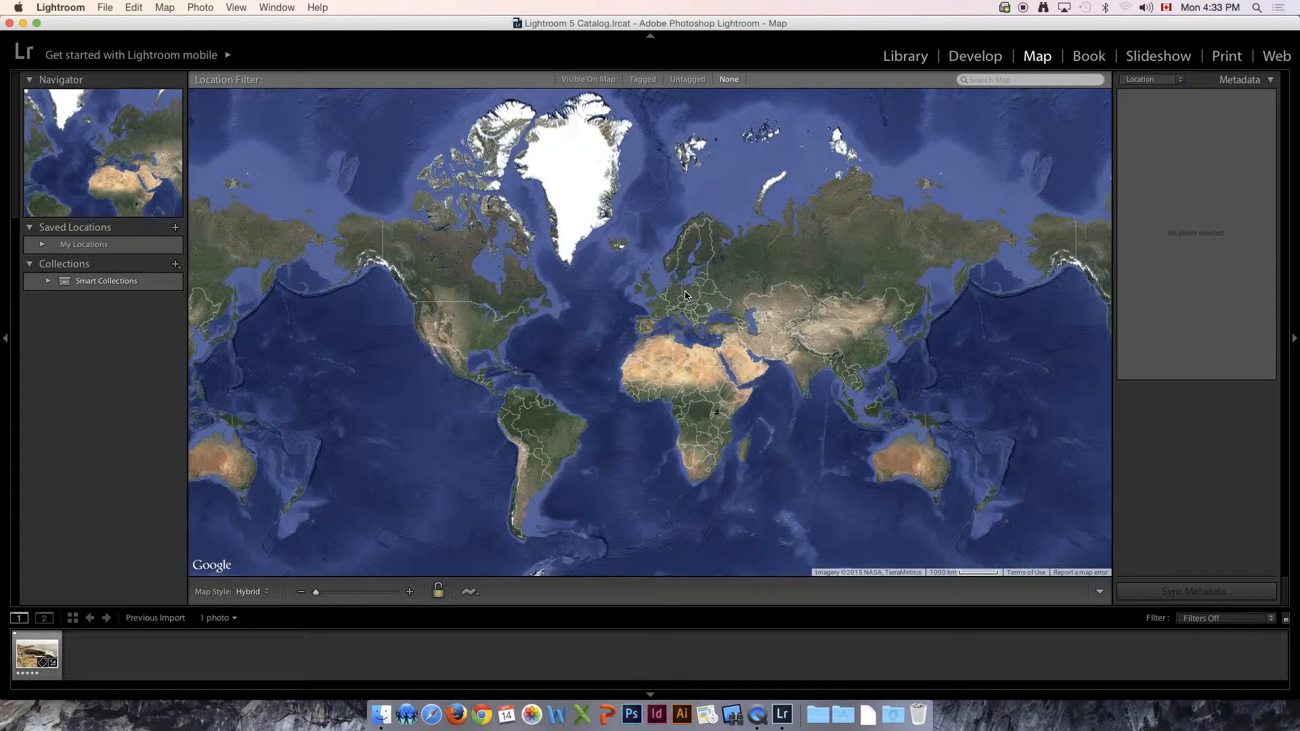
pyautogui.moveTo(696, 257)
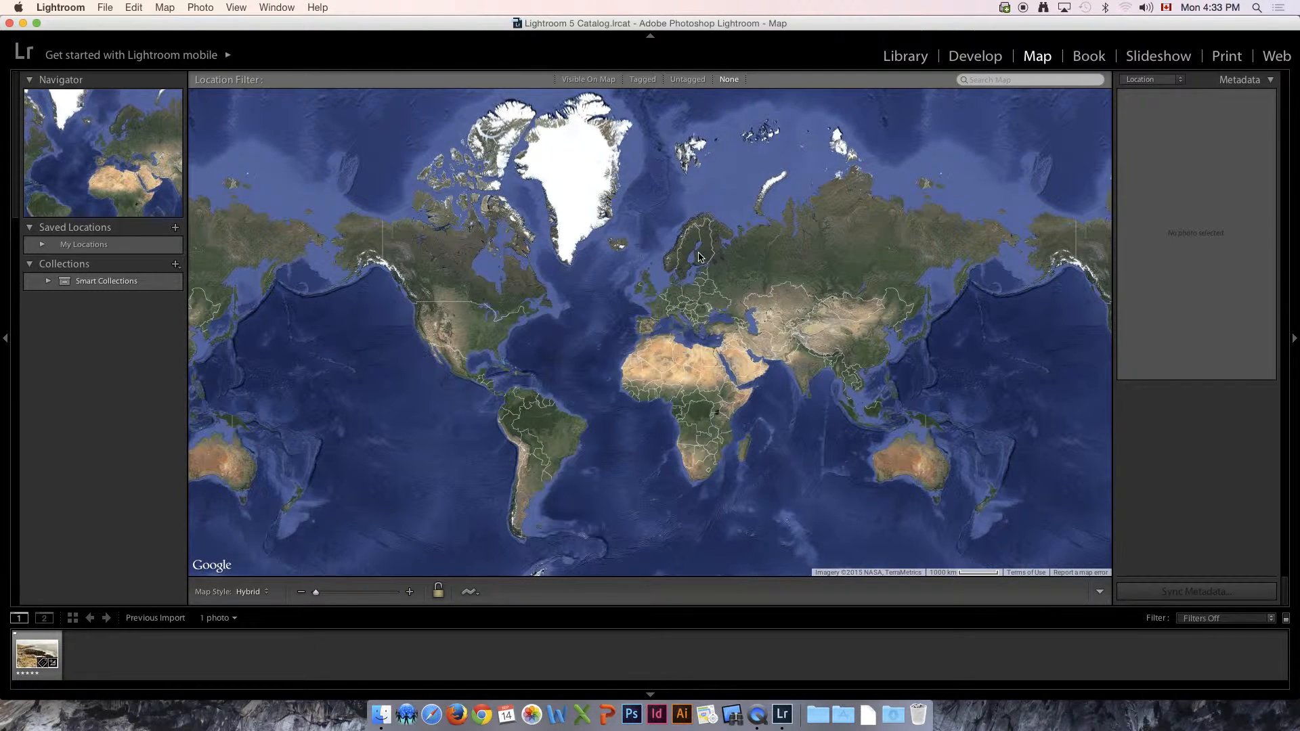
pyautogui.moveTo(1088, 56)
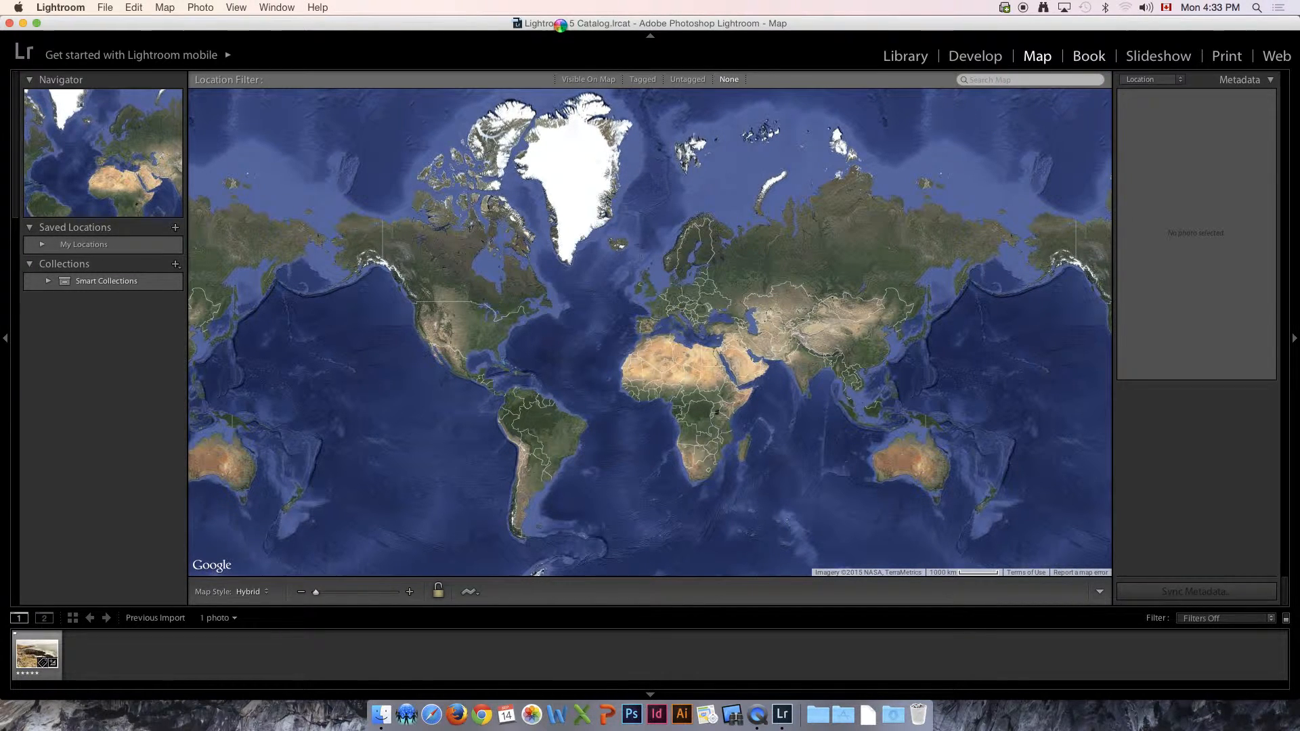
# - Review the photo in the Book module's auto layout, then move to the Slideshow module
pyautogui.click(1087, 56)
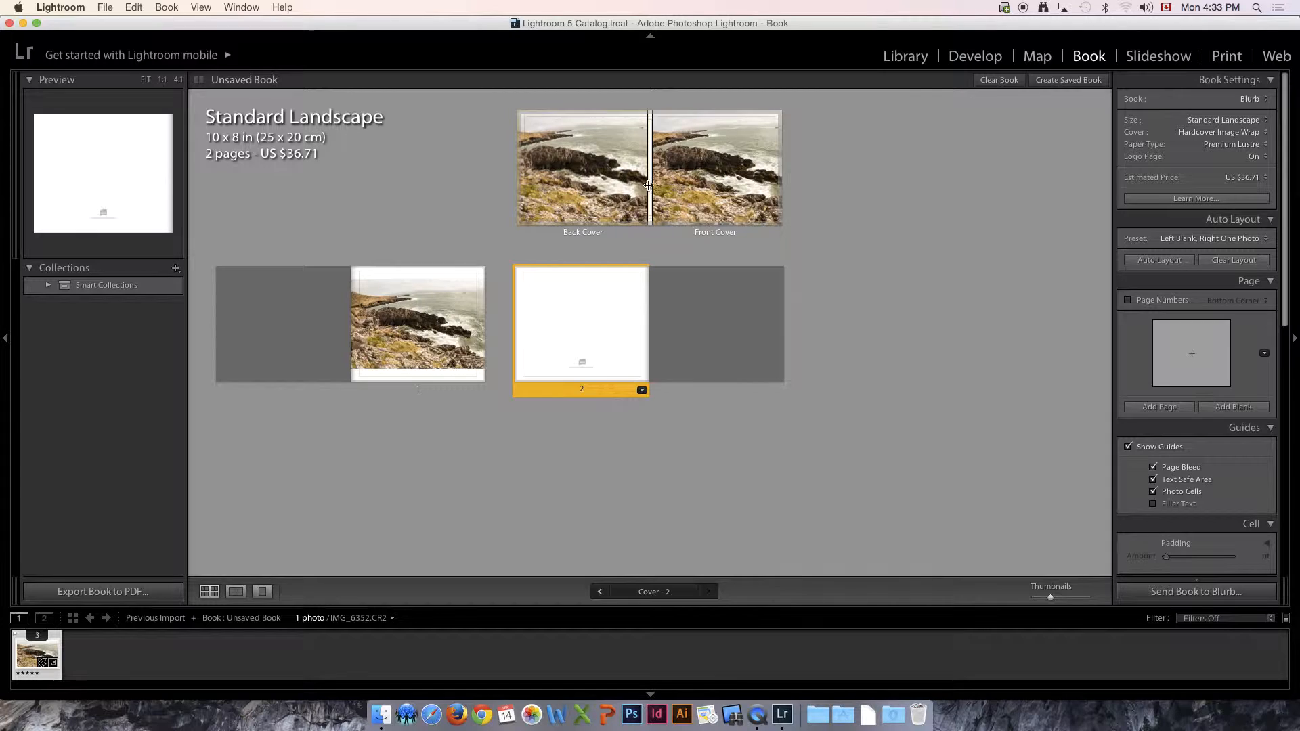
pyautogui.moveTo(571, 214)
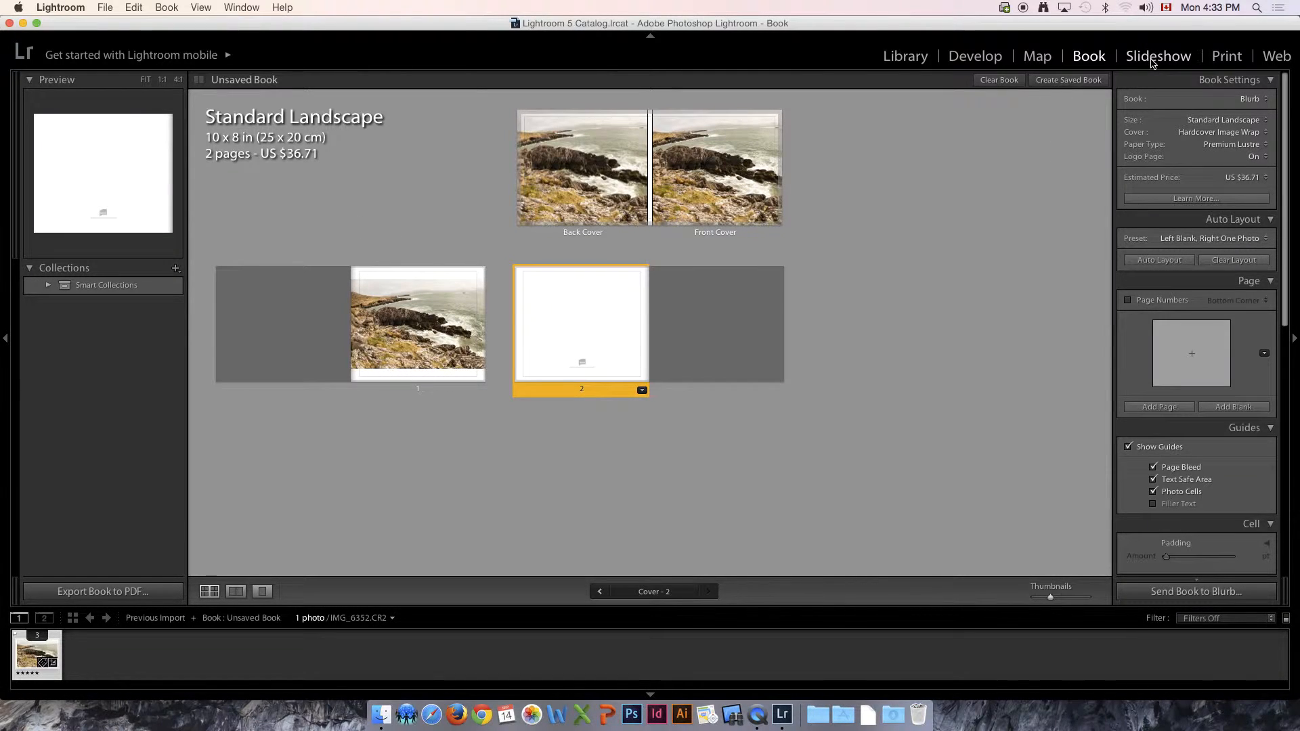
pyautogui.click(1158, 56)
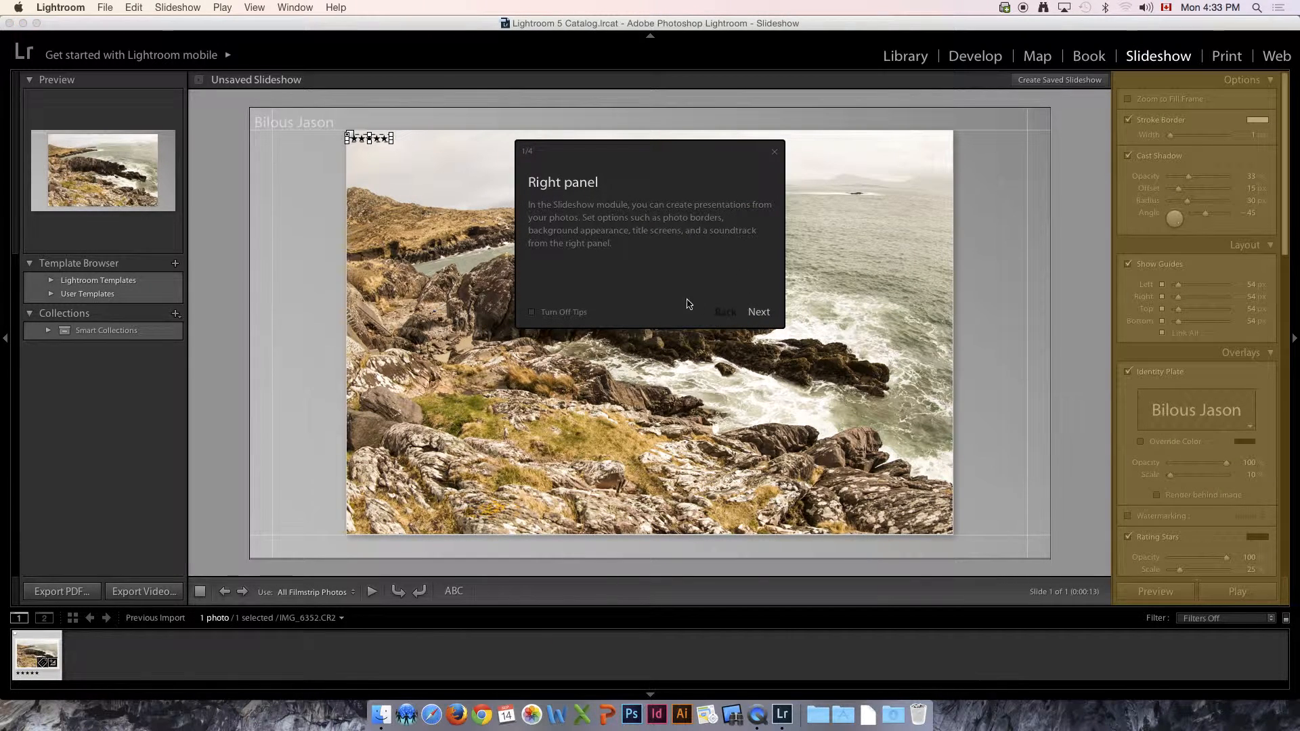
# - Dismiss the Slideshow tips and switch to the Print module's portrait page layout
pyautogui.click(774, 152)
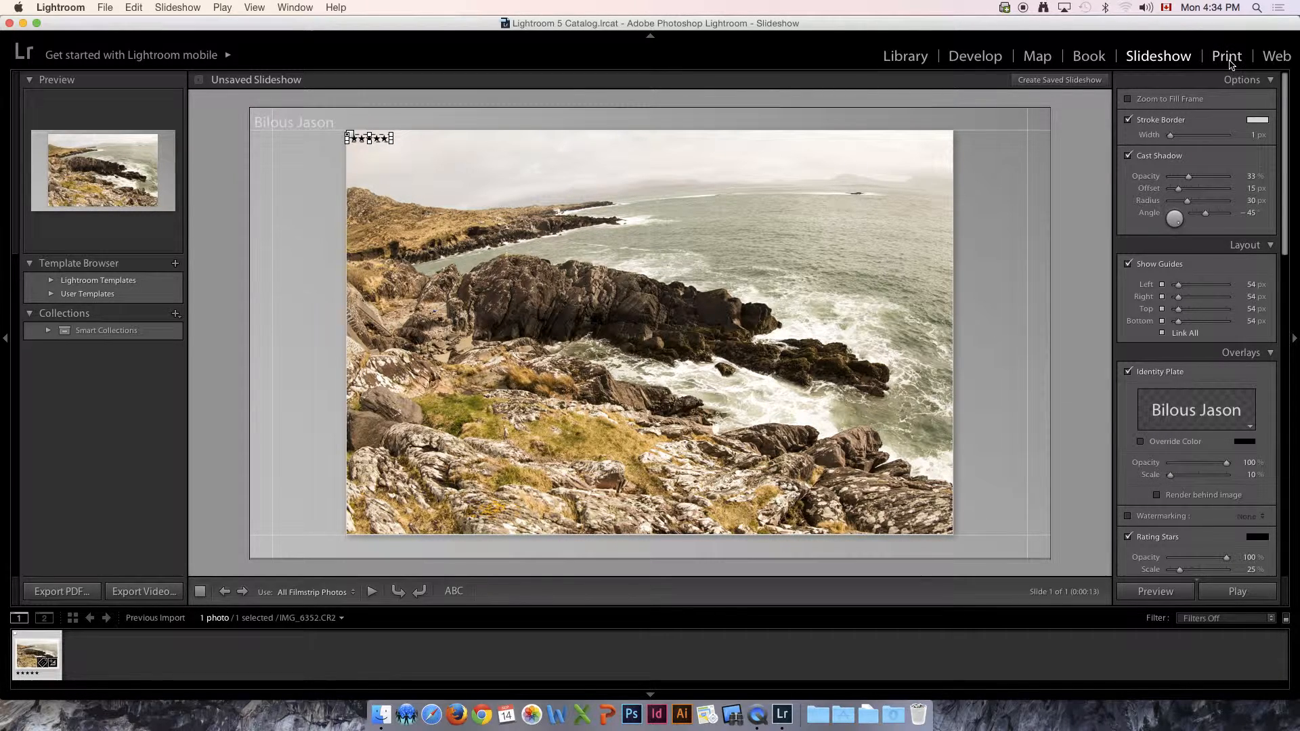
pyautogui.click(1227, 56)
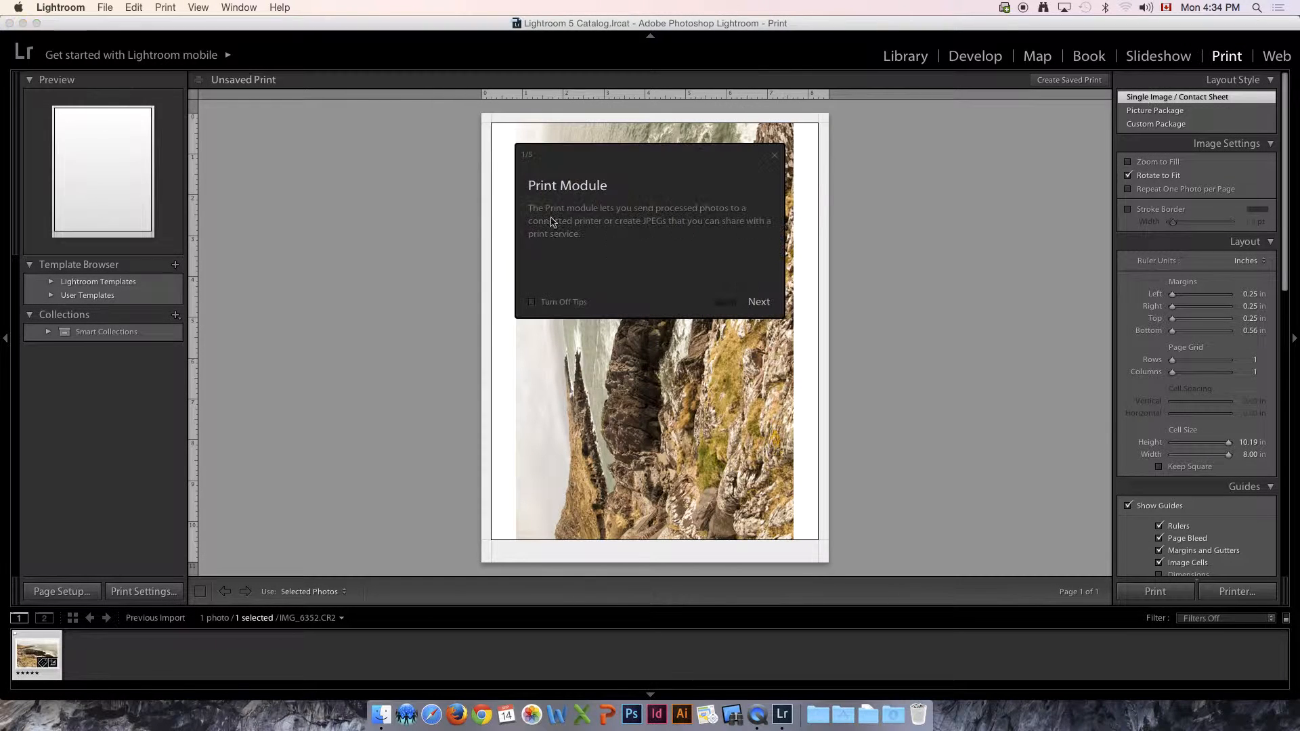
# - Dismiss the Print Module tips and switch to the Web module's HTML gallery
pyautogui.click(774, 155)
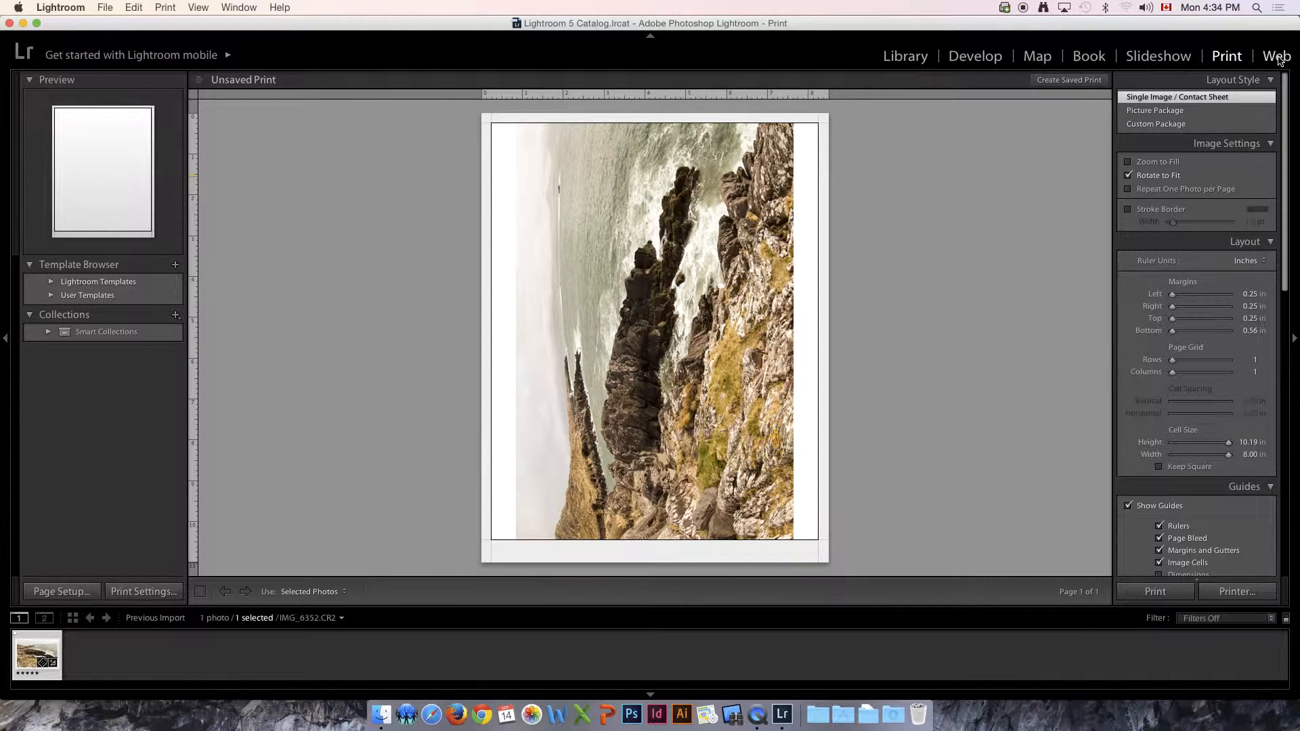
pyautogui.click(1277, 56)
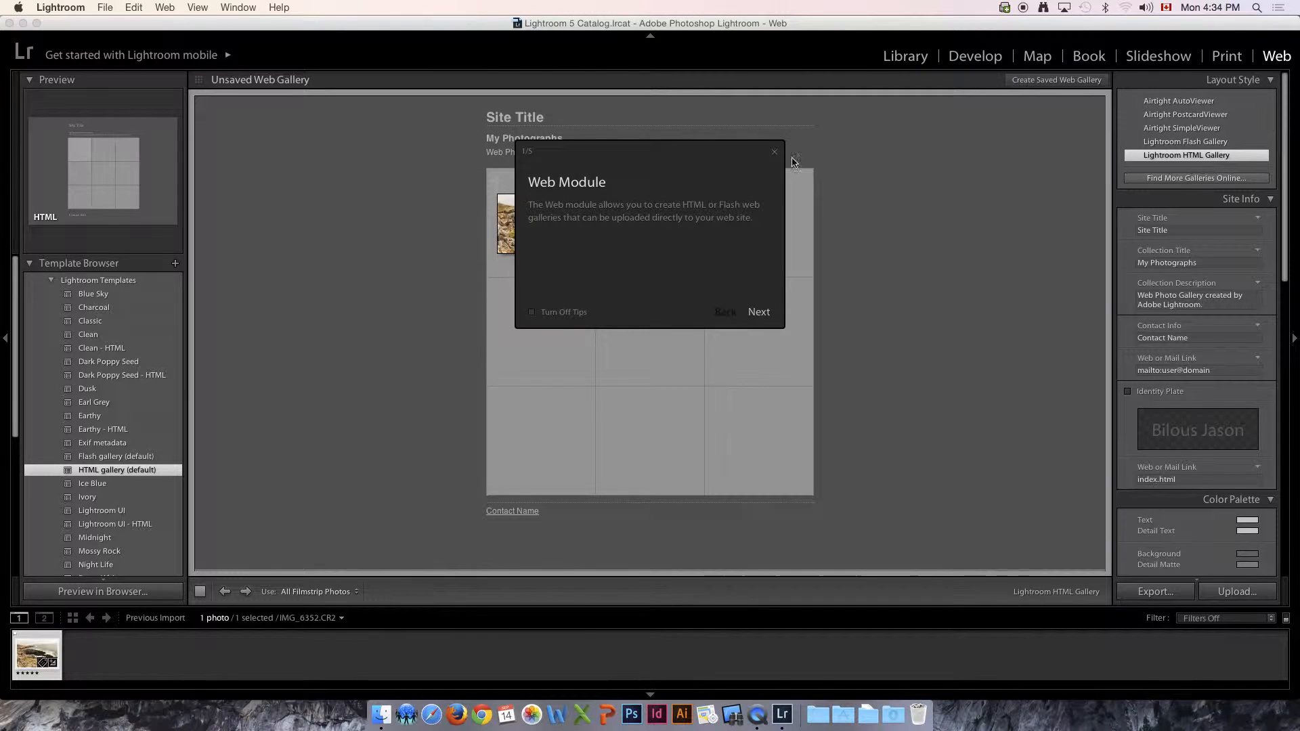
# - Dismiss the Web Module tips, view the HTML gallery, then return to the Library grid
pyautogui.click(774, 152)
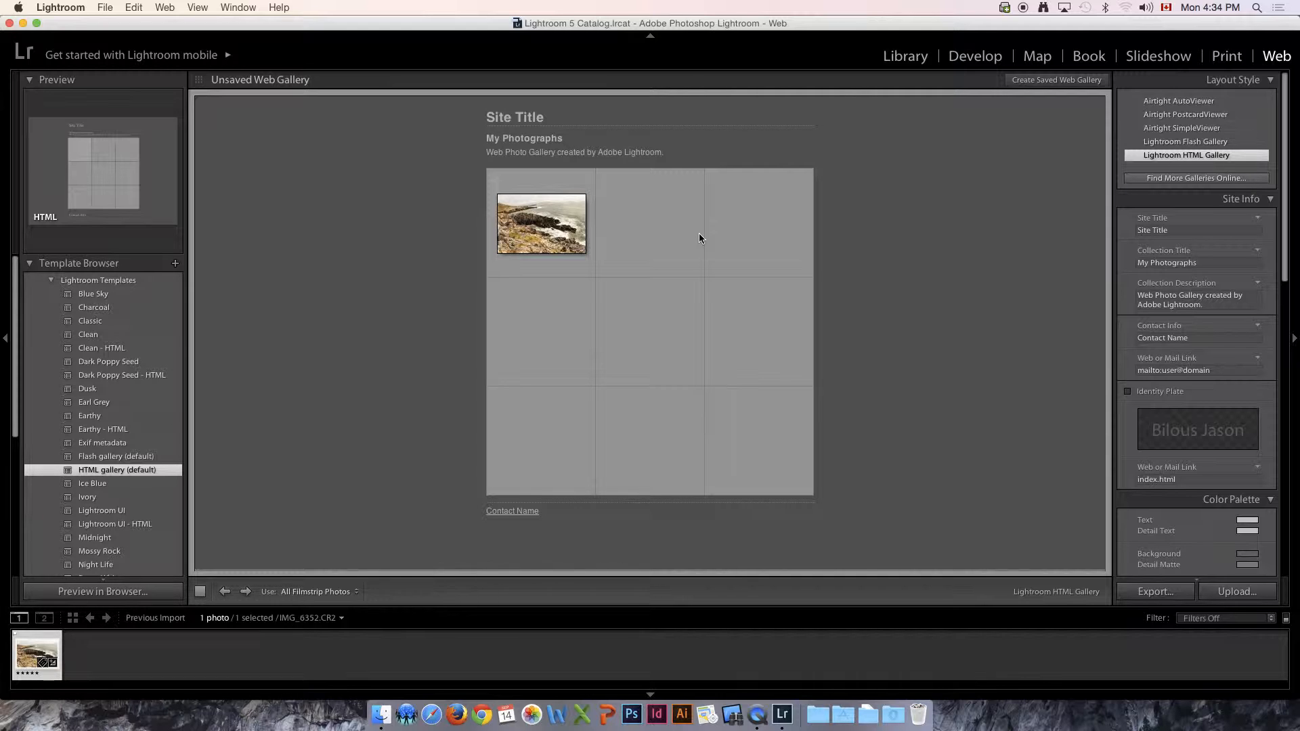
pyautogui.moveTo(94, 294)
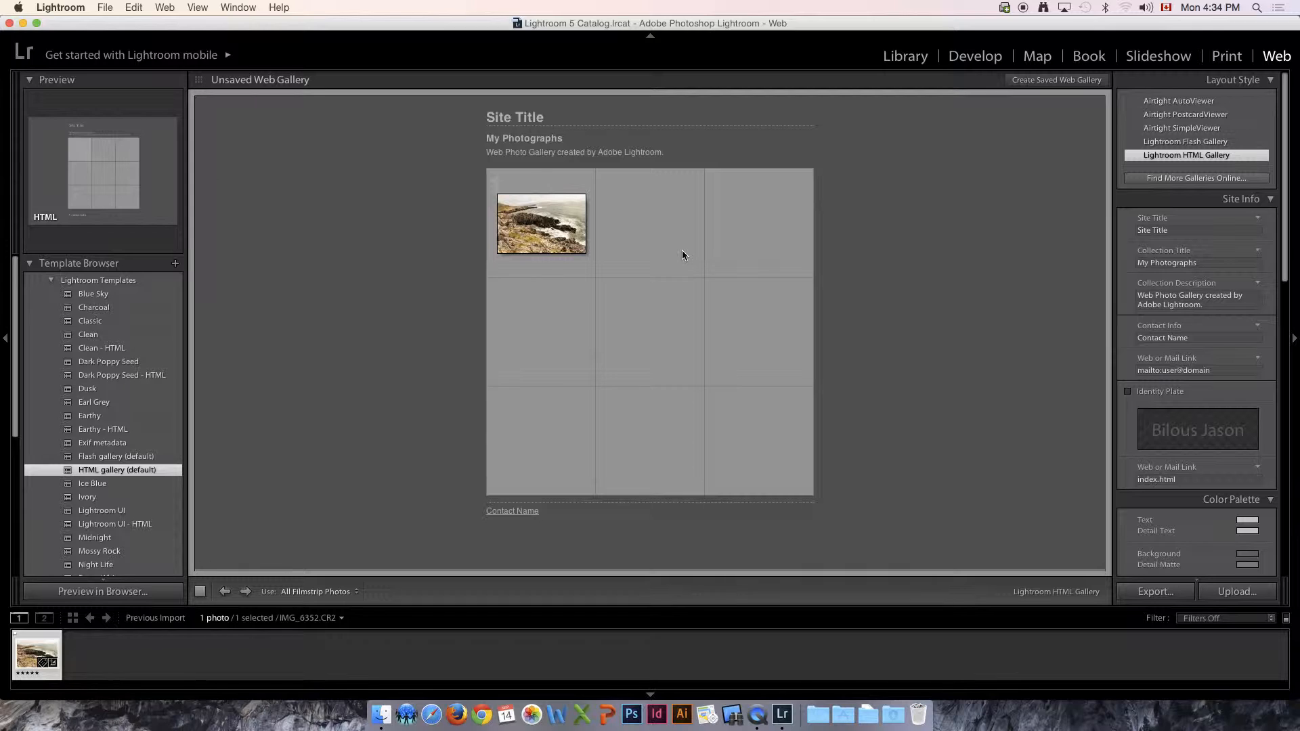
pyautogui.moveTo(531, 227)
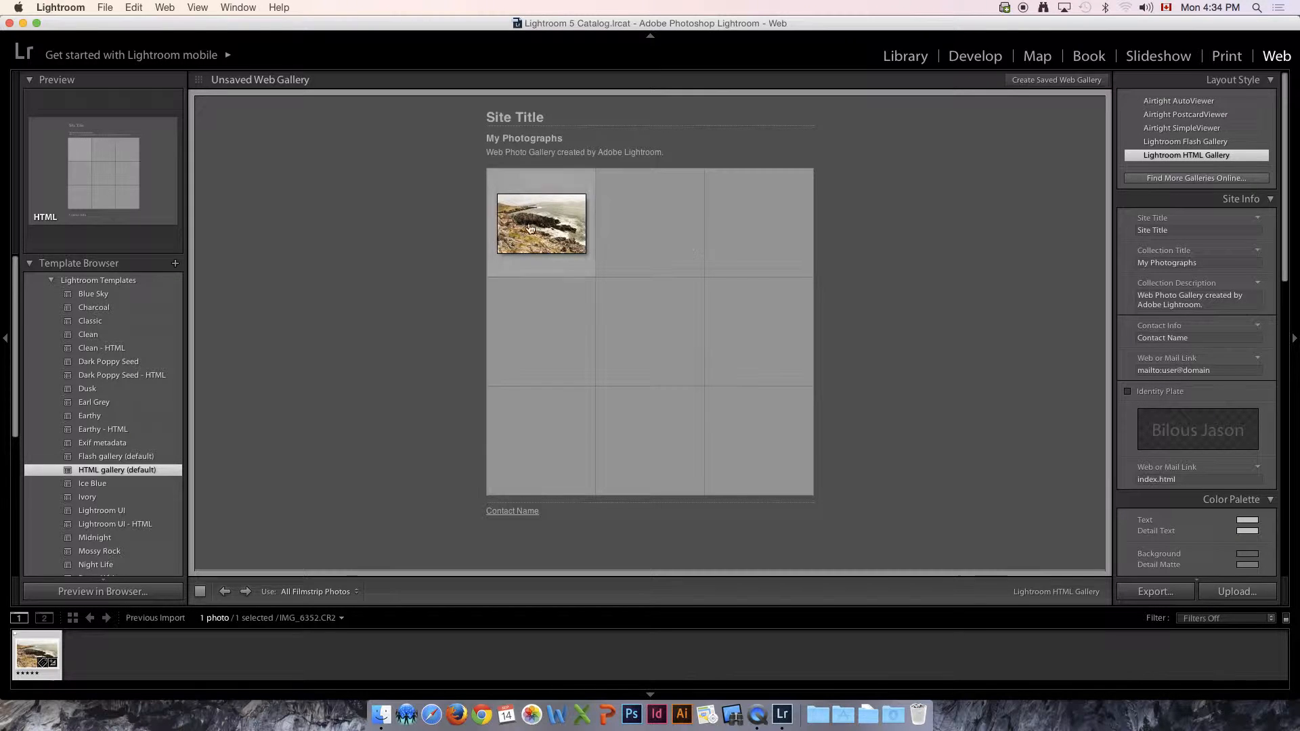
pyautogui.moveTo(746, 435)
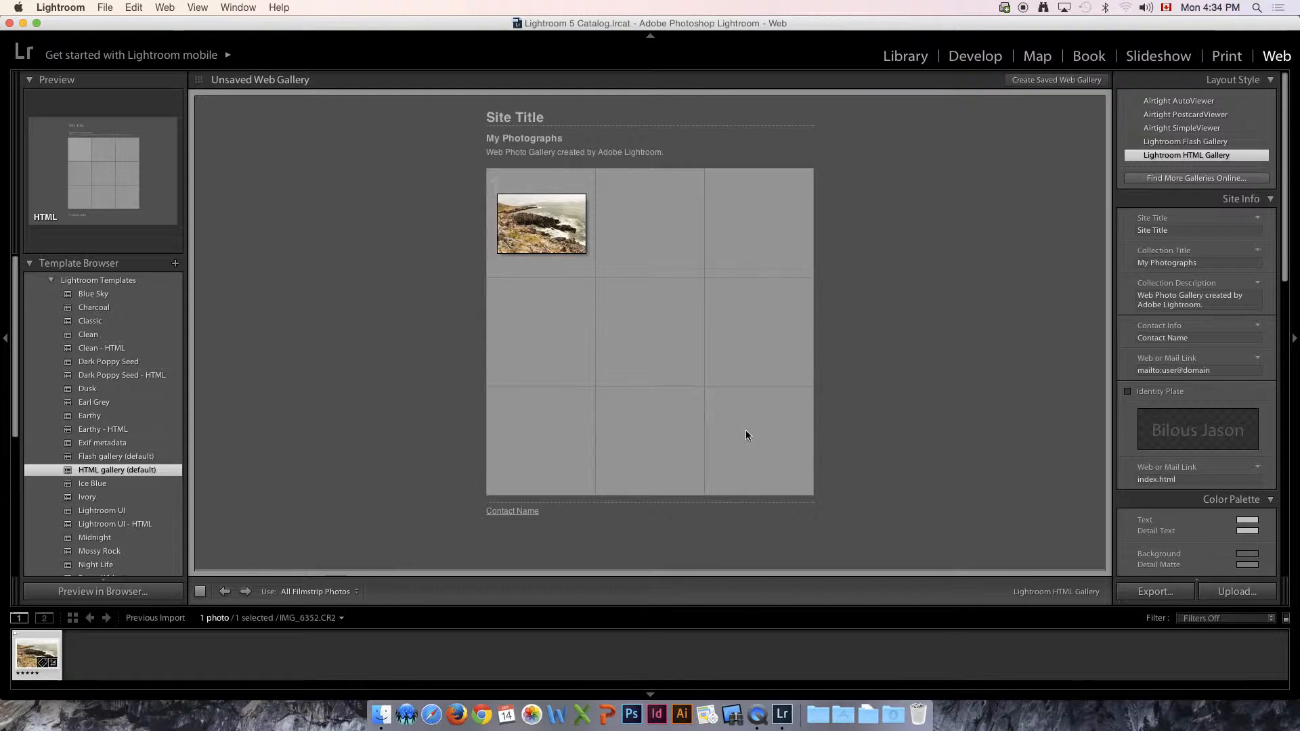
pyautogui.moveTo(757, 231)
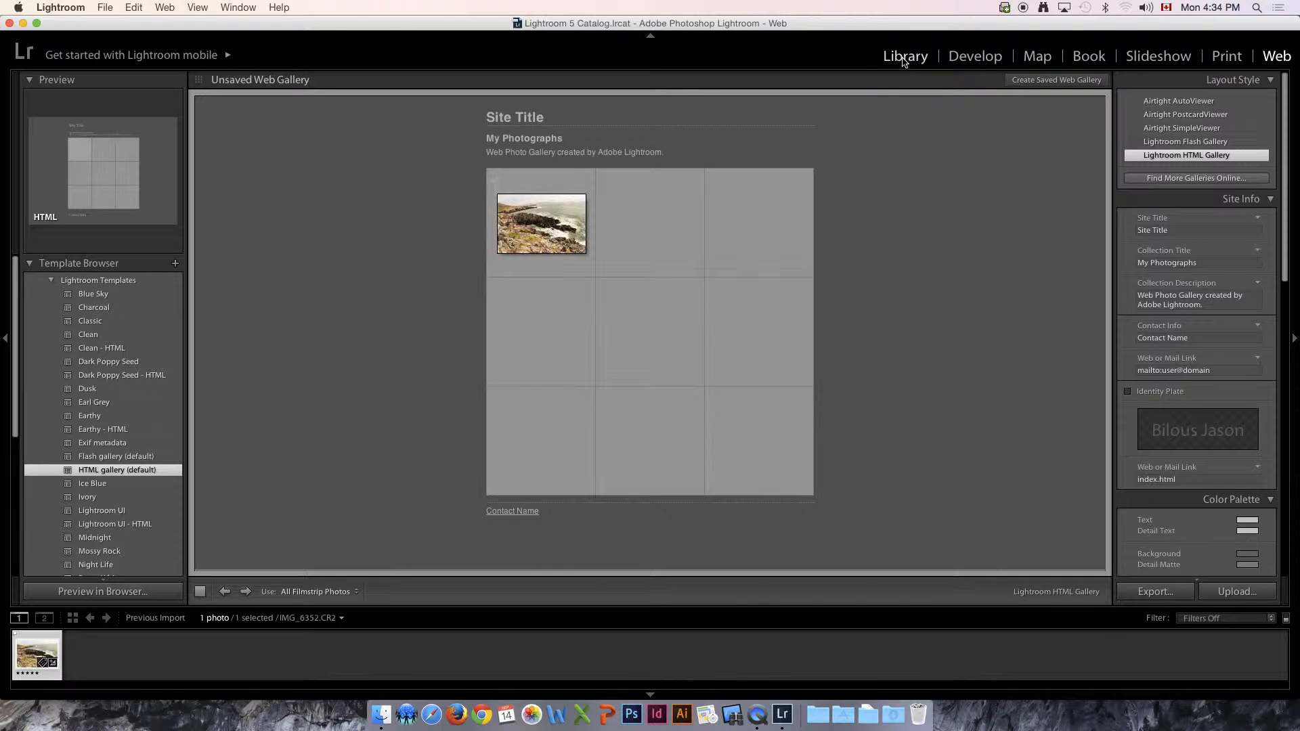
pyautogui.click(904, 56)
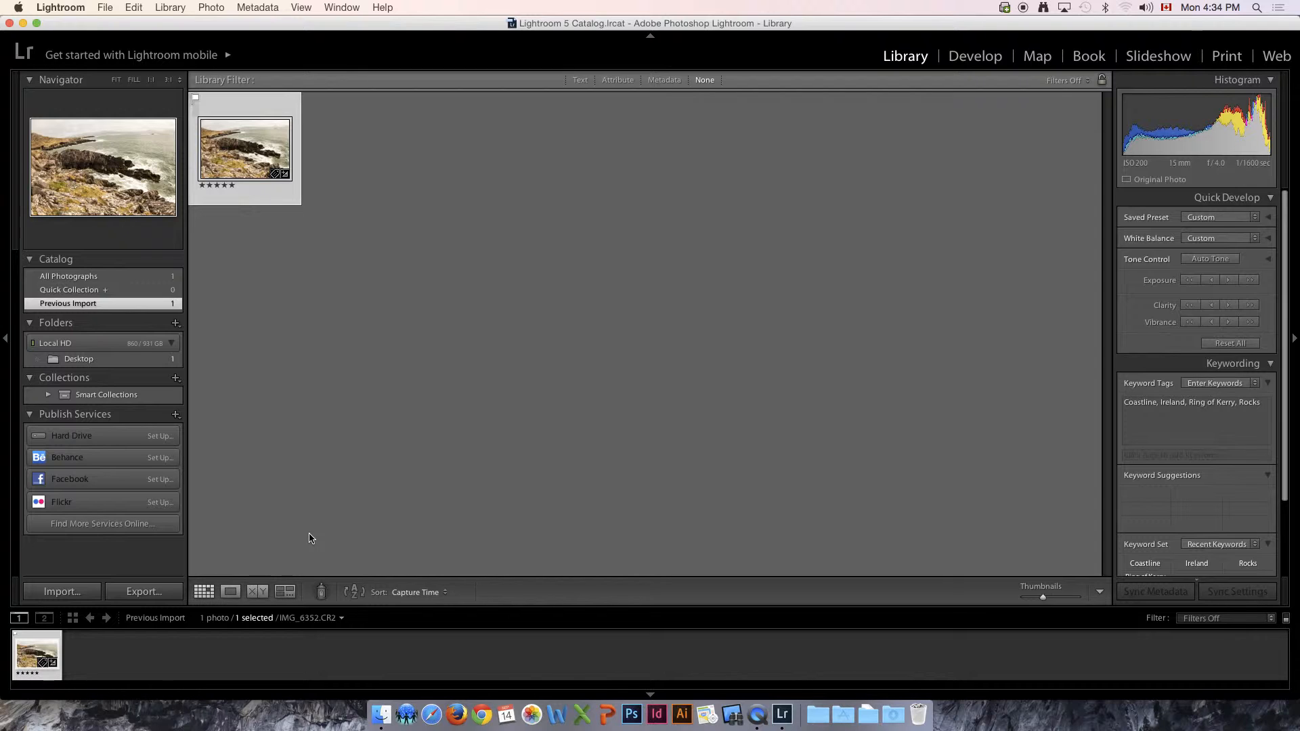
pyautogui.moveTo(949, 412)
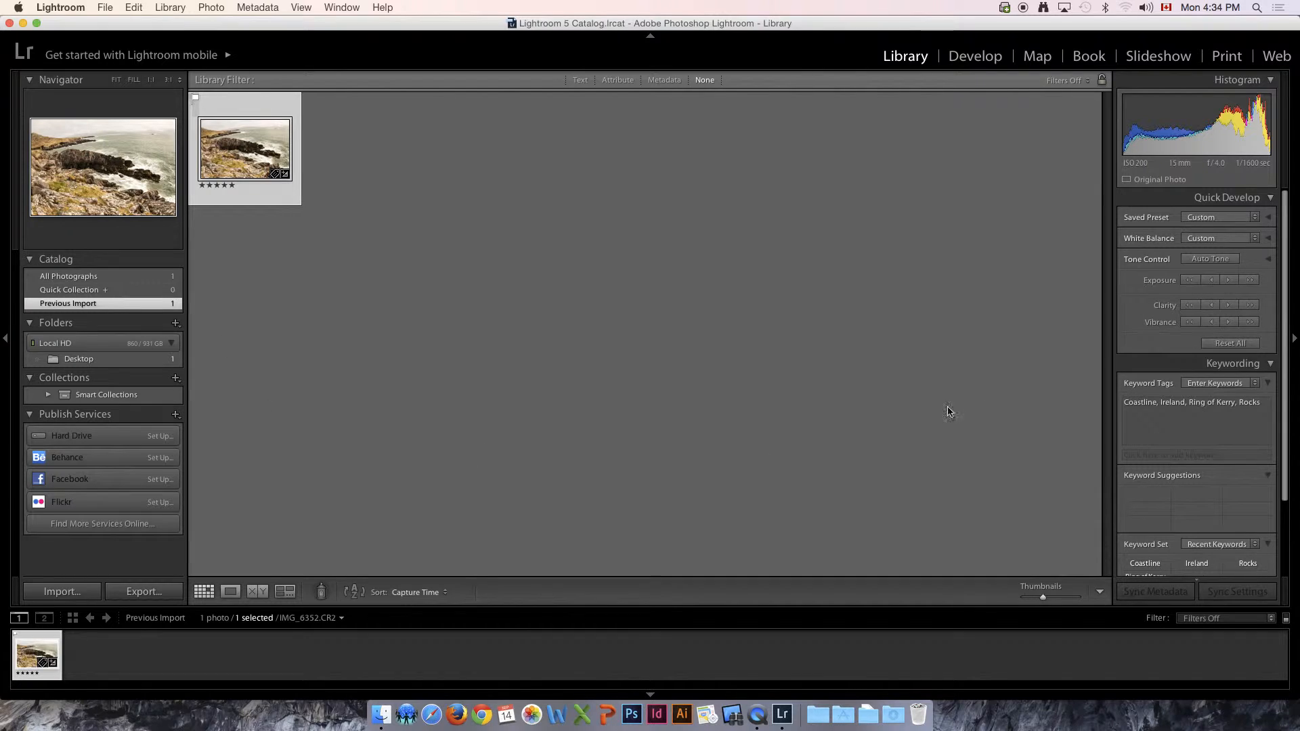
pyautogui.moveTo(739, 214)
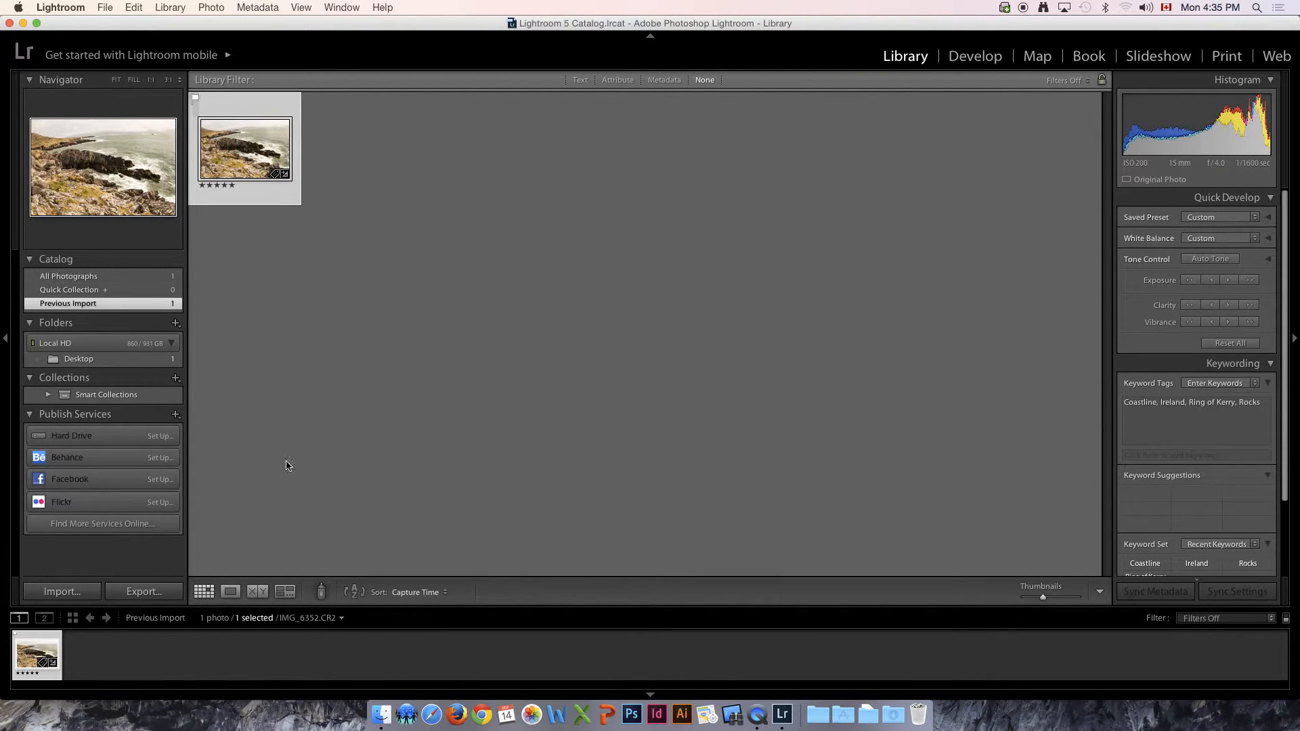
pyautogui.moveTo(429, 409)
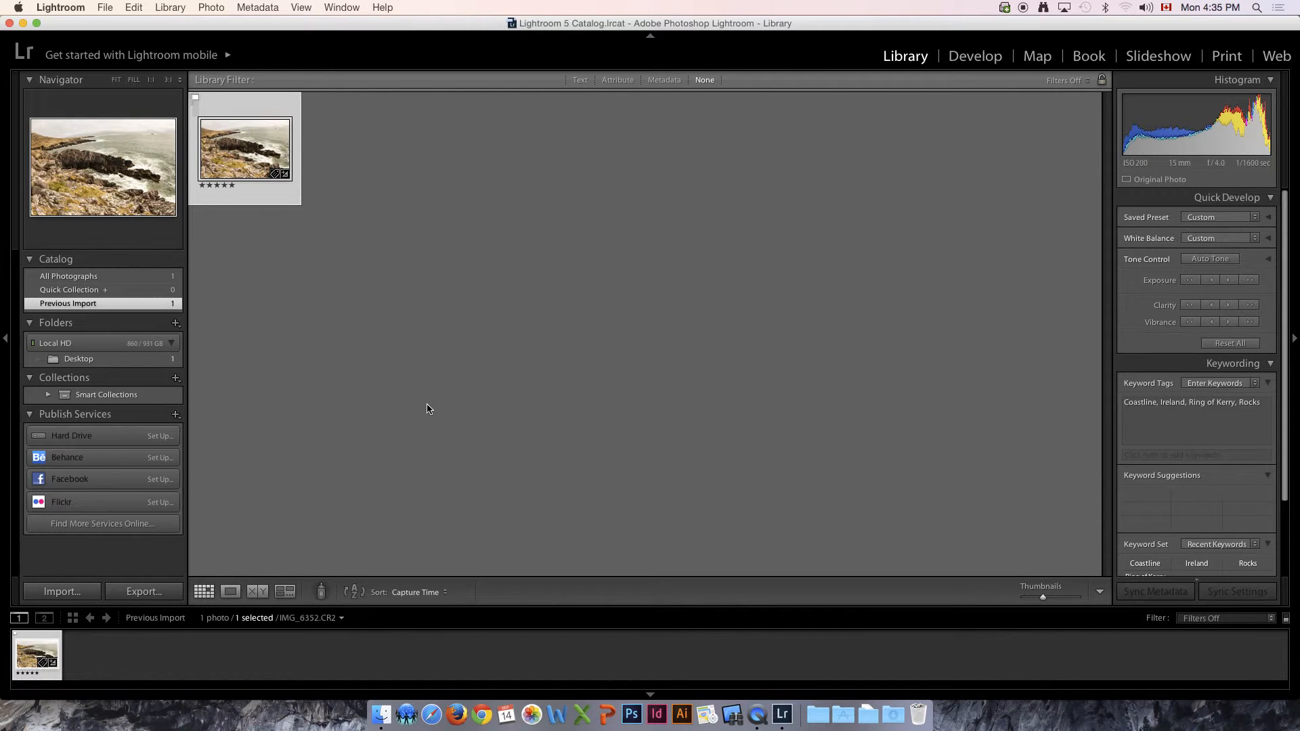
pyautogui.moveTo(533, 369)
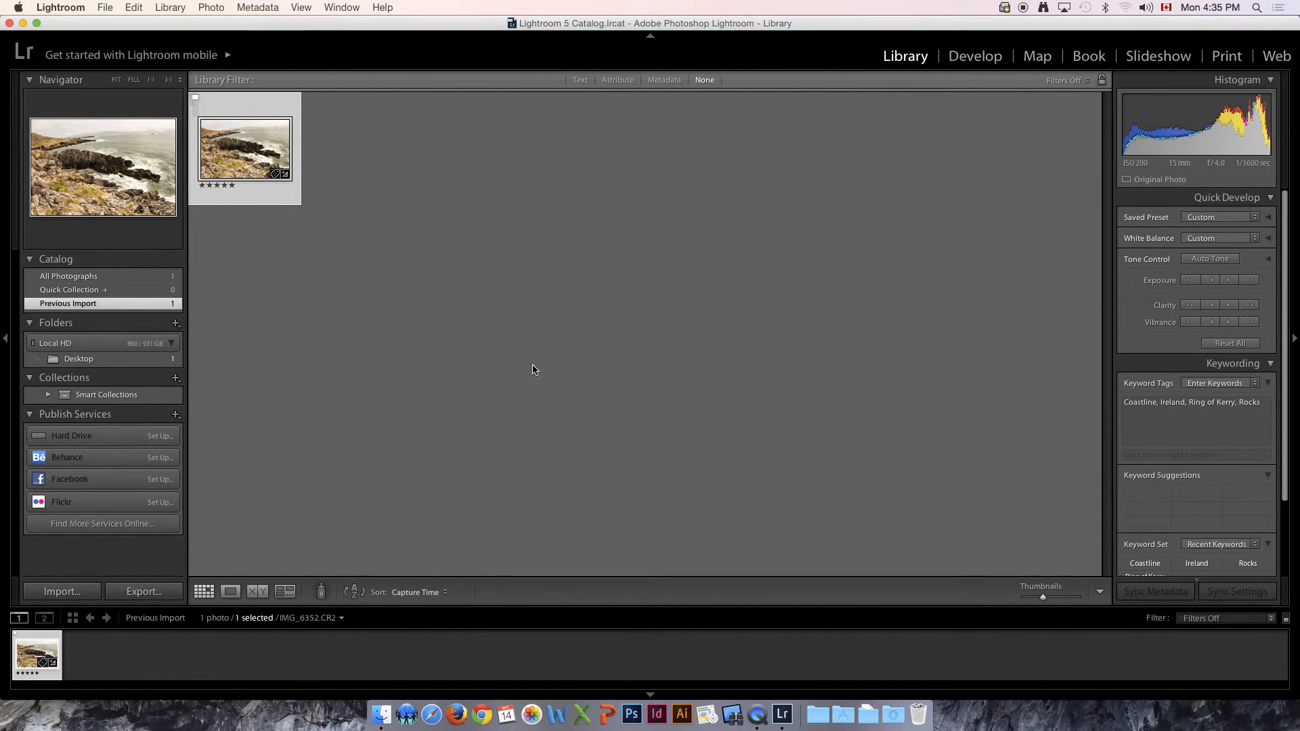
pyautogui.moveTo(523, 390)
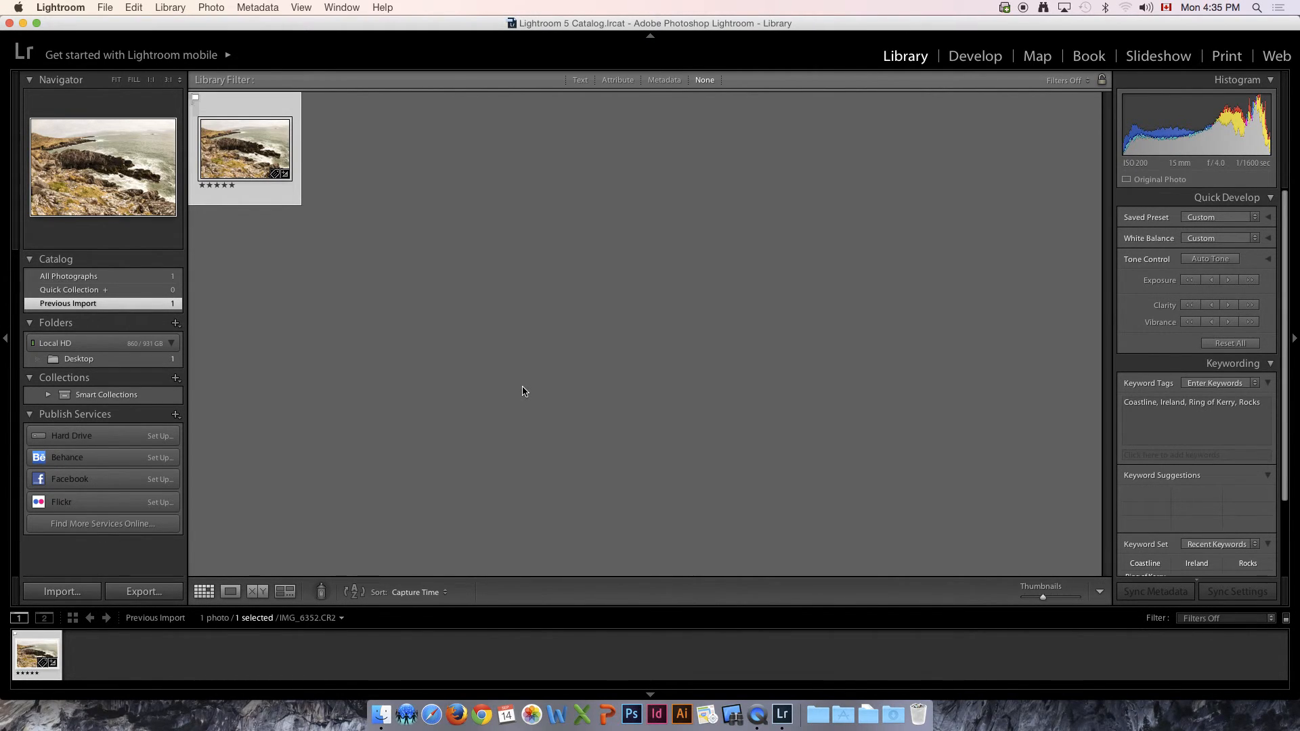
pyautogui.moveTo(505, 253)
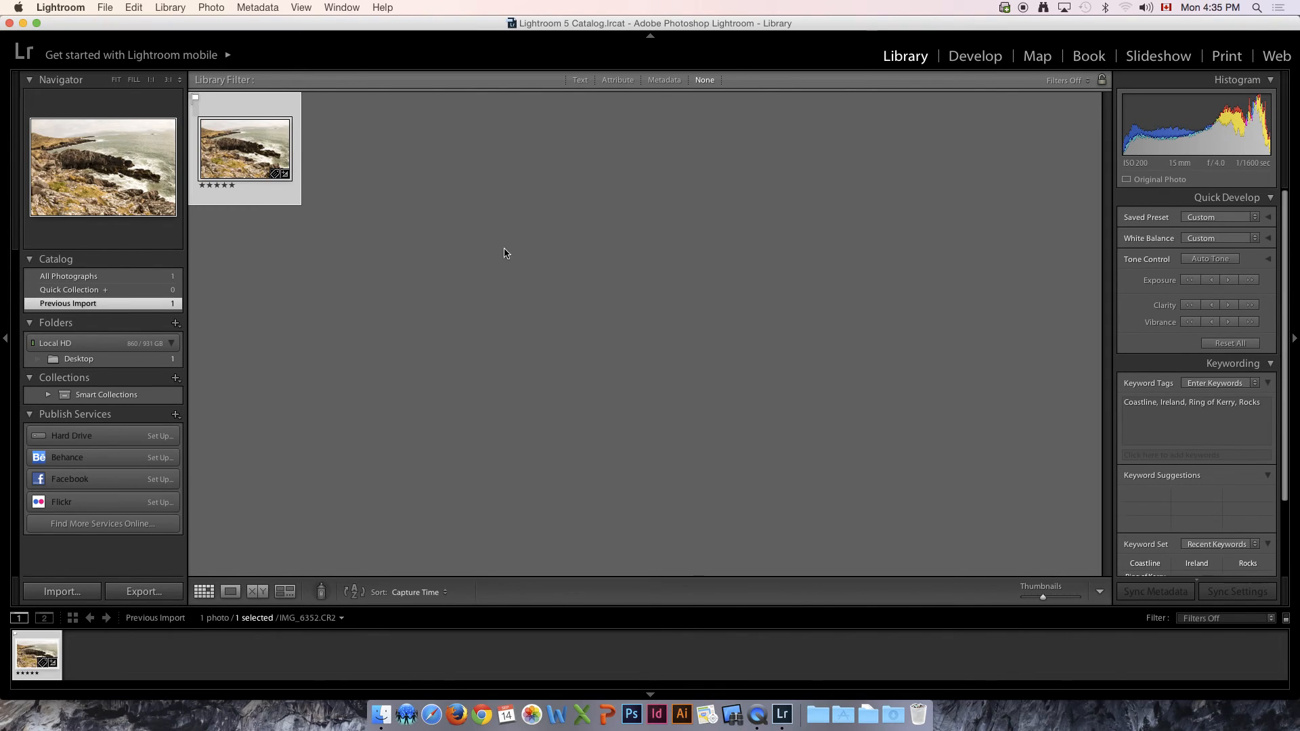